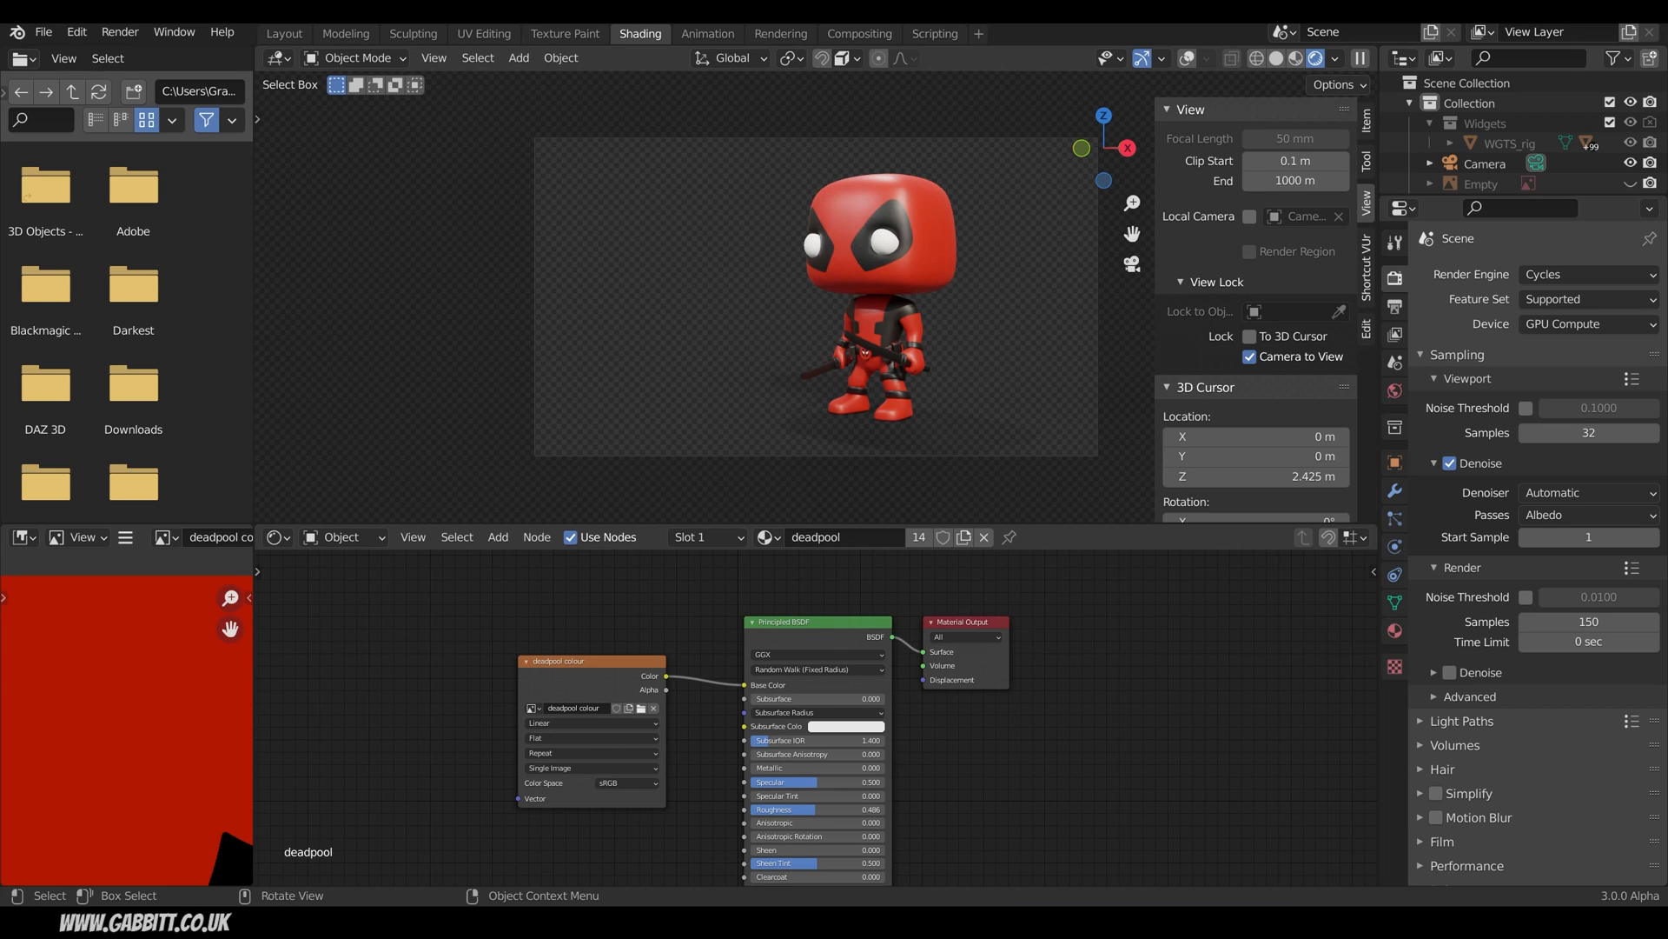
pyautogui.moveTo(979, 405)
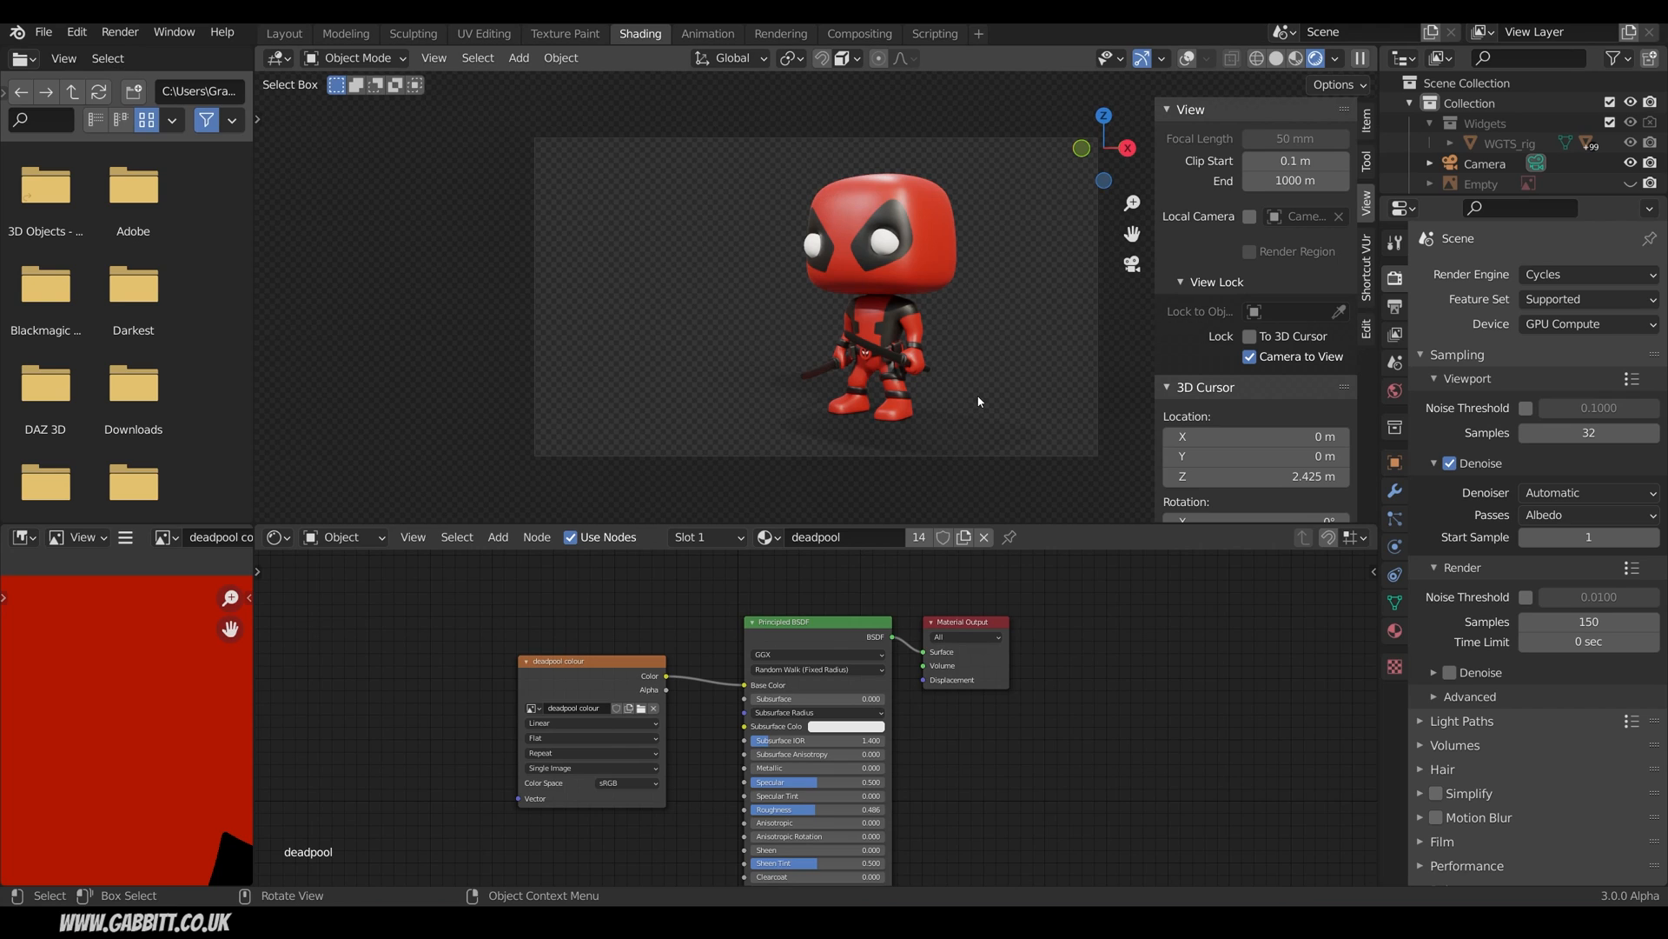
pyautogui.moveTo(970, 322)
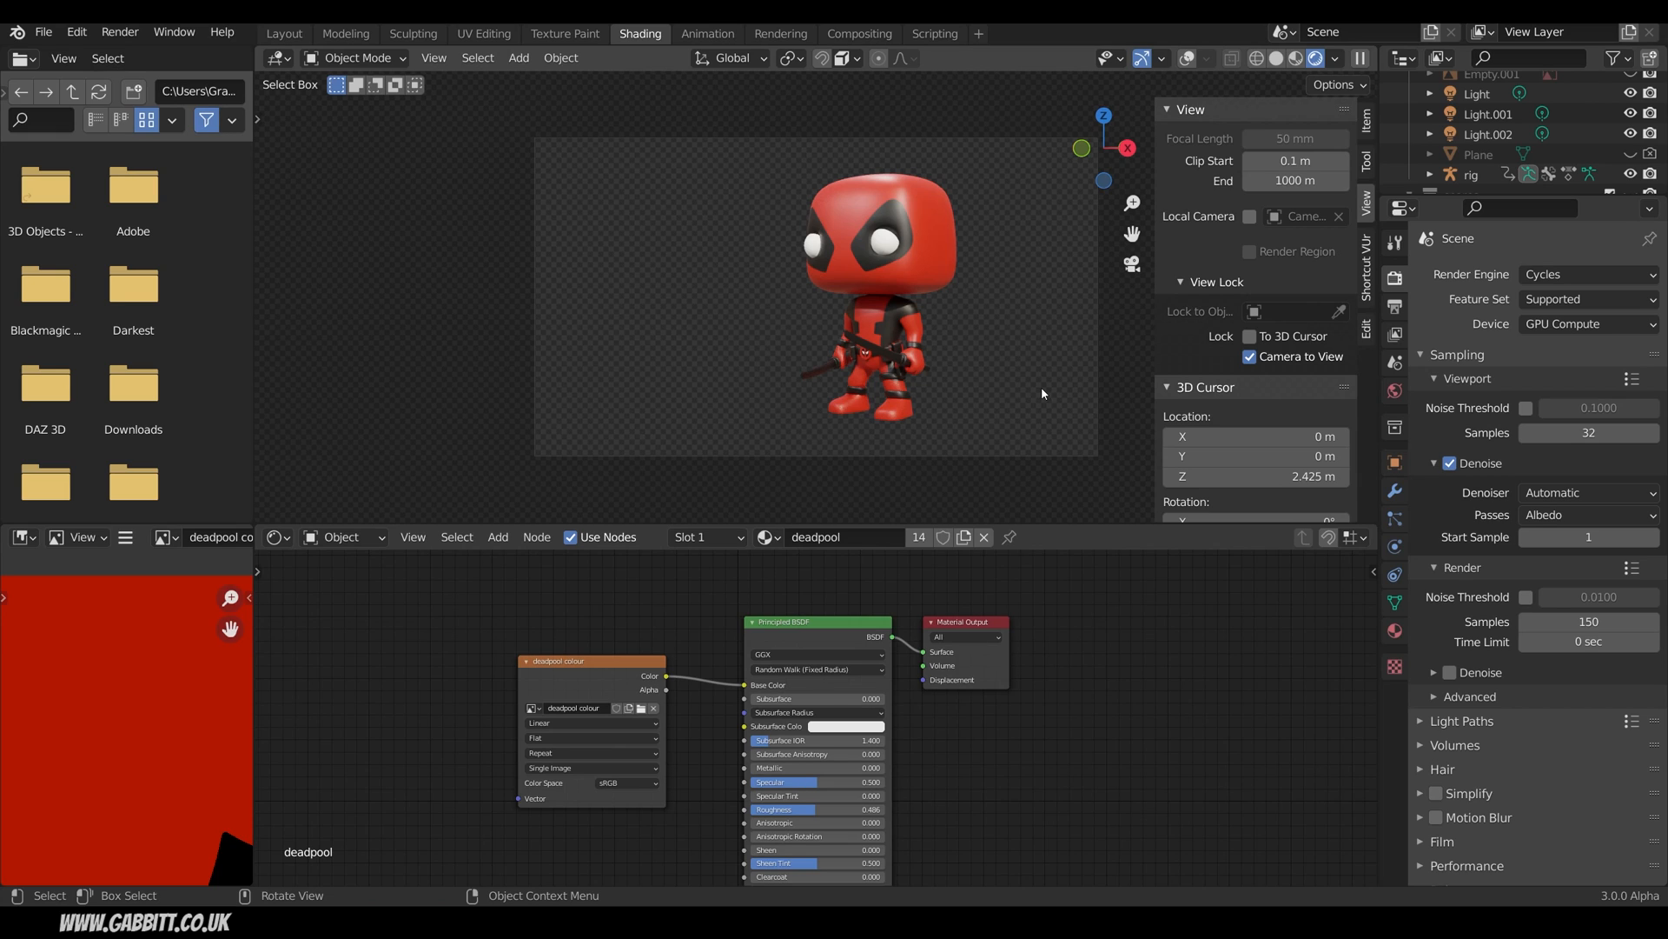
pyautogui.moveTo(1046, 381)
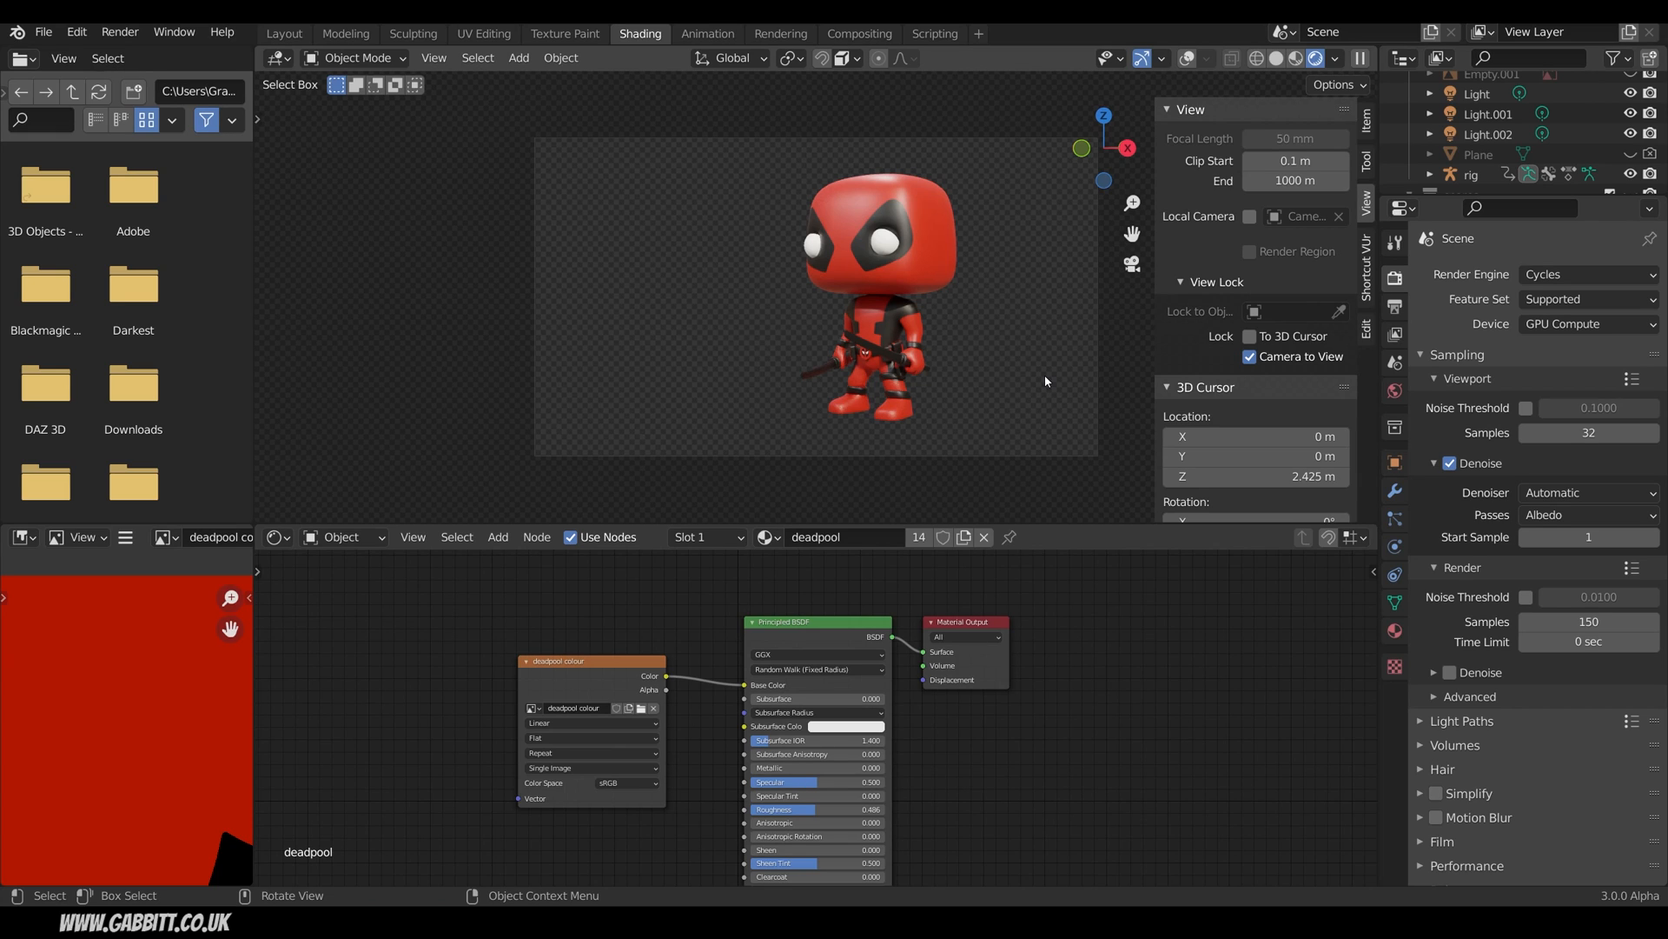
pyautogui.moveTo(1029, 376)
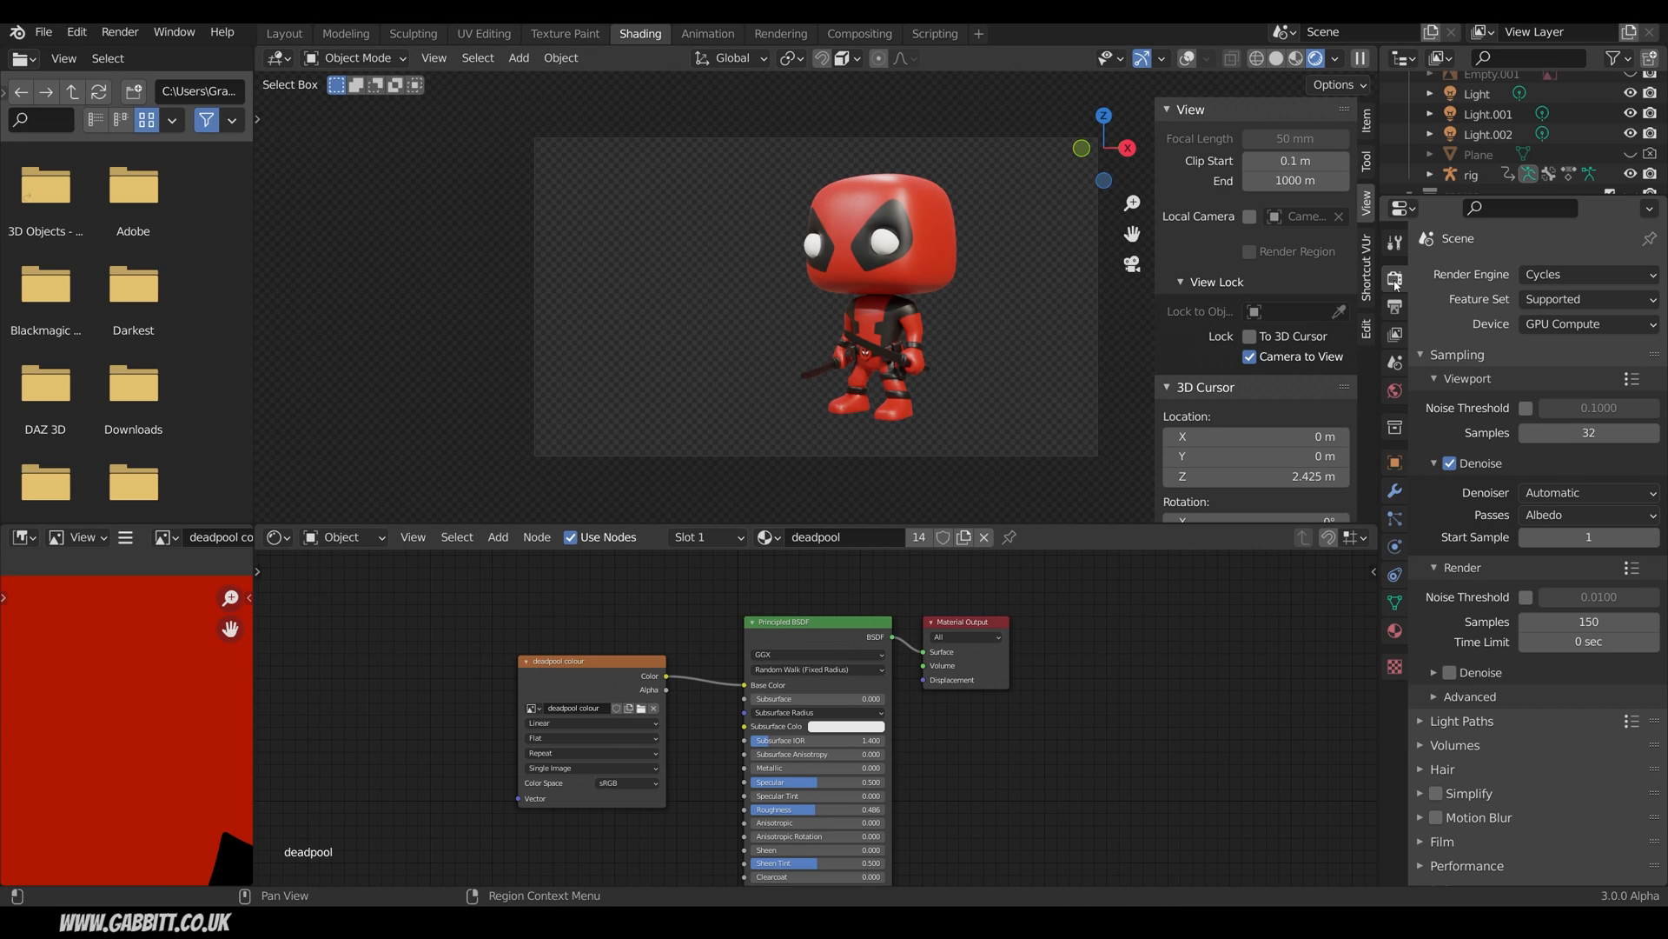
# Enable Transparent film in Render Properties after toggling it off to compare.
pyautogui.scroll(-3)
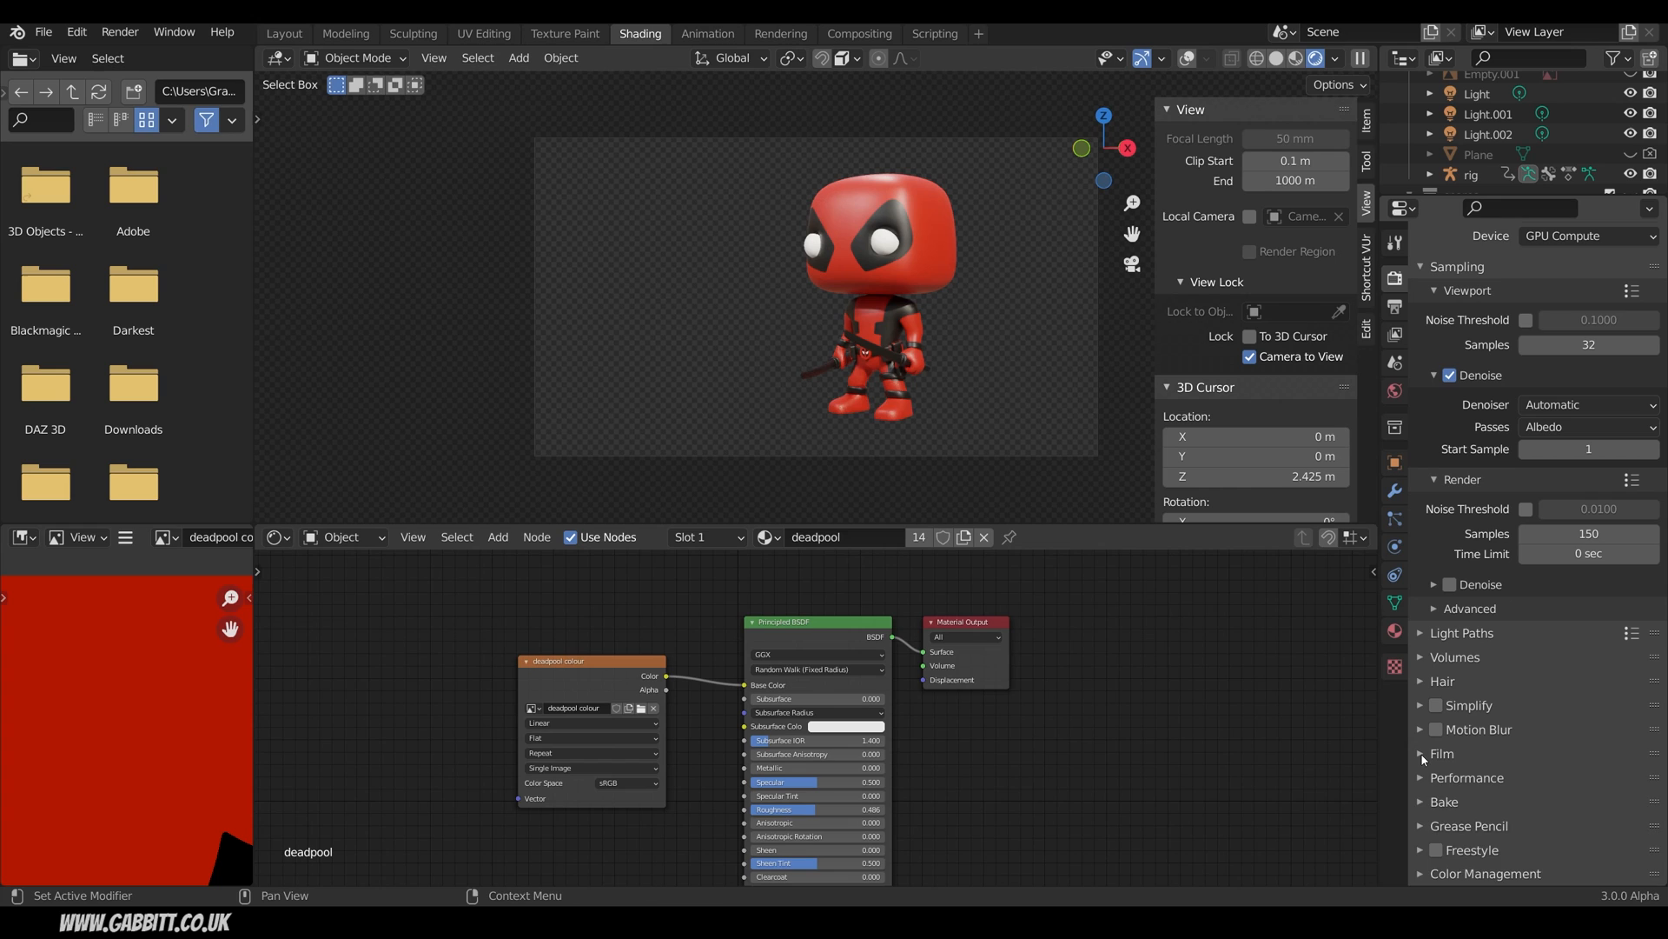
pyautogui.click(1443, 752)
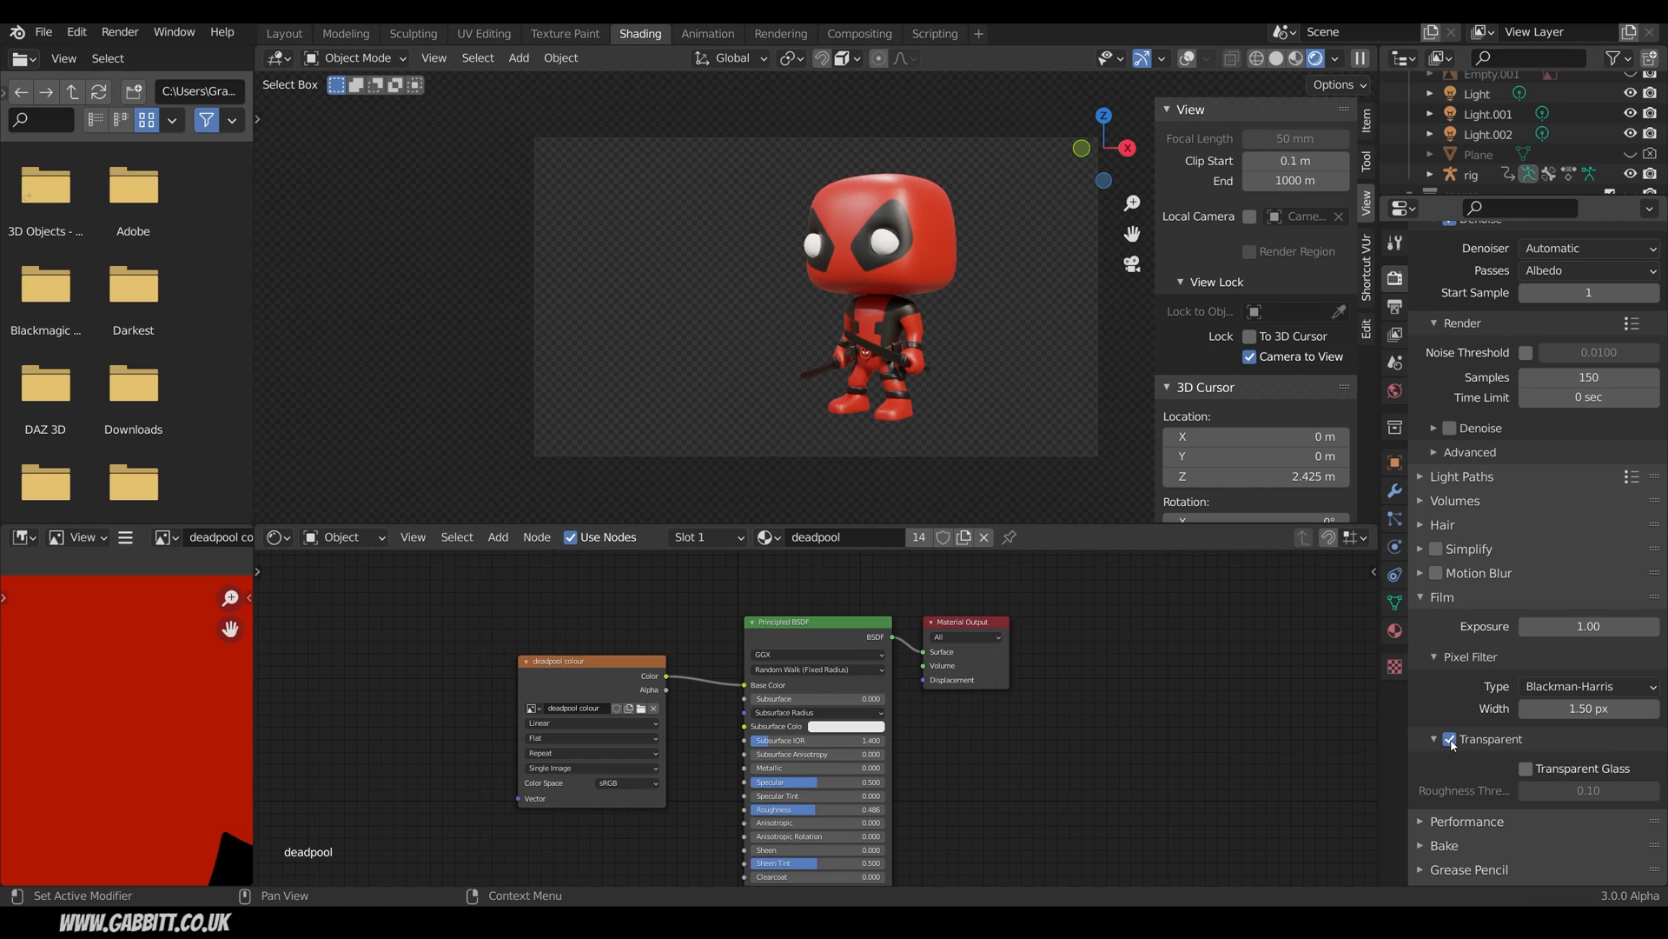
pyautogui.click(1450, 739)
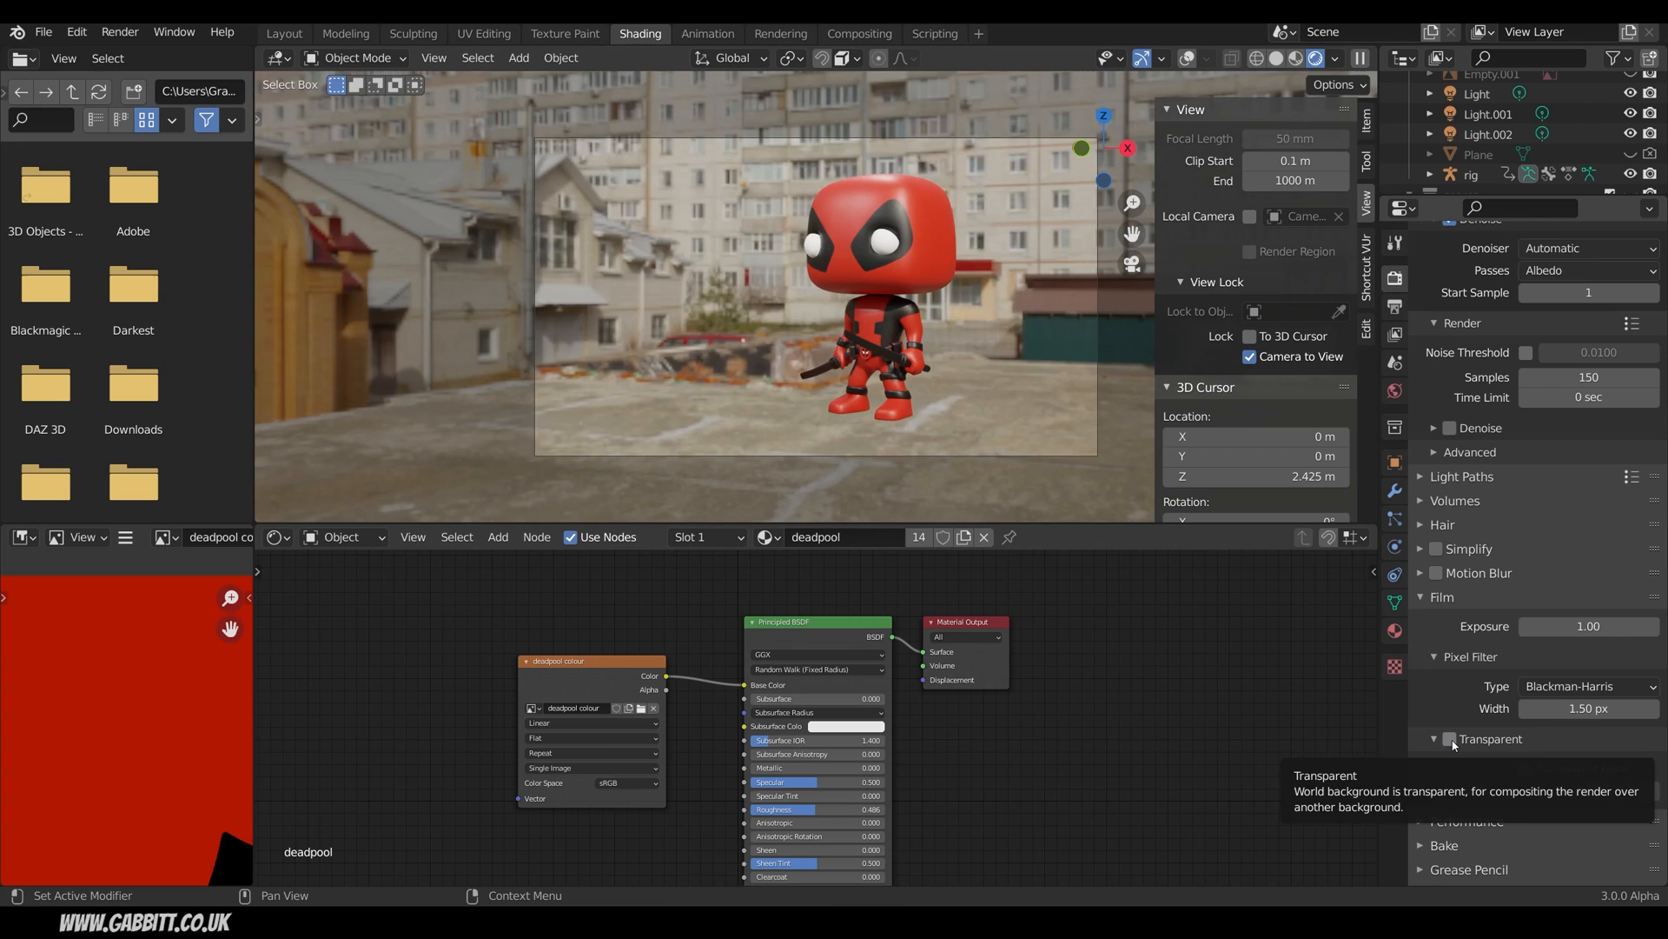
pyautogui.click(1452, 739)
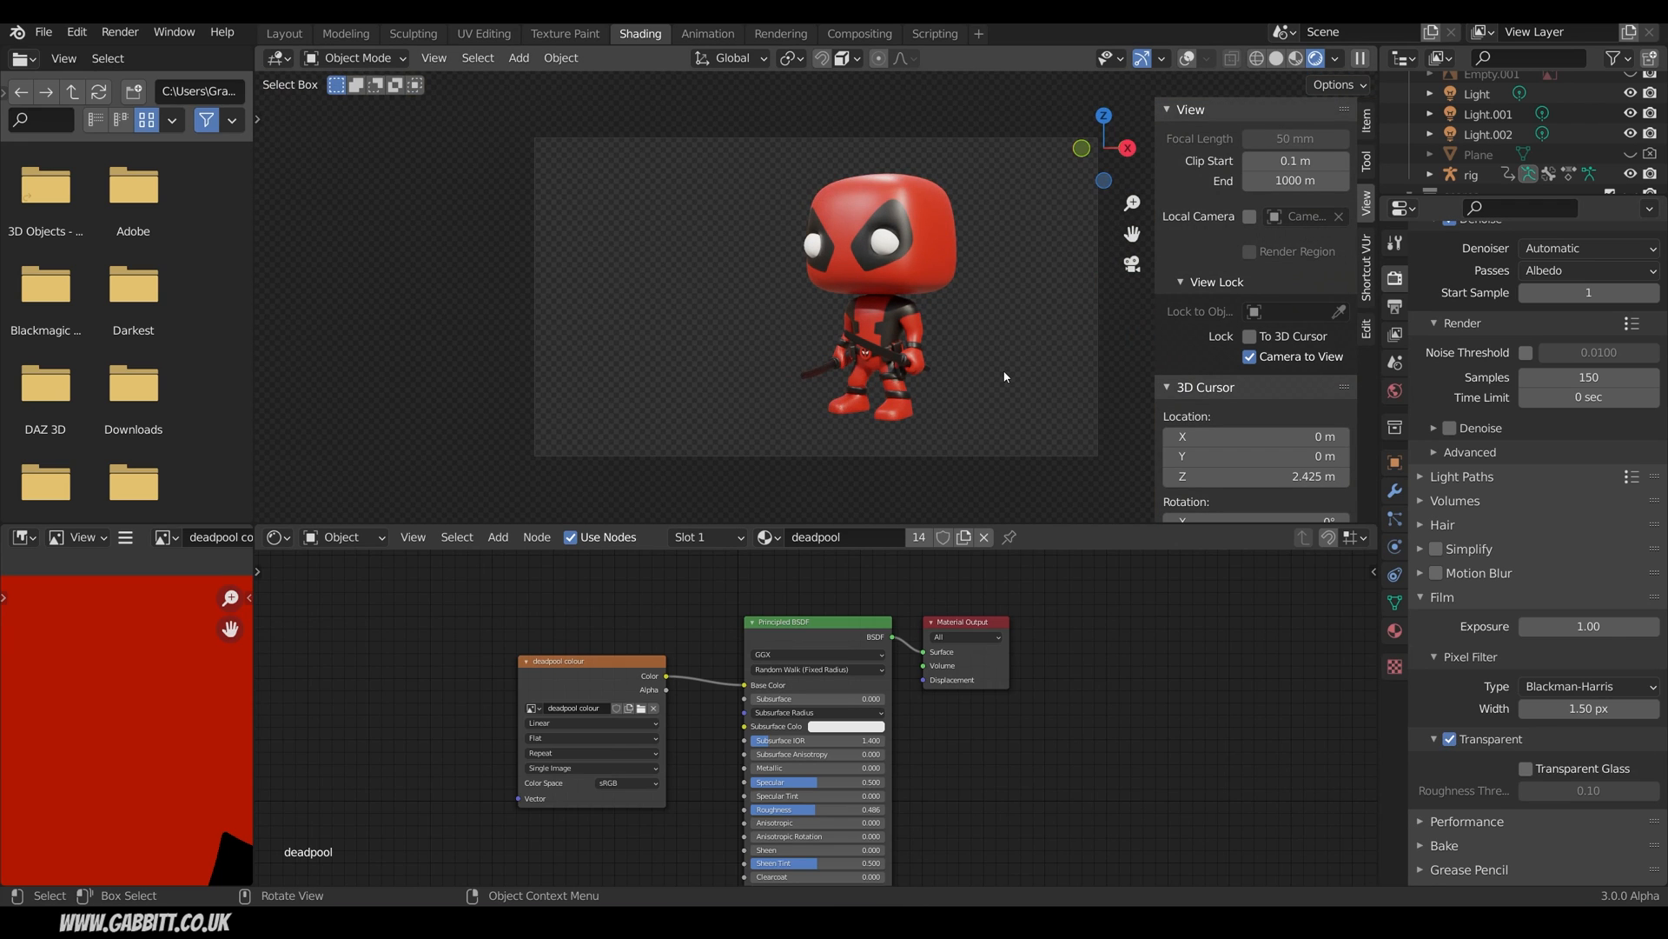
pyautogui.click(859, 33)
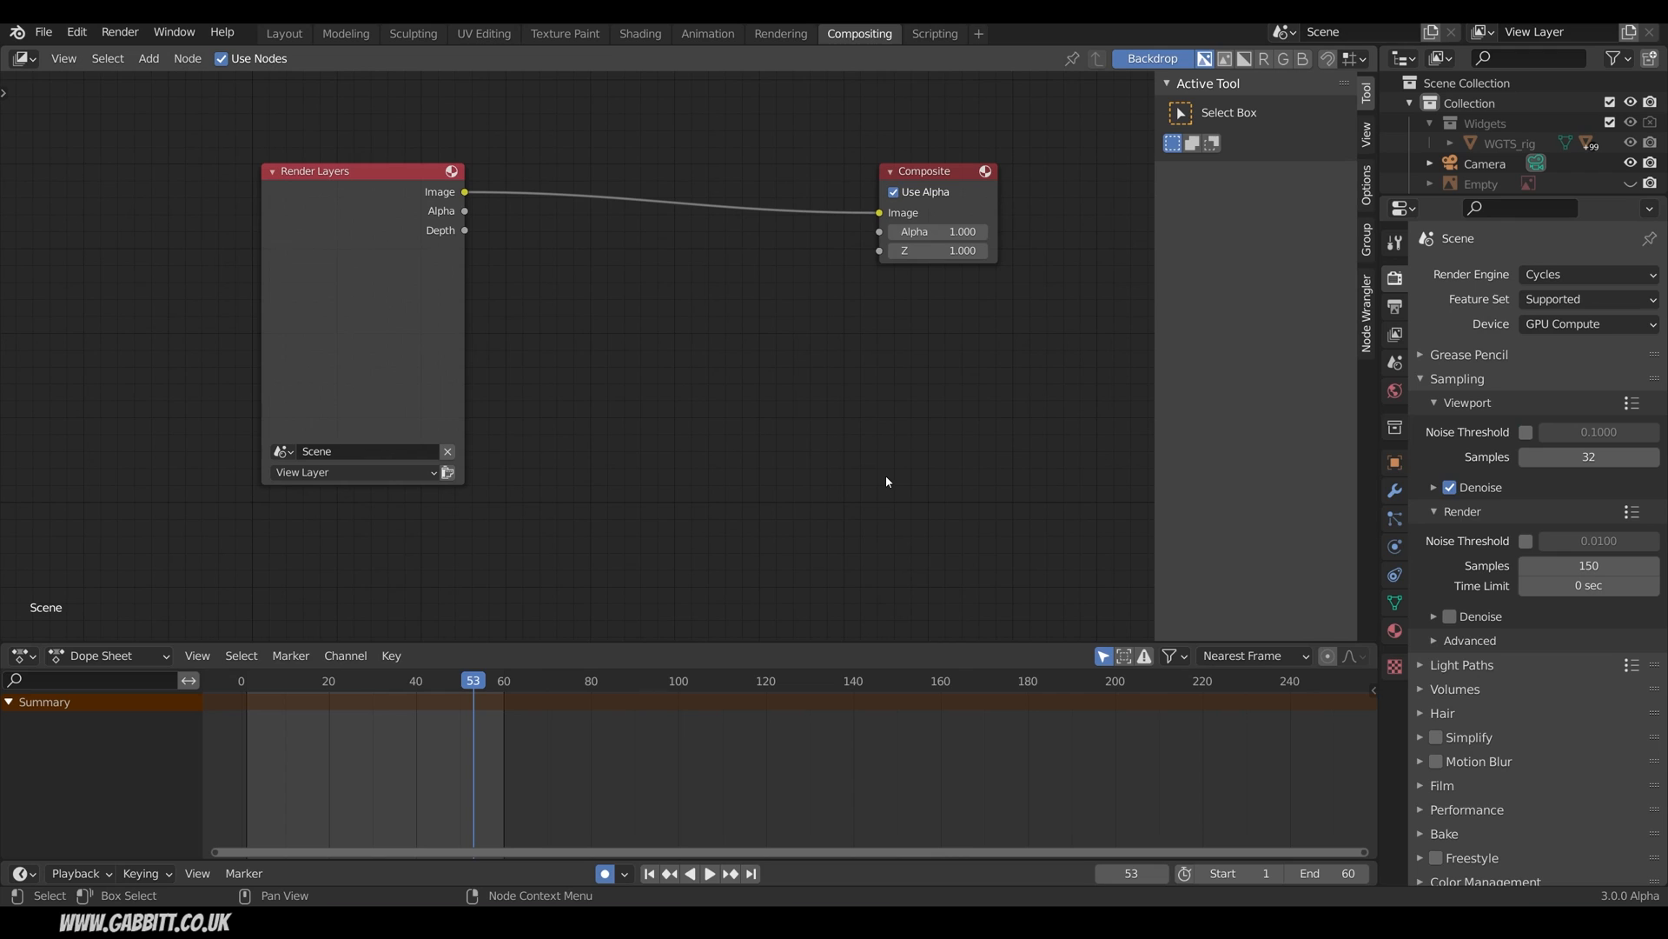
pyautogui.moveTo(309, 139)
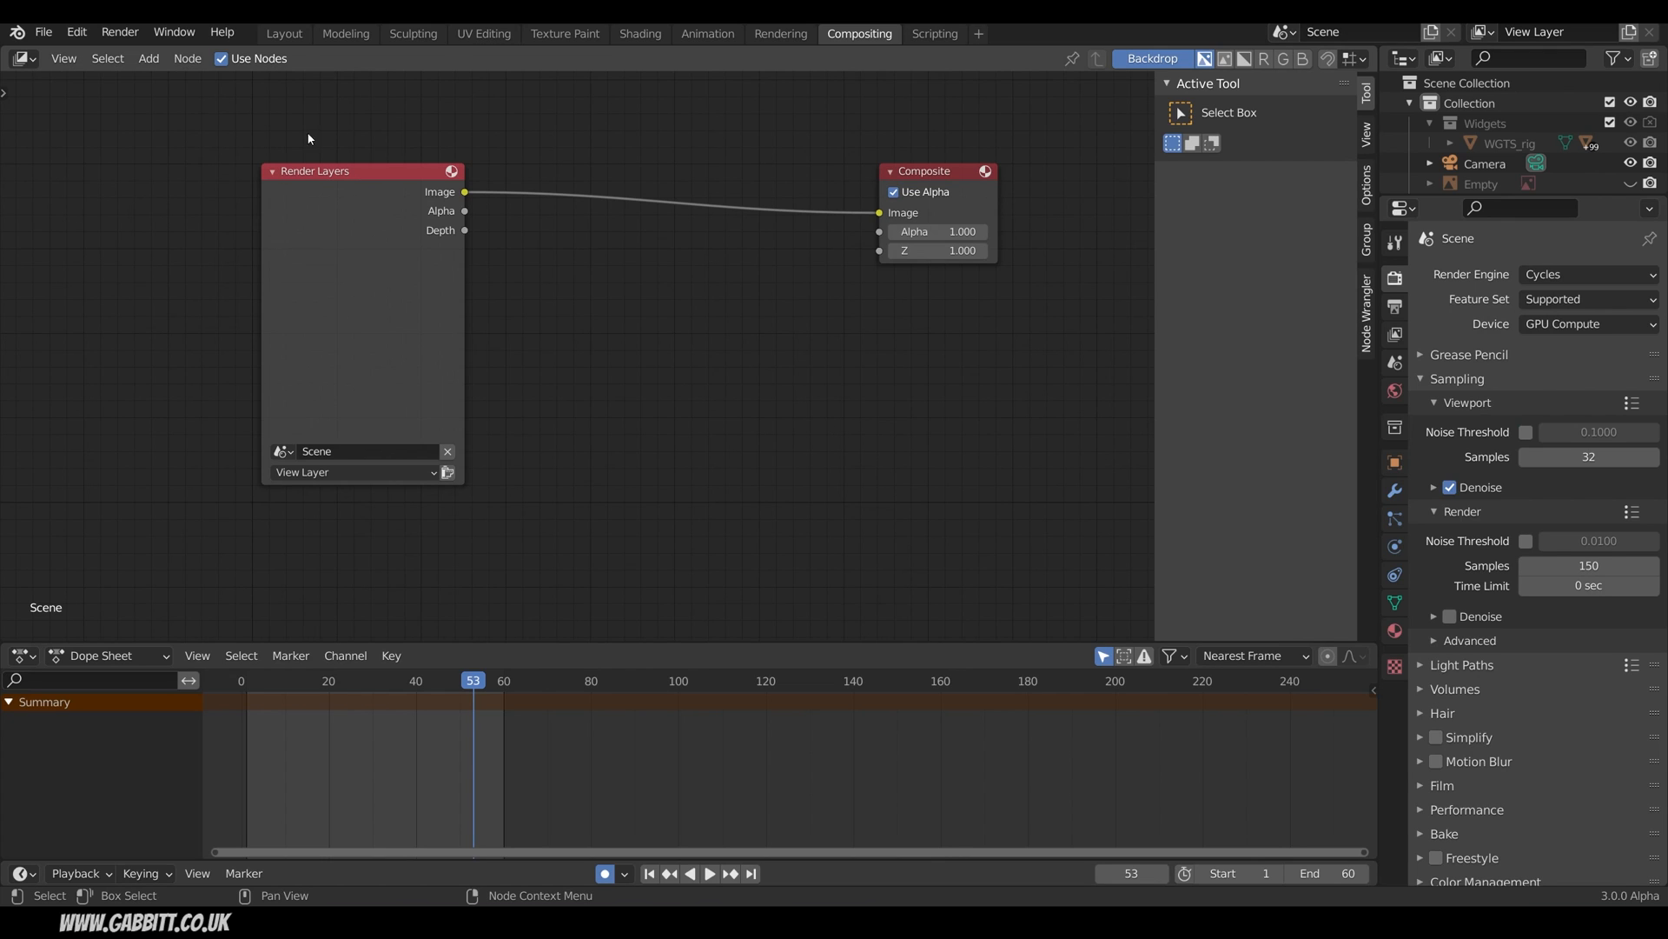
pyautogui.moveTo(275, 82)
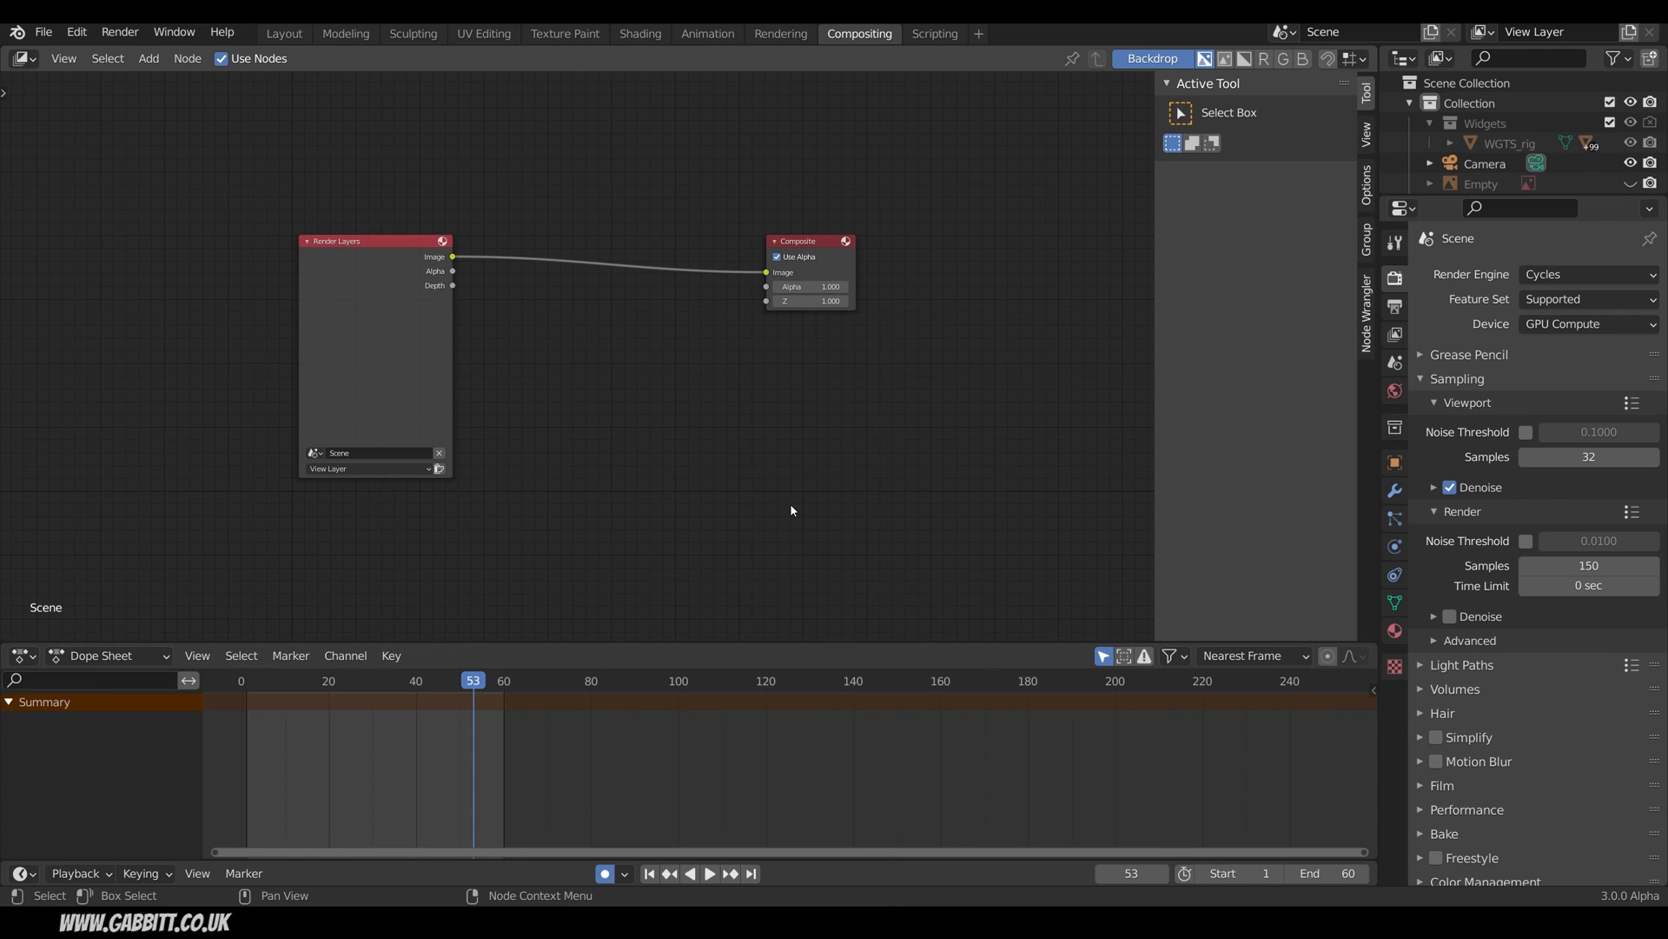
pyautogui.moveTo(794, 405)
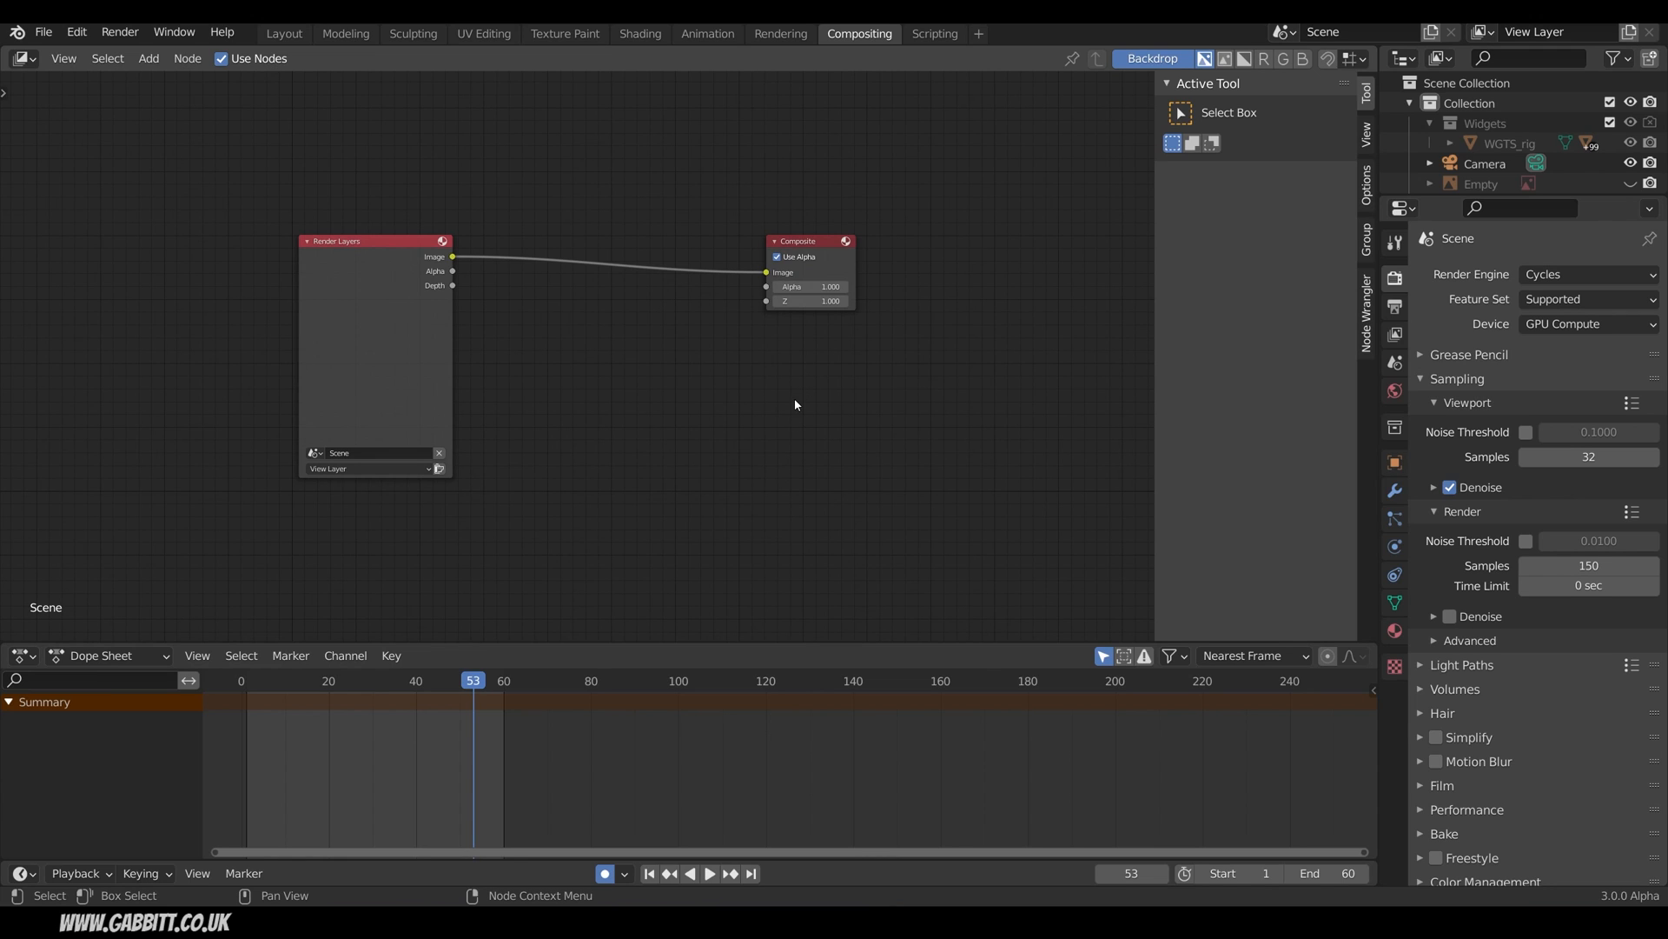
pyautogui.moveTo(797, 424)
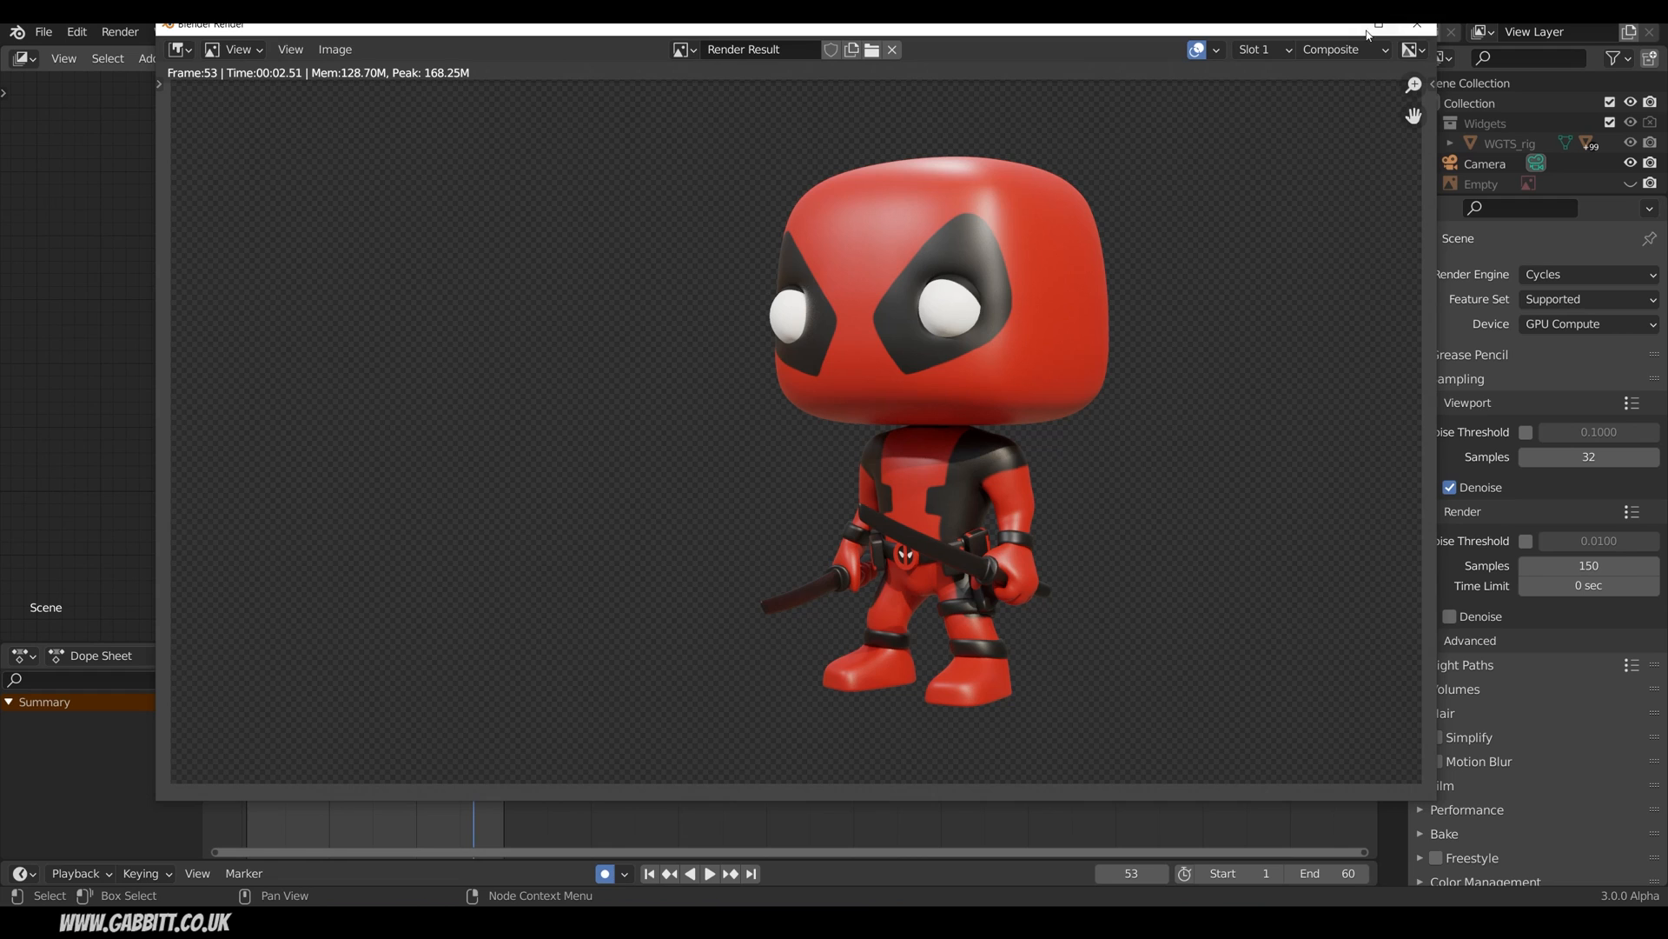
# Close the finished render and hide the backdrop behind the compositor nodes.
pyautogui.click(857, 33)
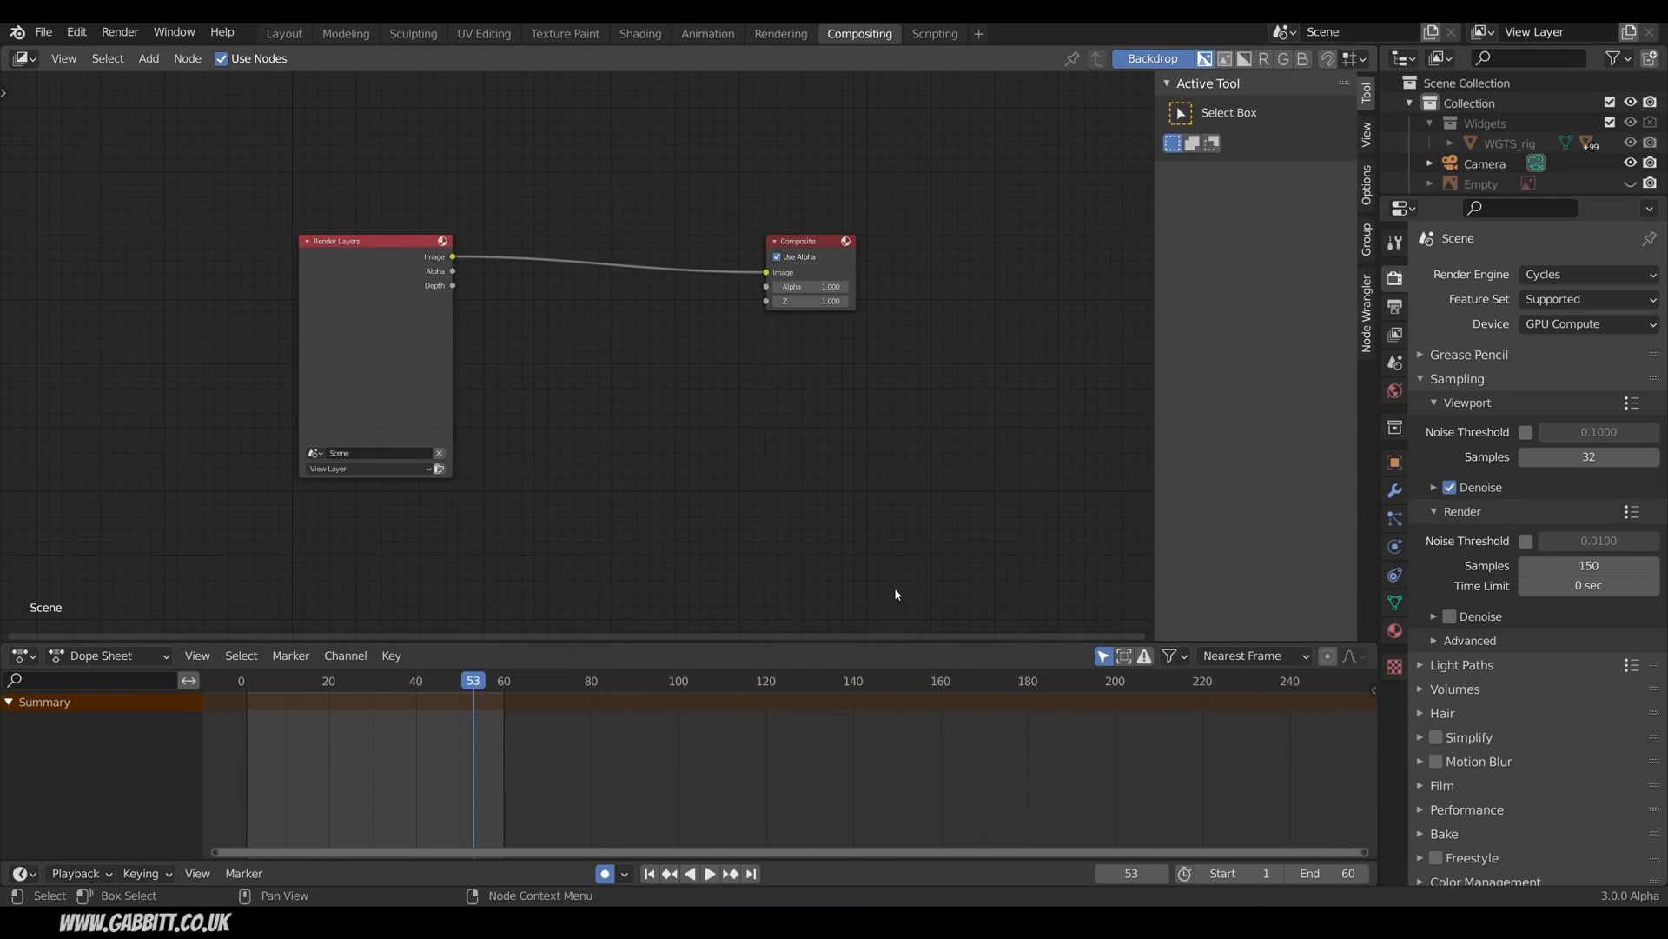
pyautogui.click(1151, 59)
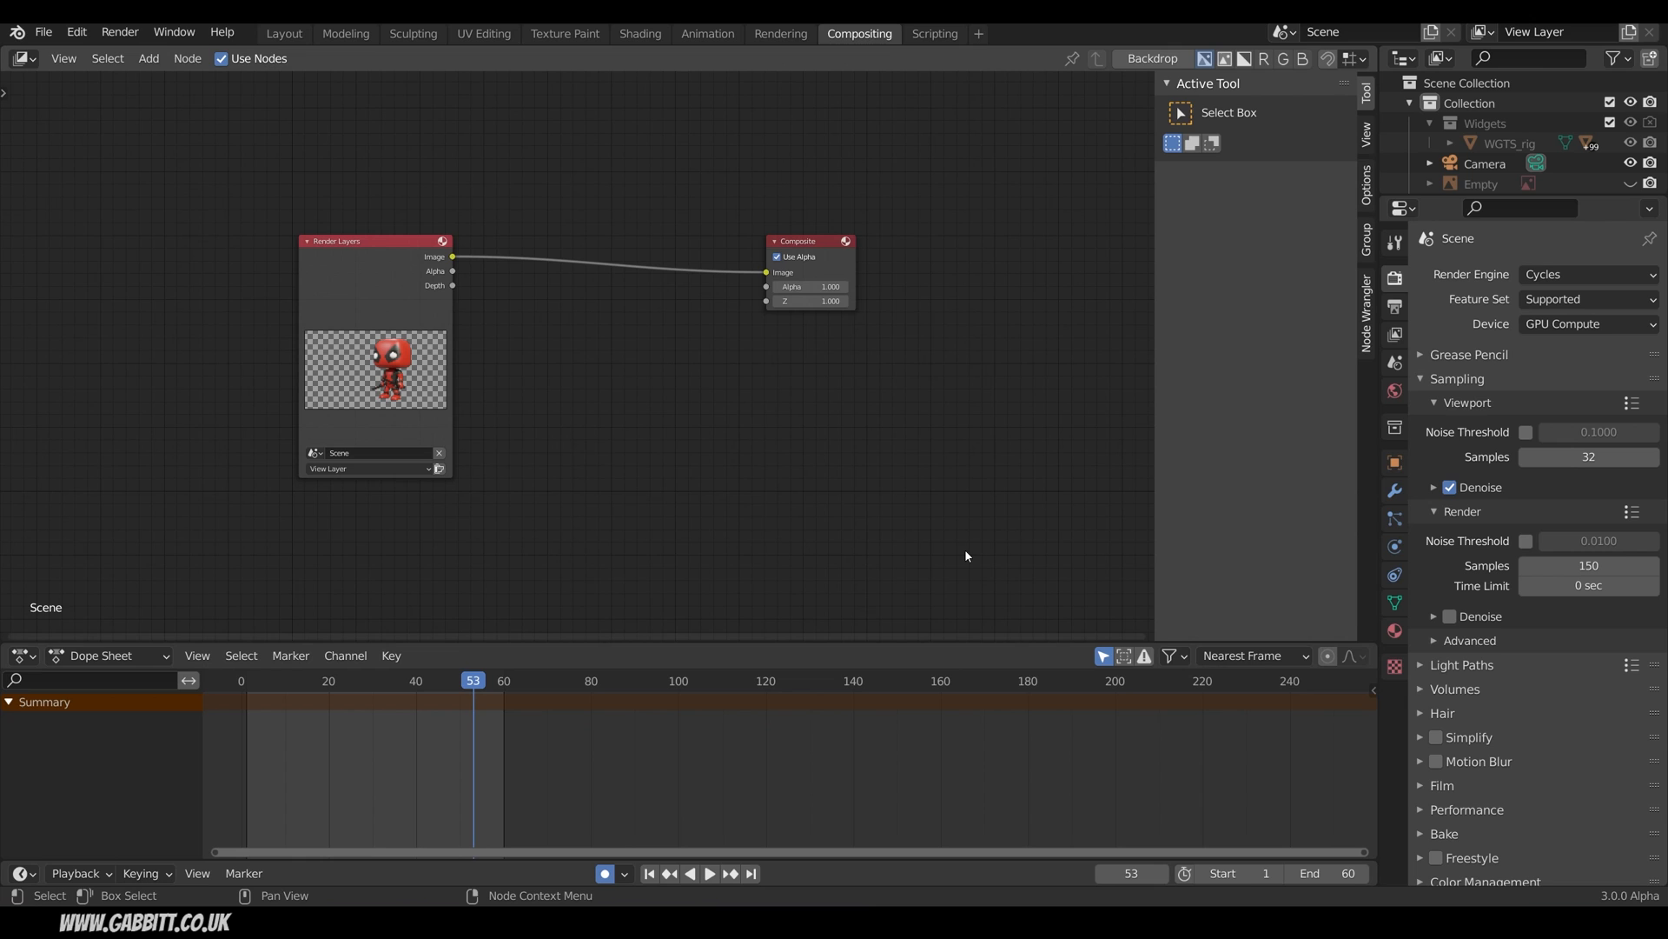
pyautogui.moveTo(89, 111)
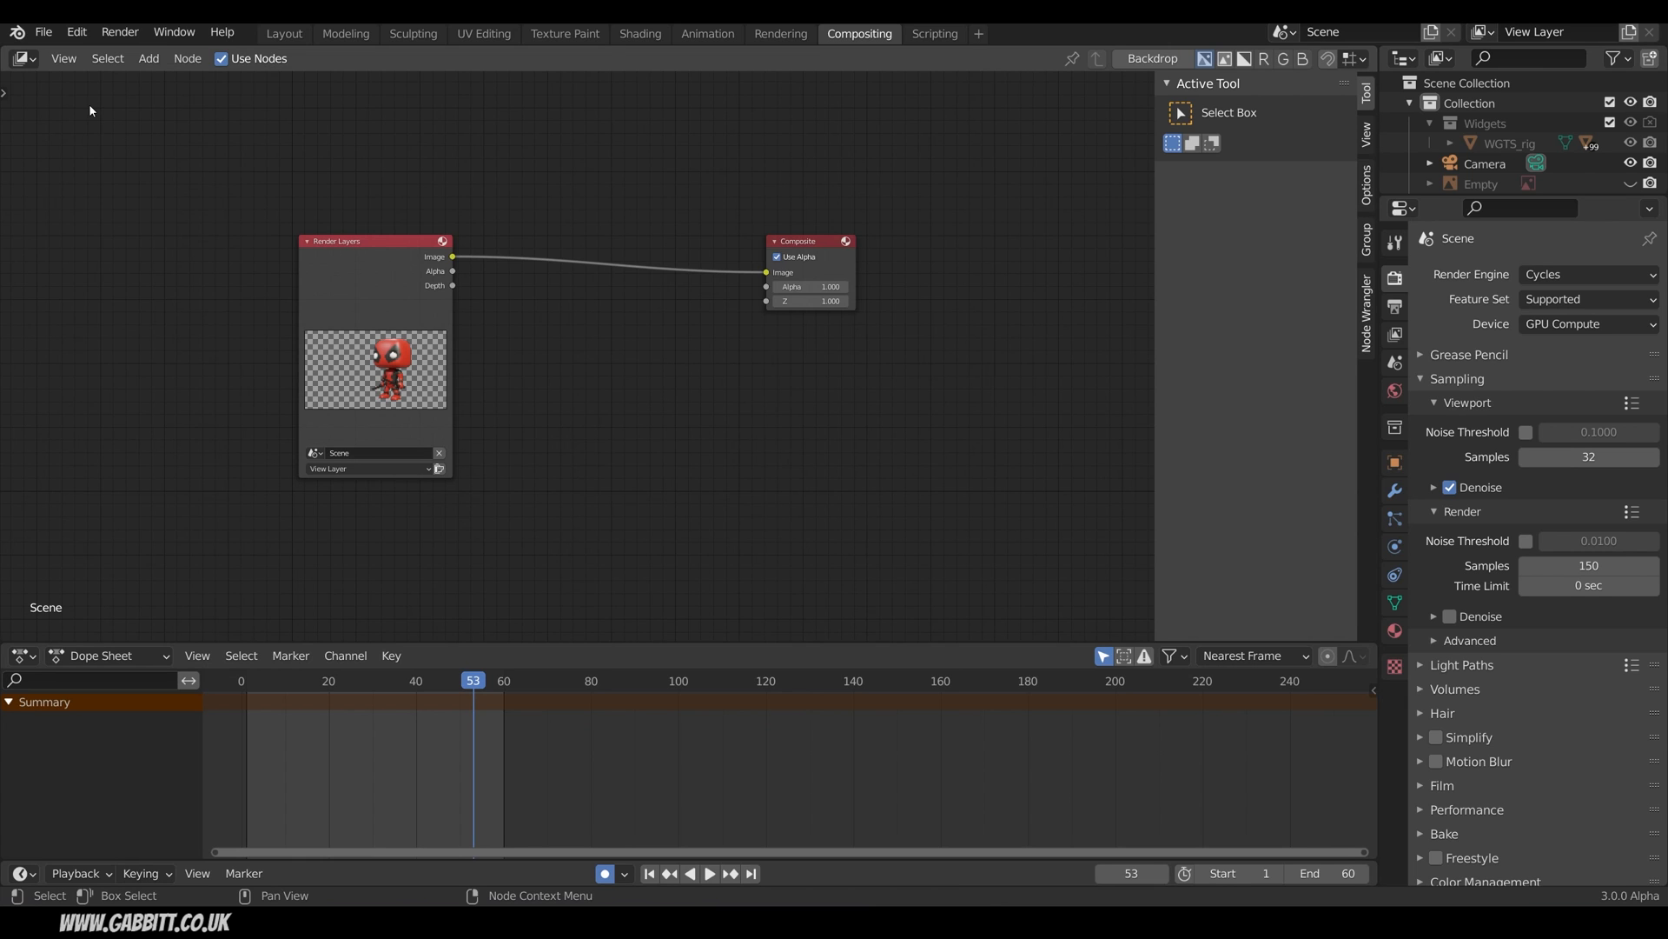
# Search 'node' in Preferences Add-ons and verify Node Wrangler is ticked.
pyautogui.click(75, 31)
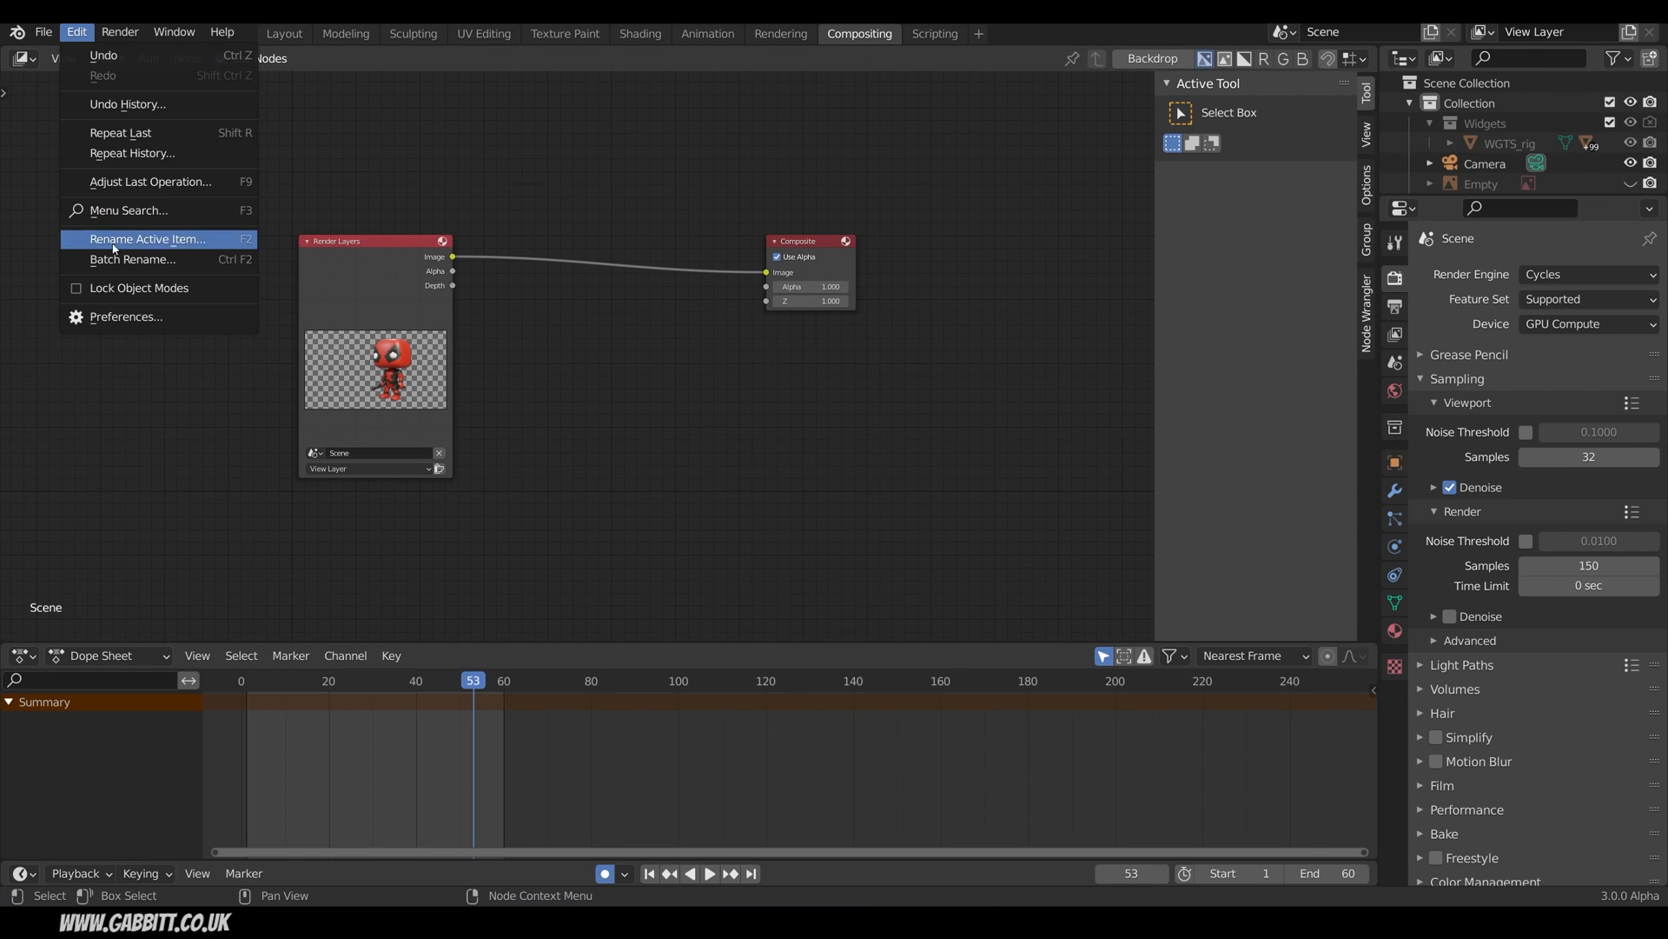
pyautogui.click(125, 316)
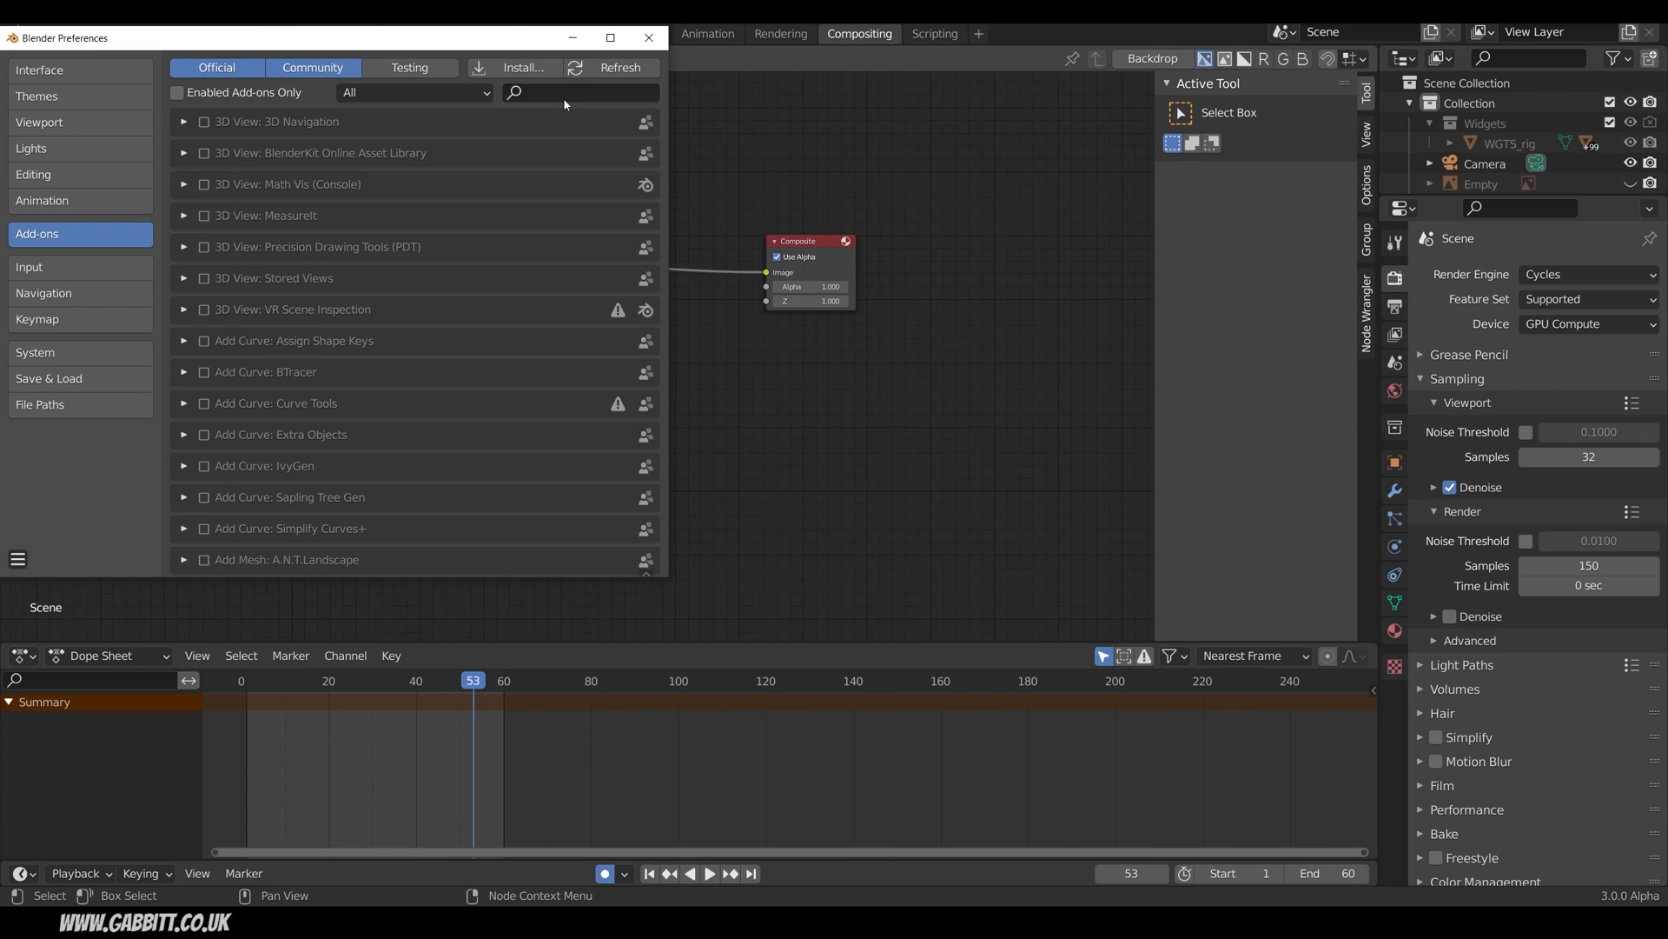
pyautogui.write('node')
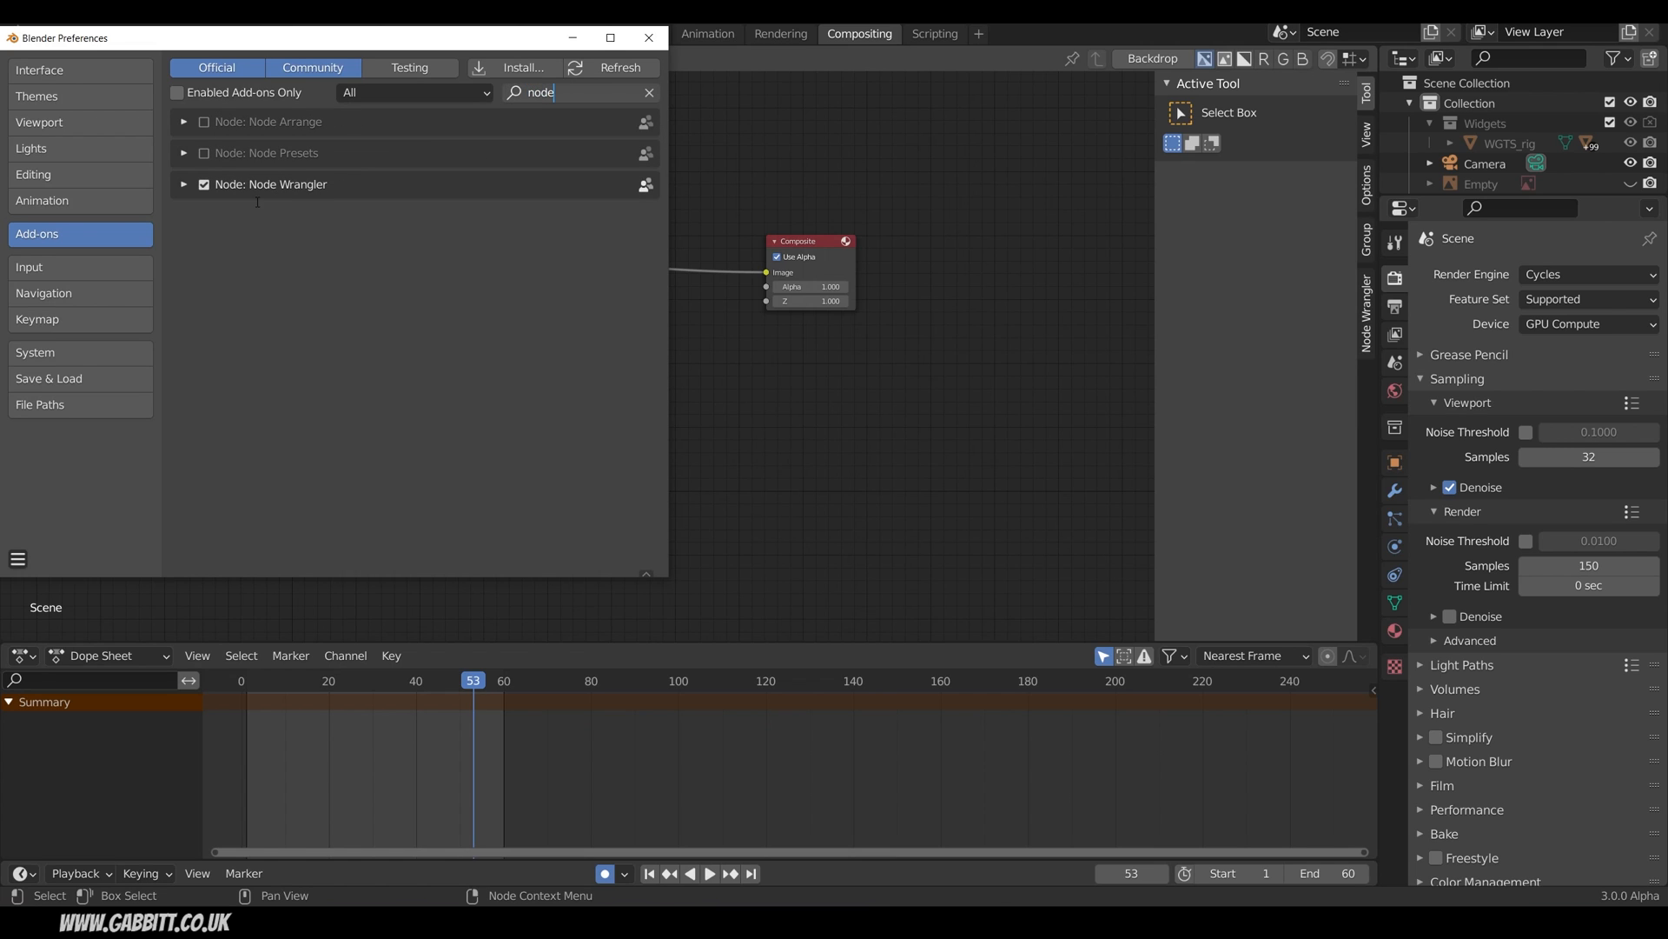
pyautogui.click(646, 36)
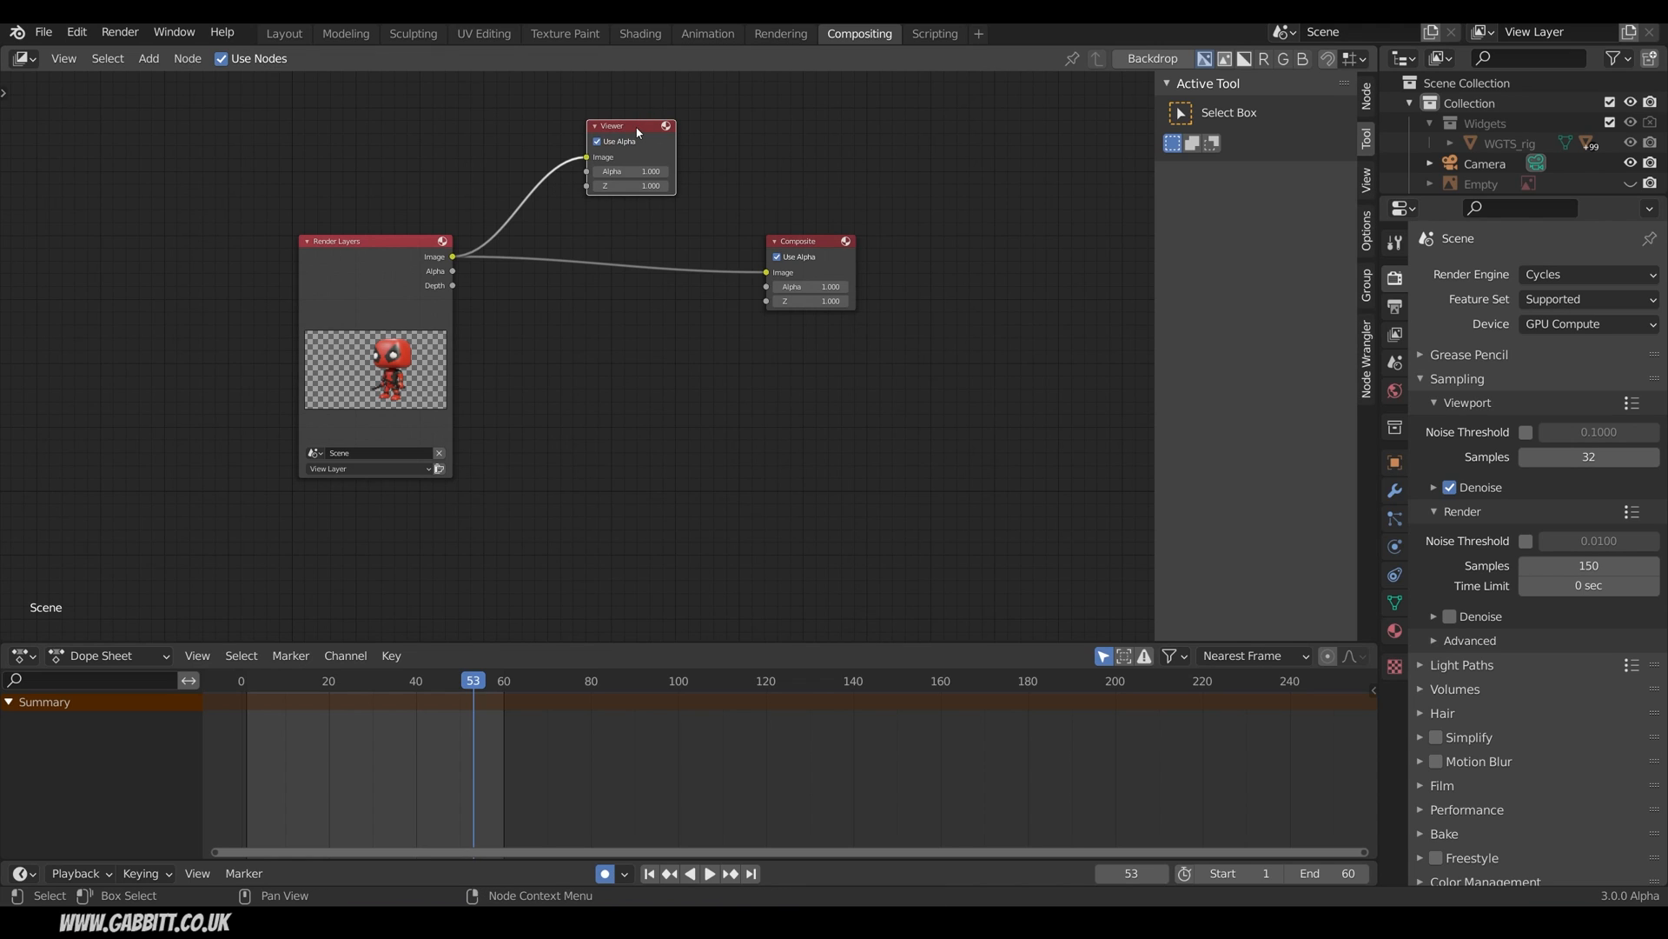
# Show the Viewer node's Deadpool render as backdrop and move it below Composite.
pyautogui.click(1151, 59)
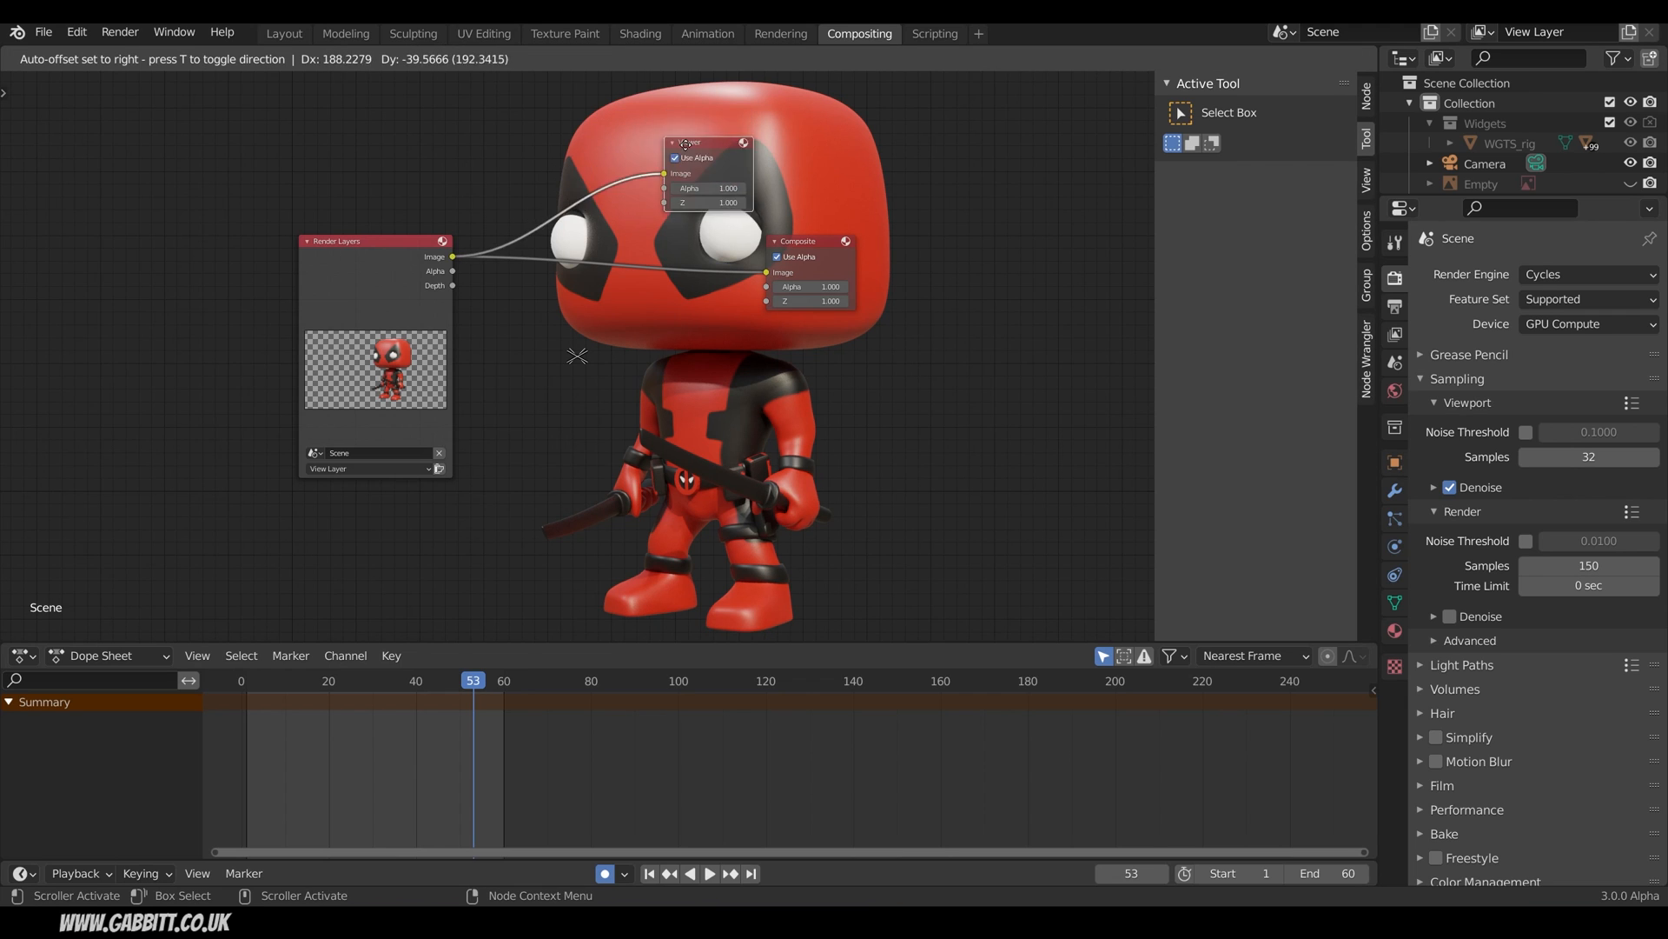
pyautogui.moveTo(707, 155); pyautogui.dragTo(753, 357)
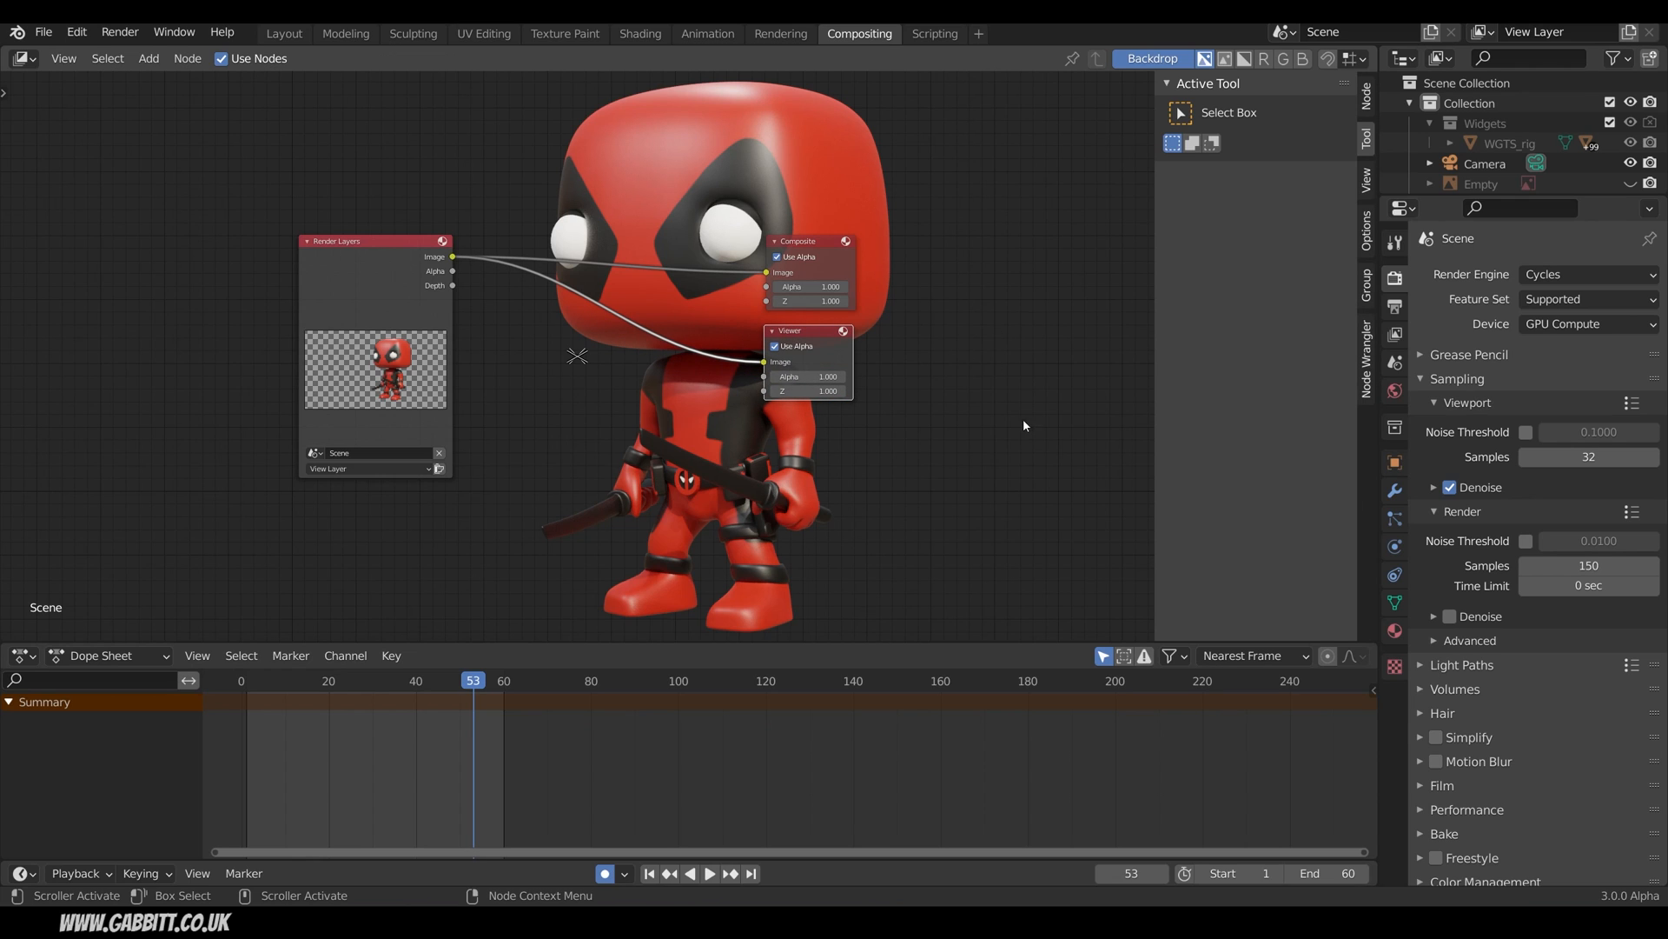
pyautogui.moveTo(935, 285)
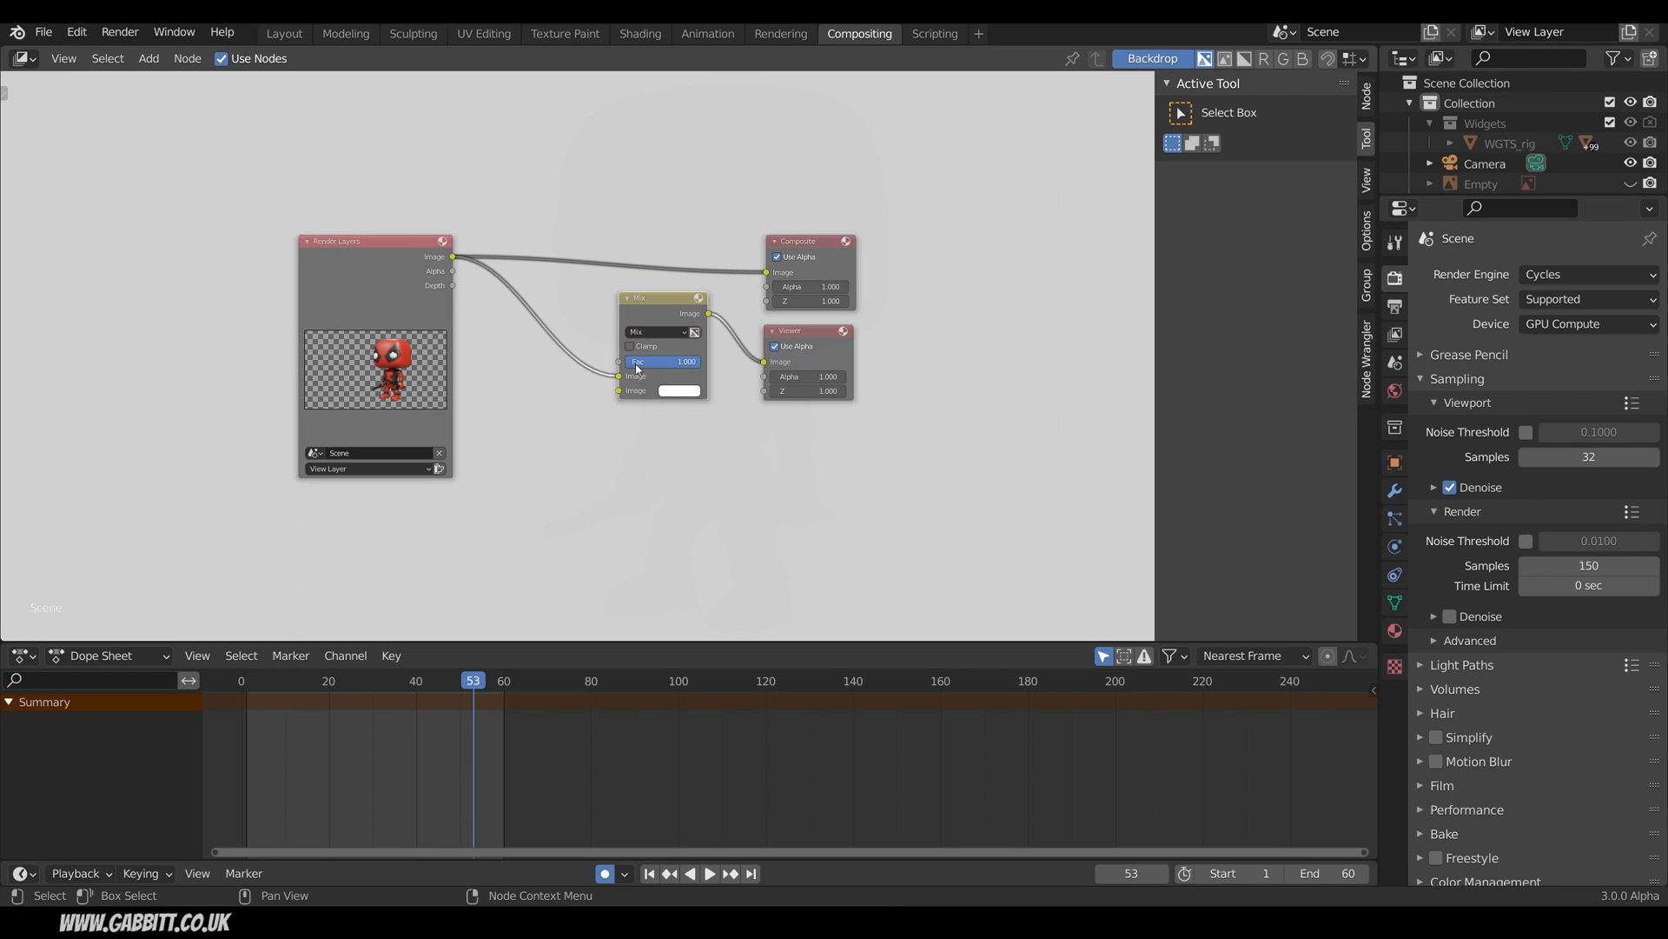
pyautogui.moveTo(687, 367)
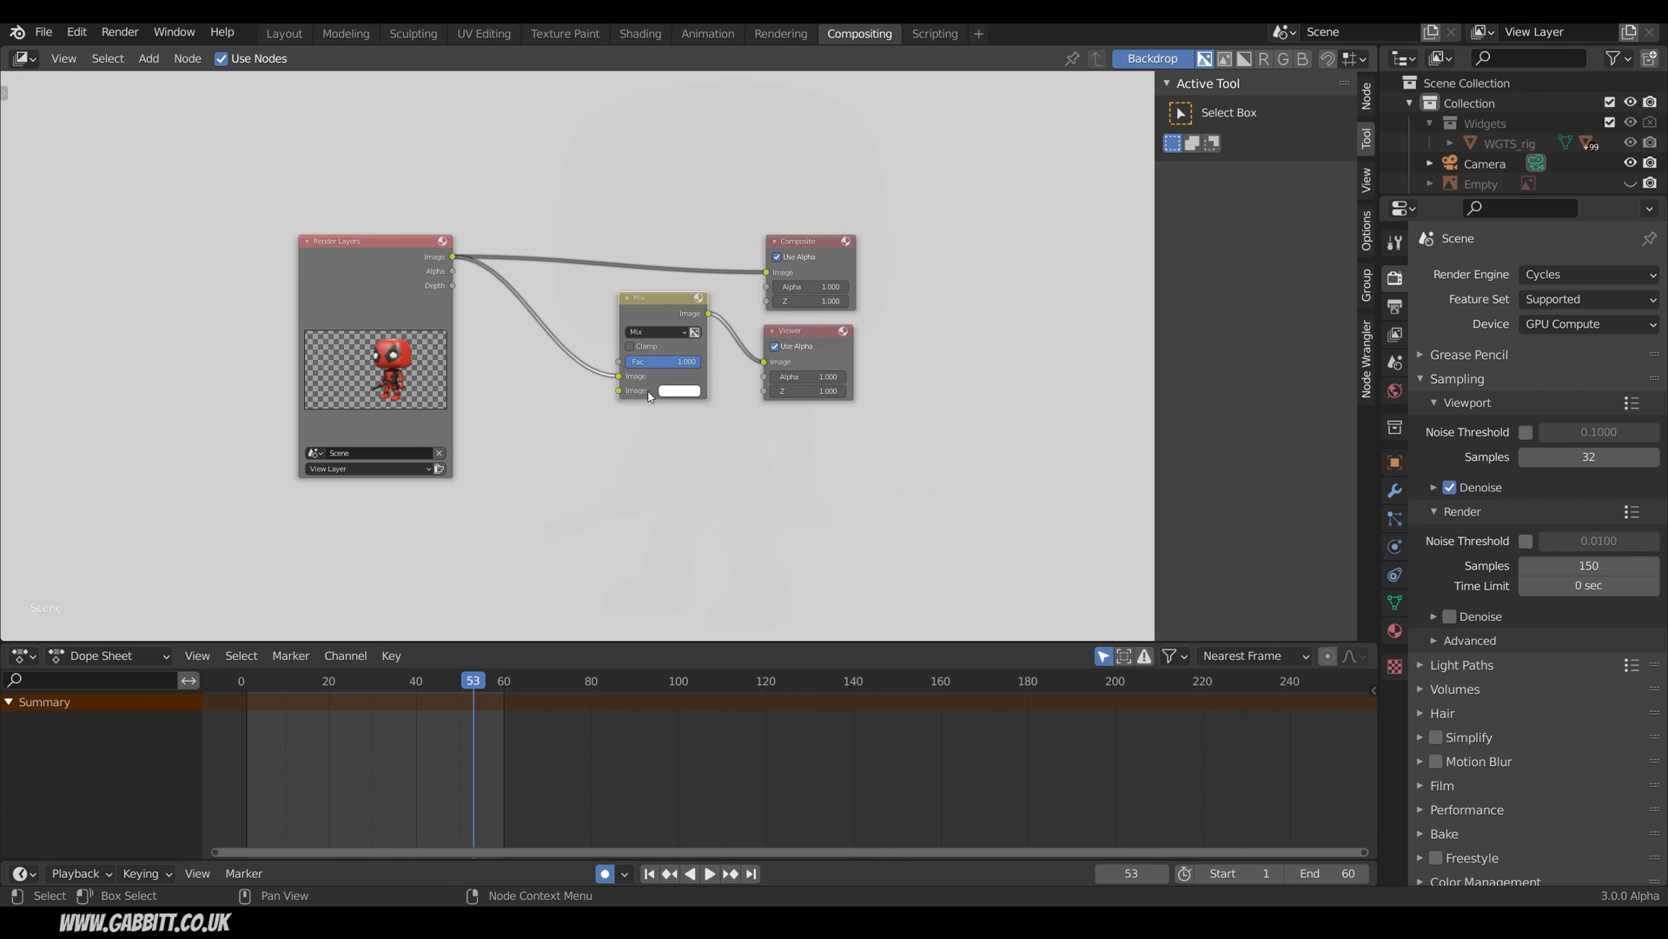
# Insert a Mix node on the link between Render Layers and the Viewer.
pyautogui.click(679, 391)
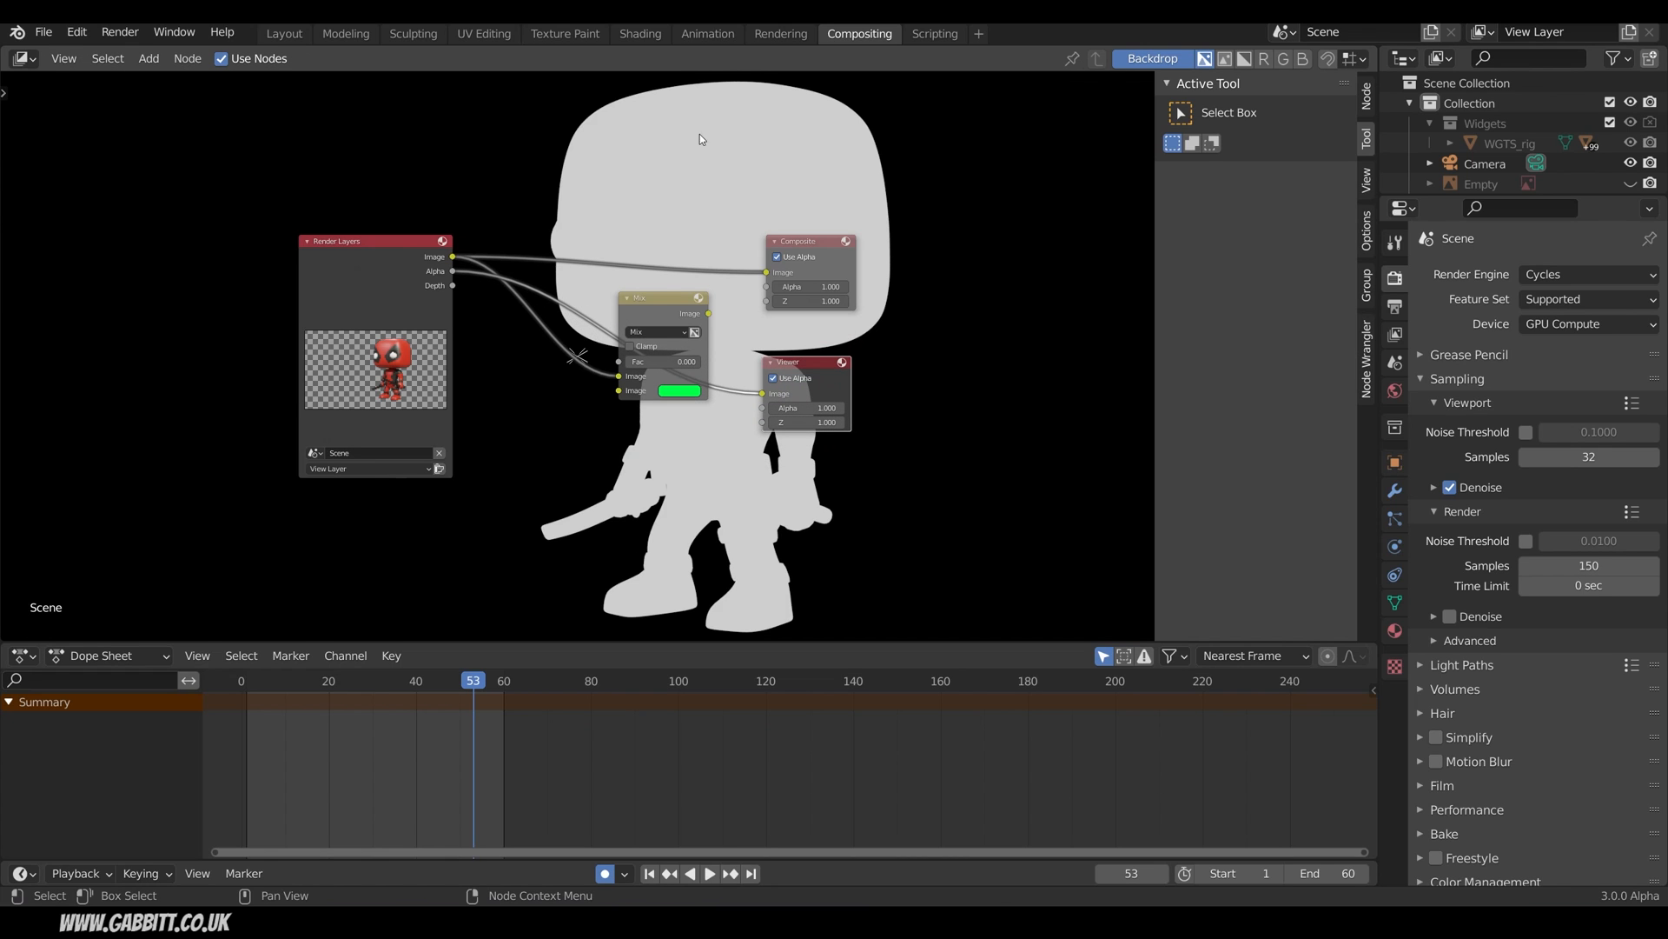
pyautogui.moveTo(1043, 226)
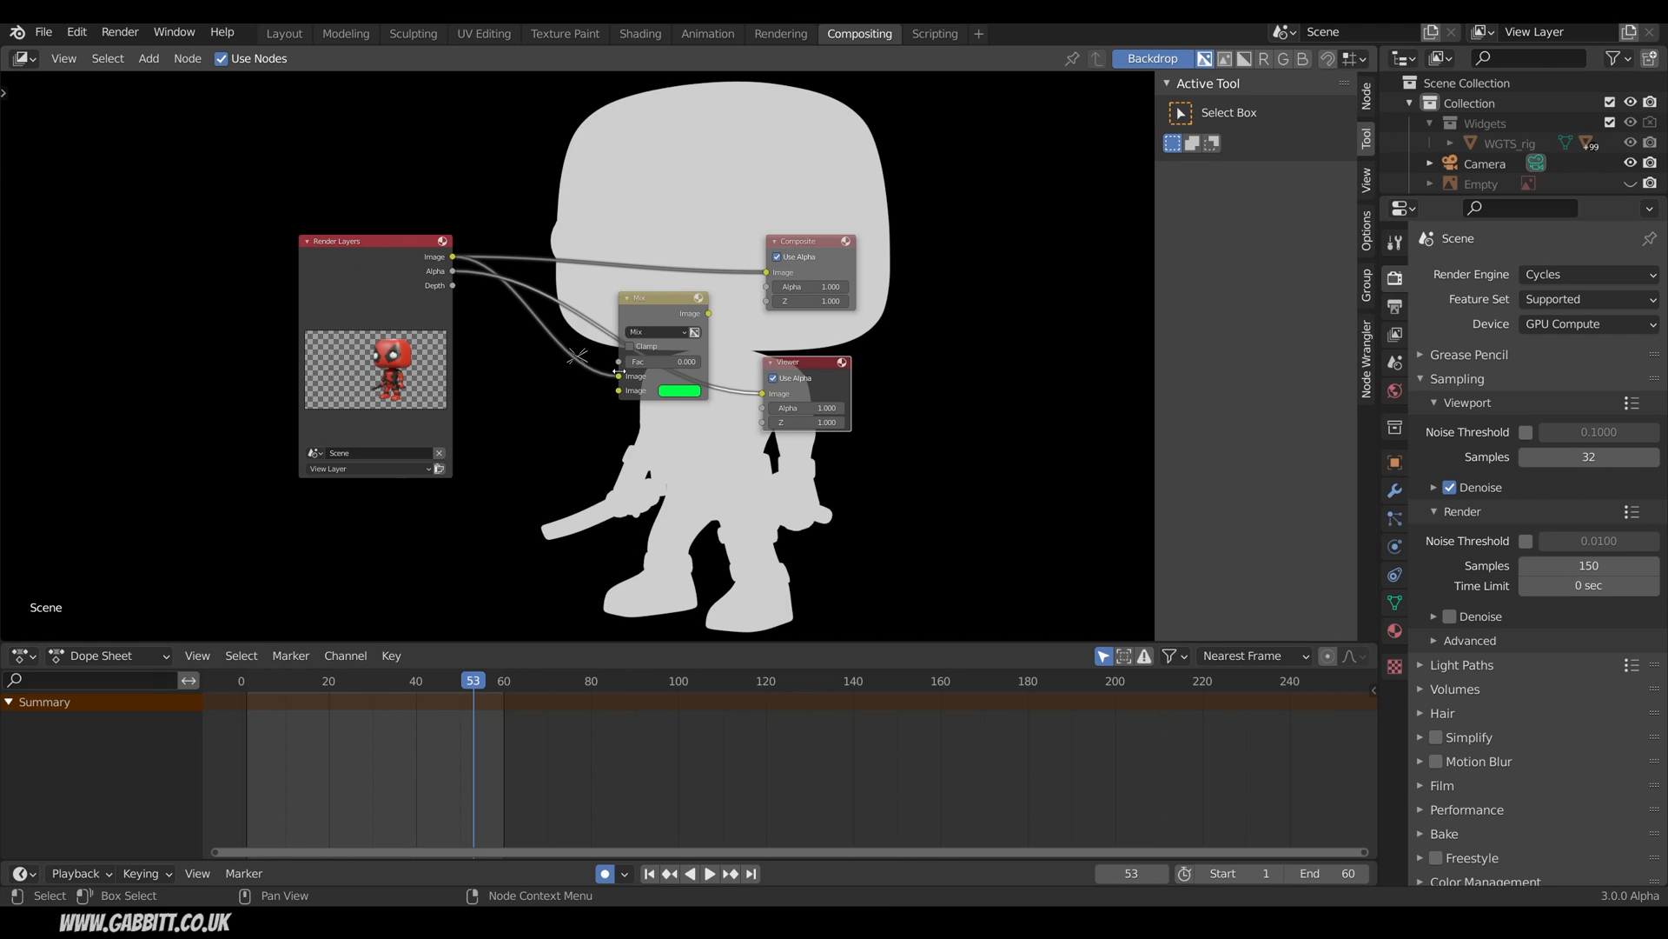
pyautogui.moveTo(702, 186)
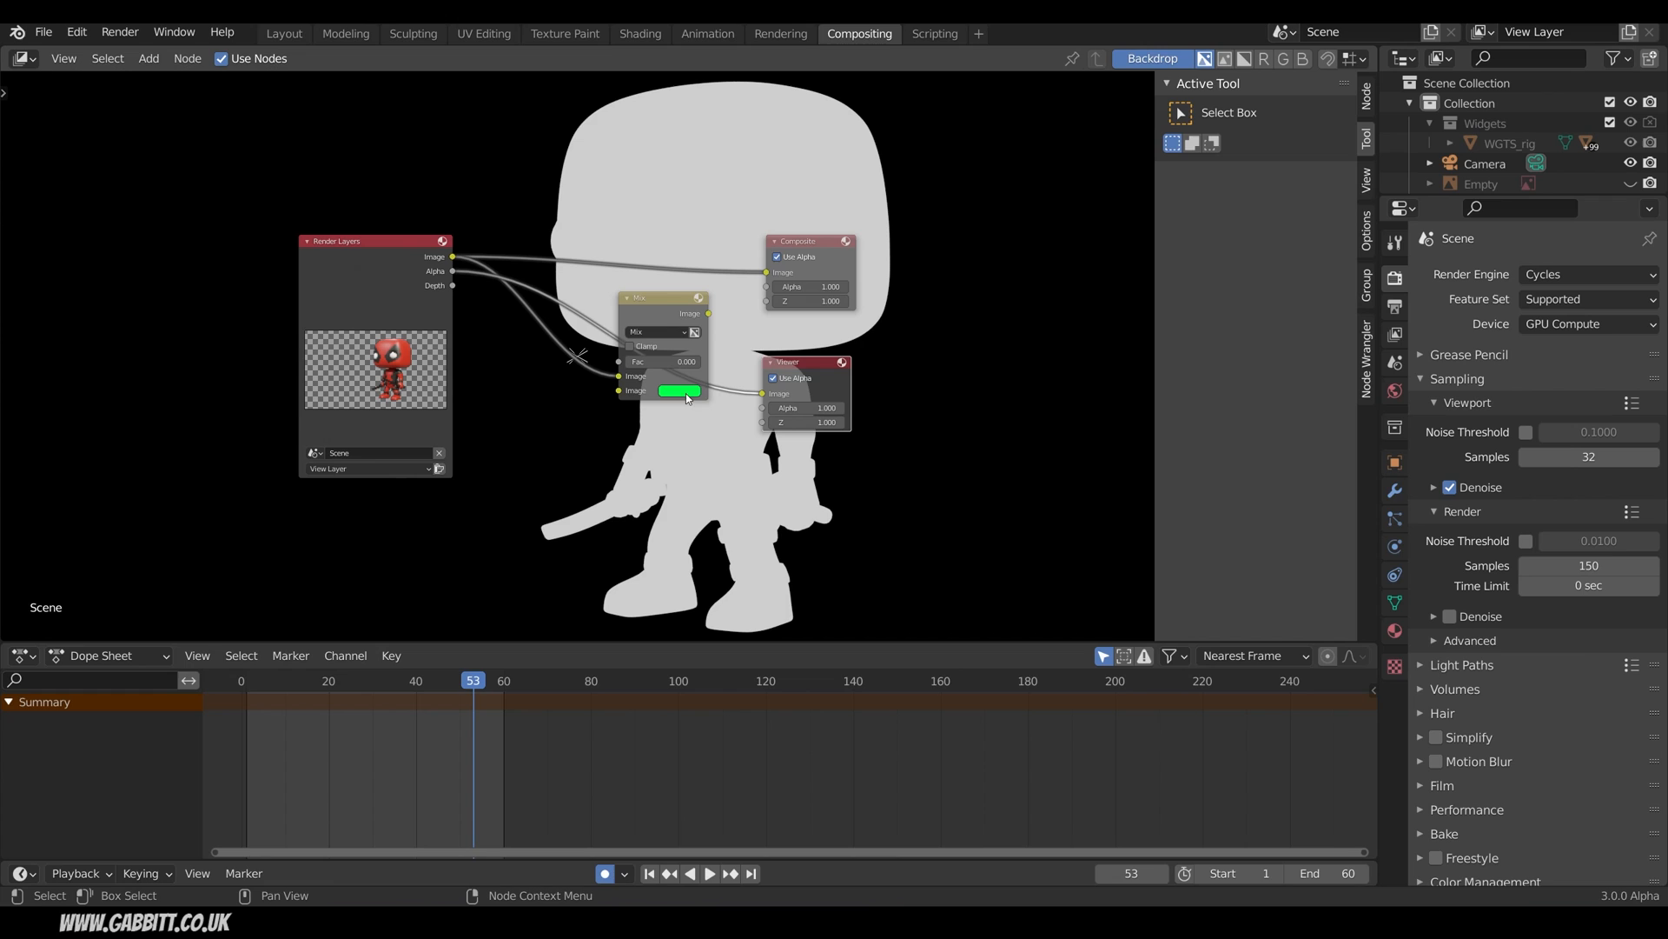
pyautogui.moveTo(1020, 285)
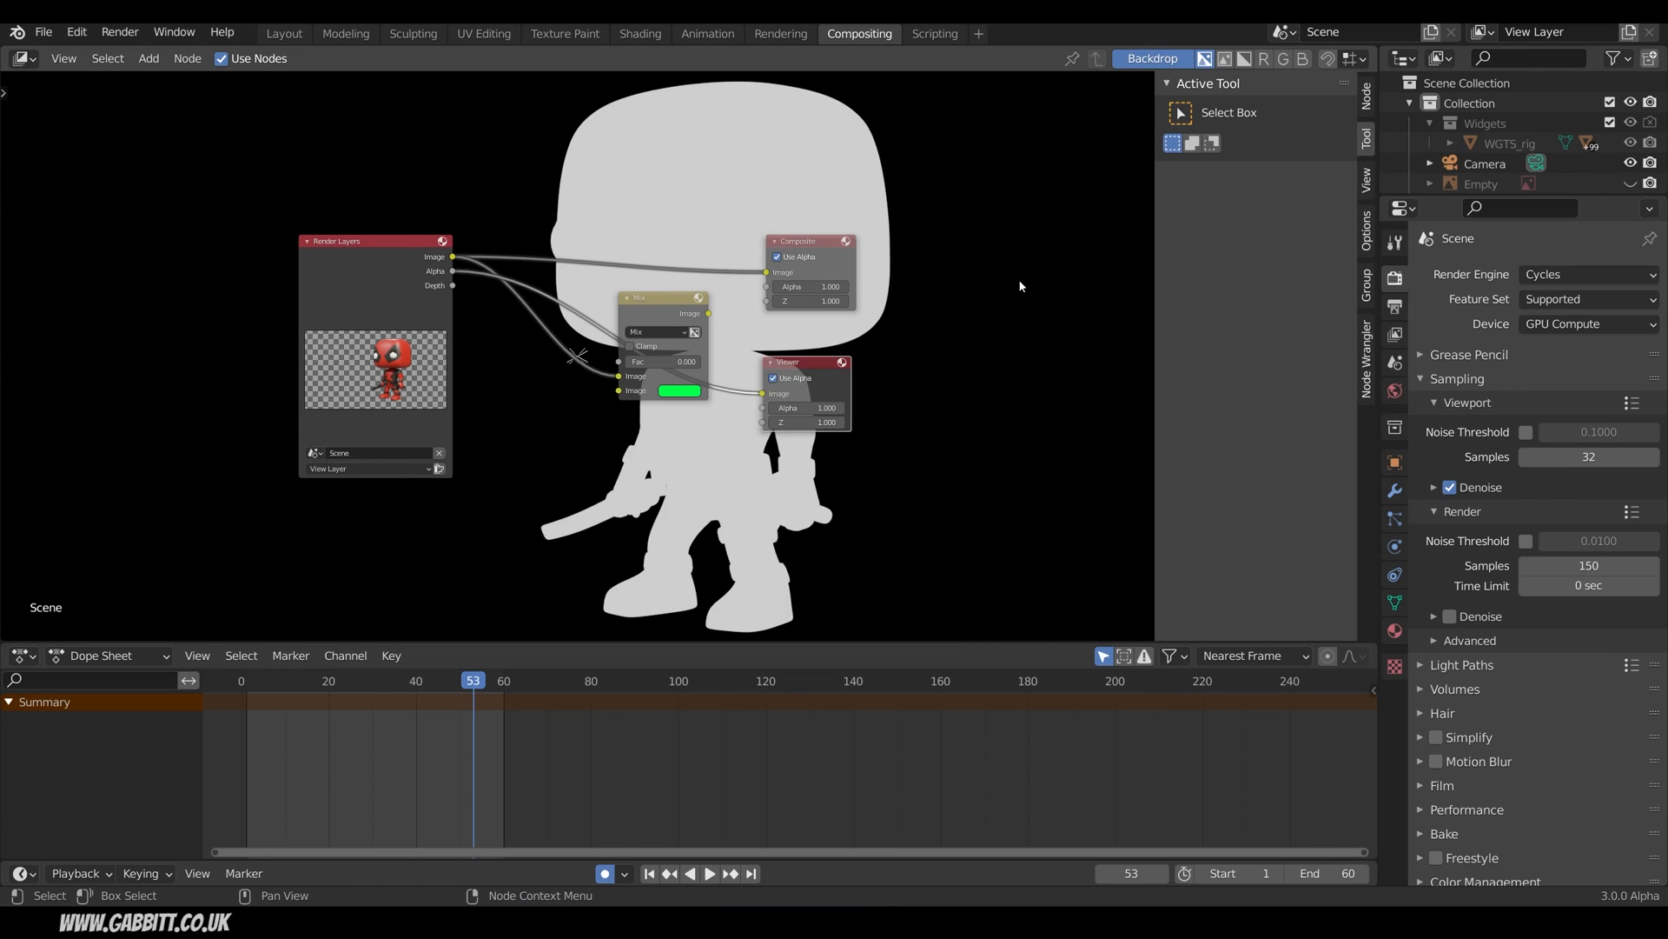
pyautogui.moveTo(508, 283)
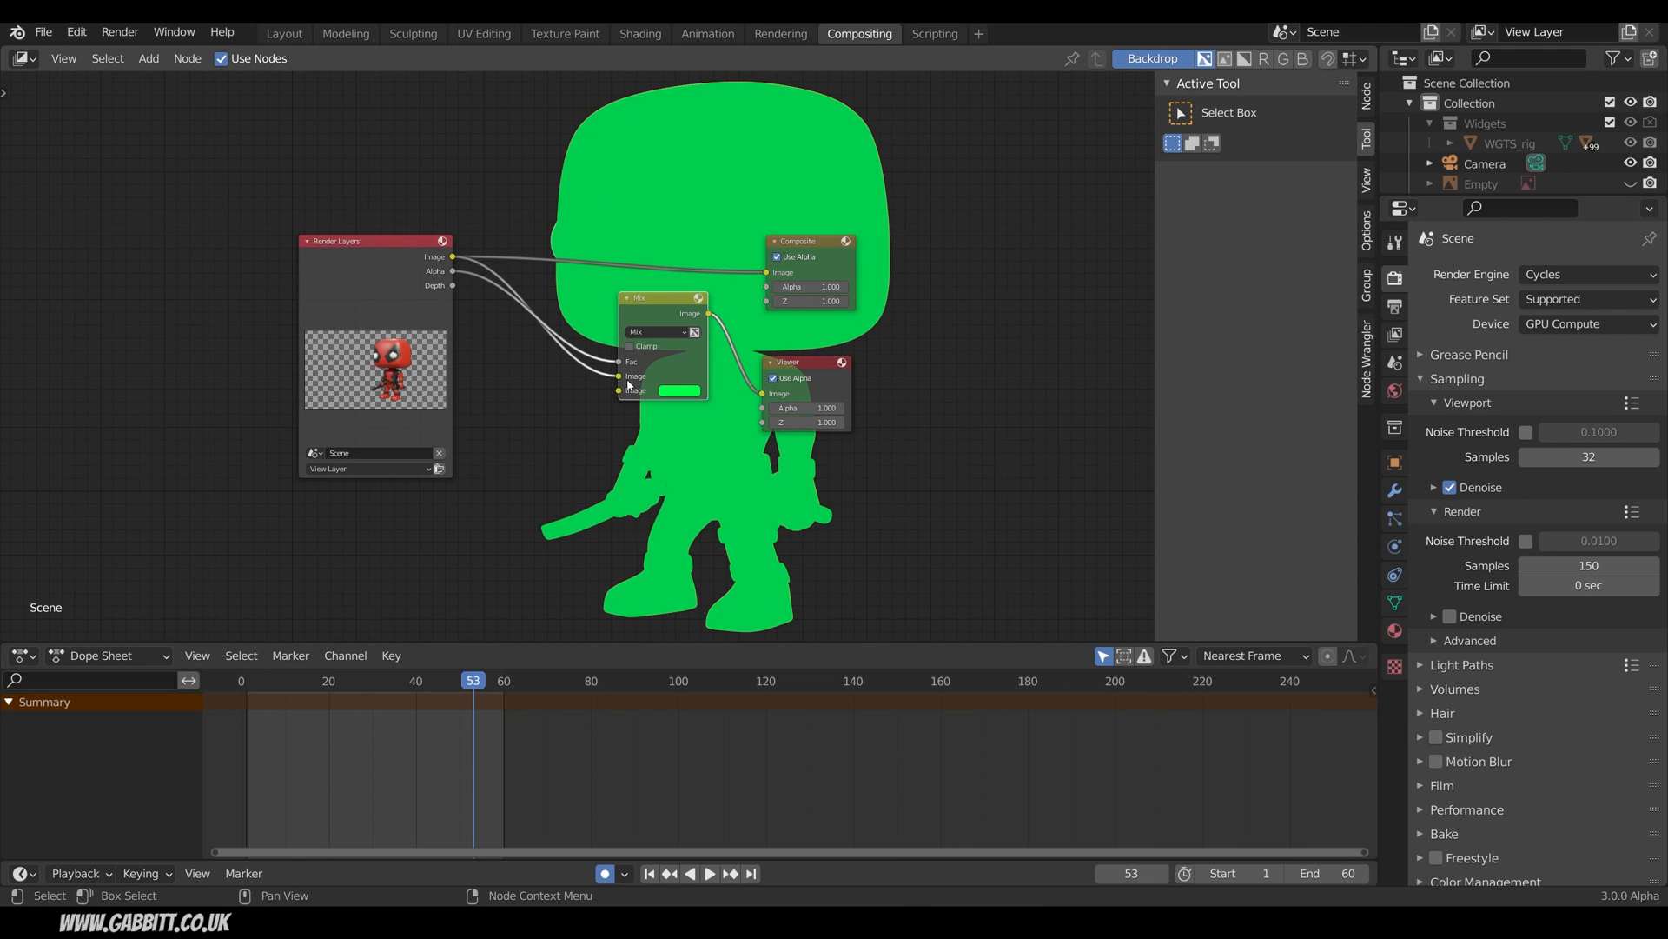
pyautogui.moveTo(628, 386)
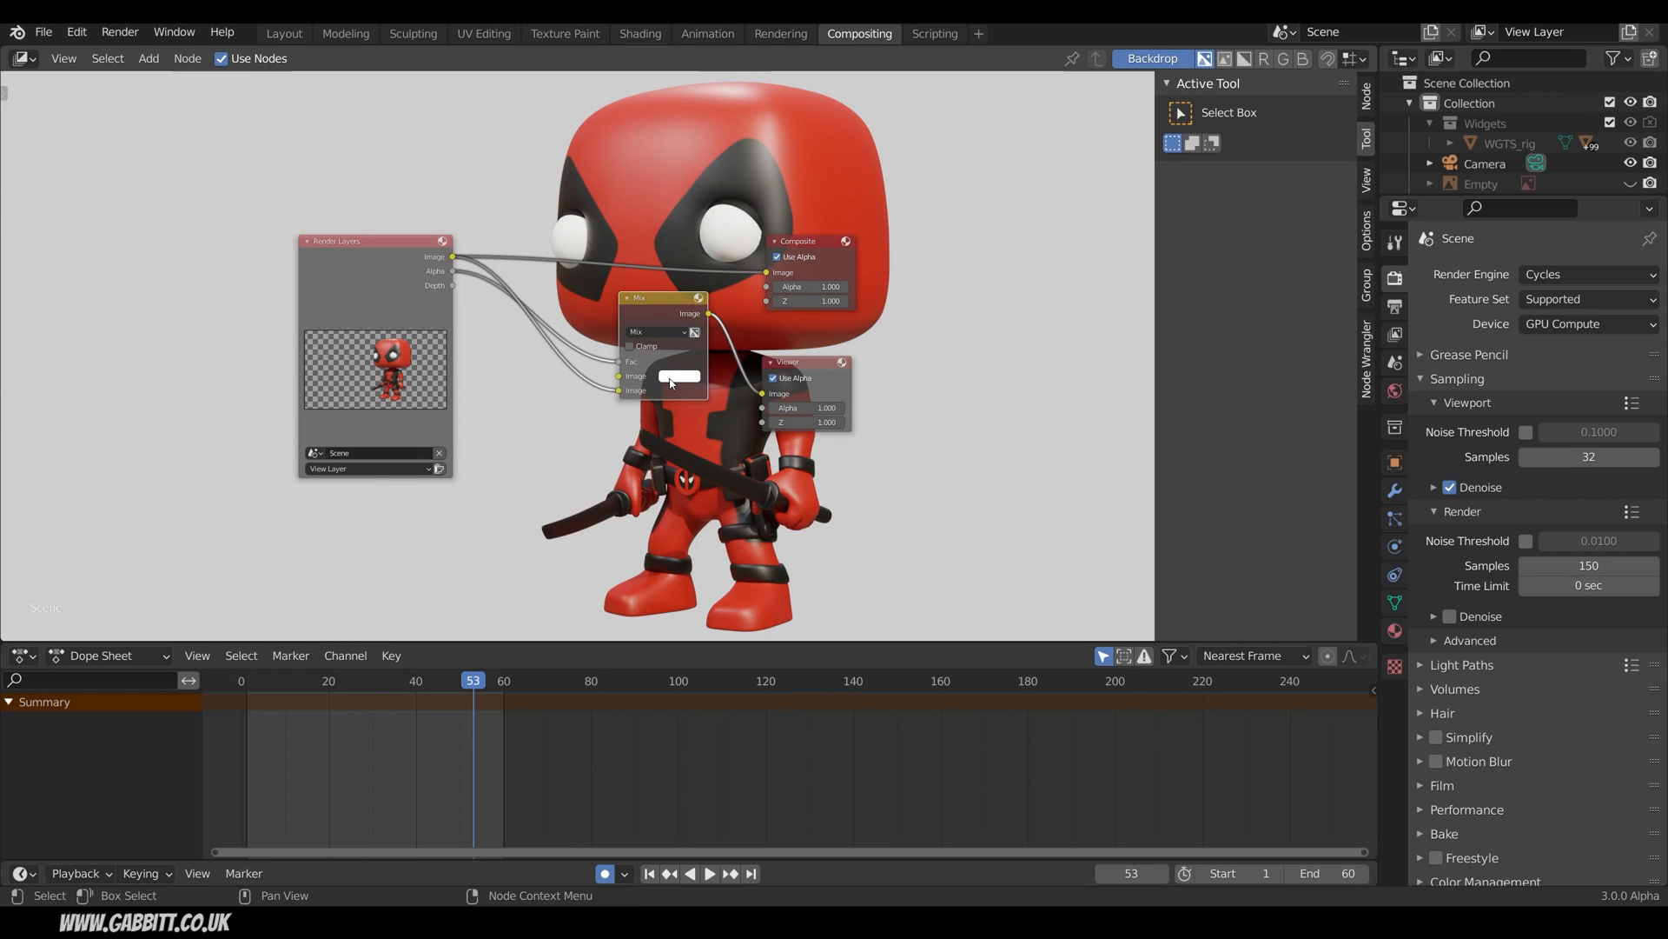
pyautogui.moveTo(998, 354)
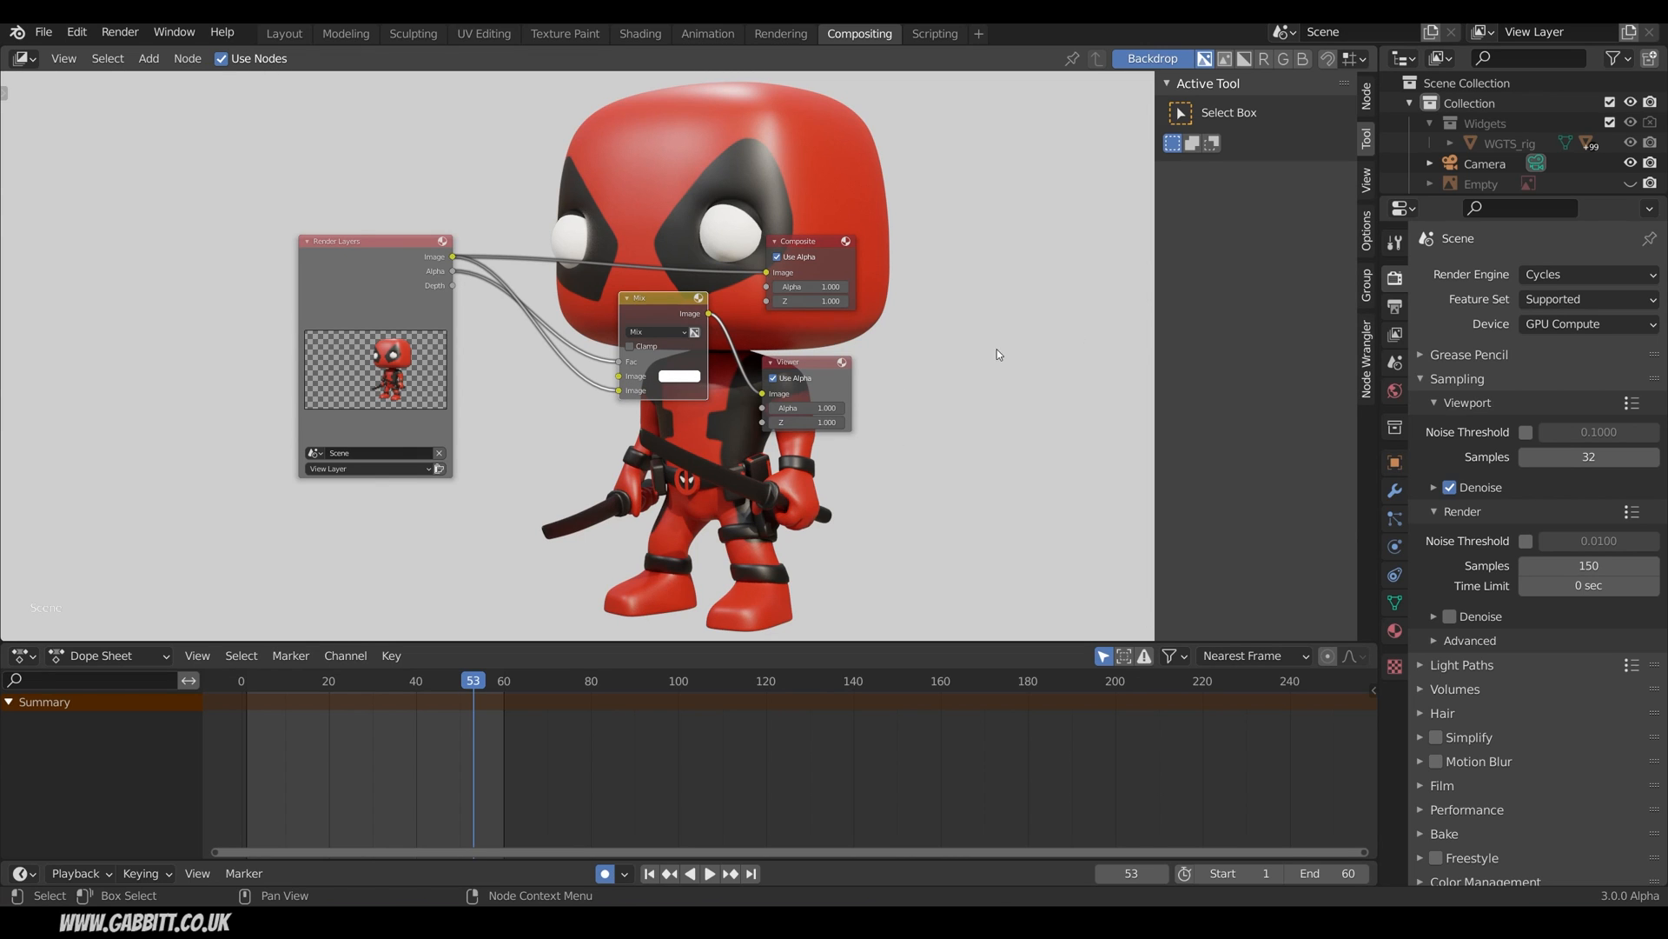
# Set the Mix node's second colour swatch to white so Deadpool sits on a light background.
pyautogui.click(680, 376)
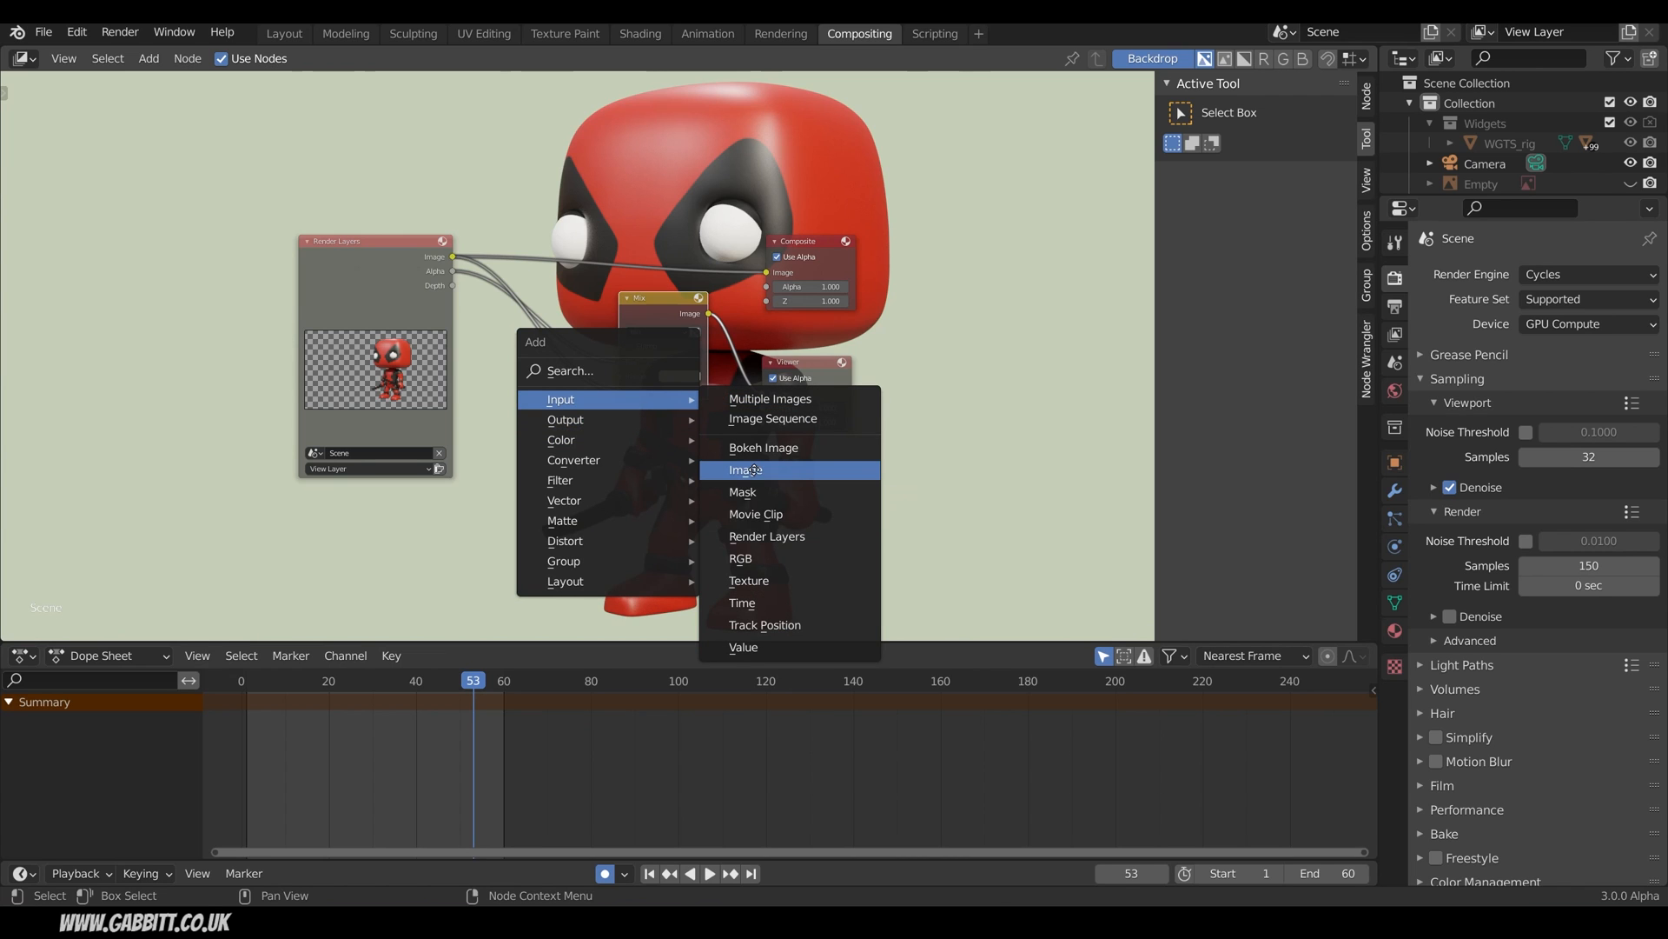
# Add an Image node loading palette.png as the Mix background input.
pyautogui.click(745, 469)
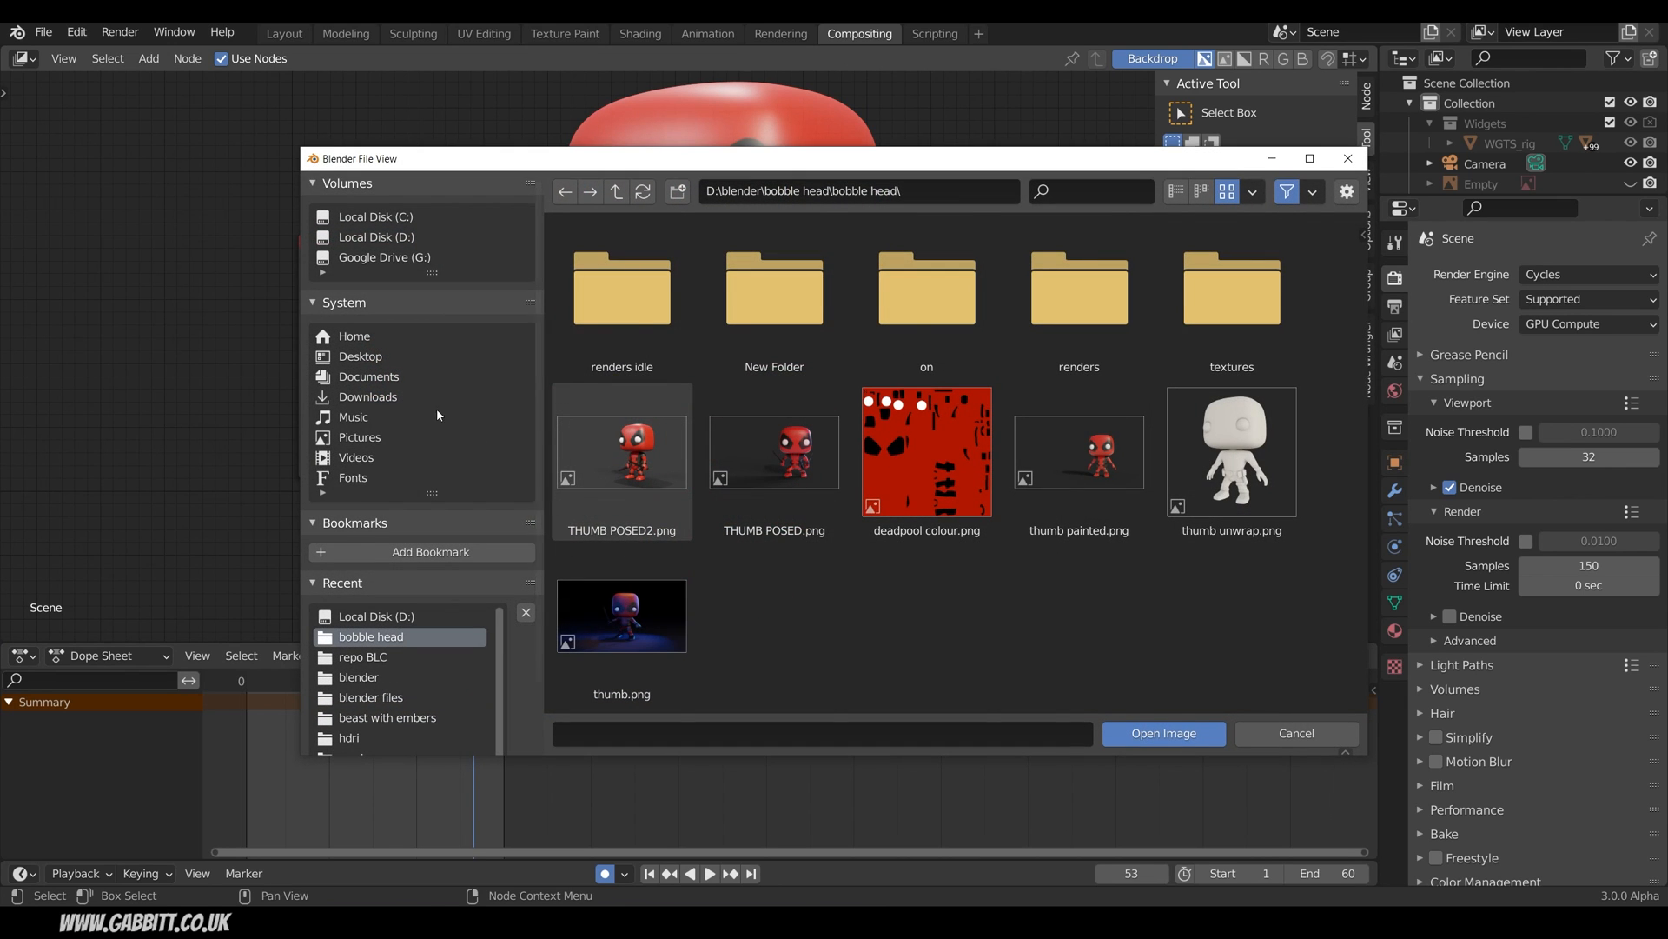
pyautogui.click(367, 397)
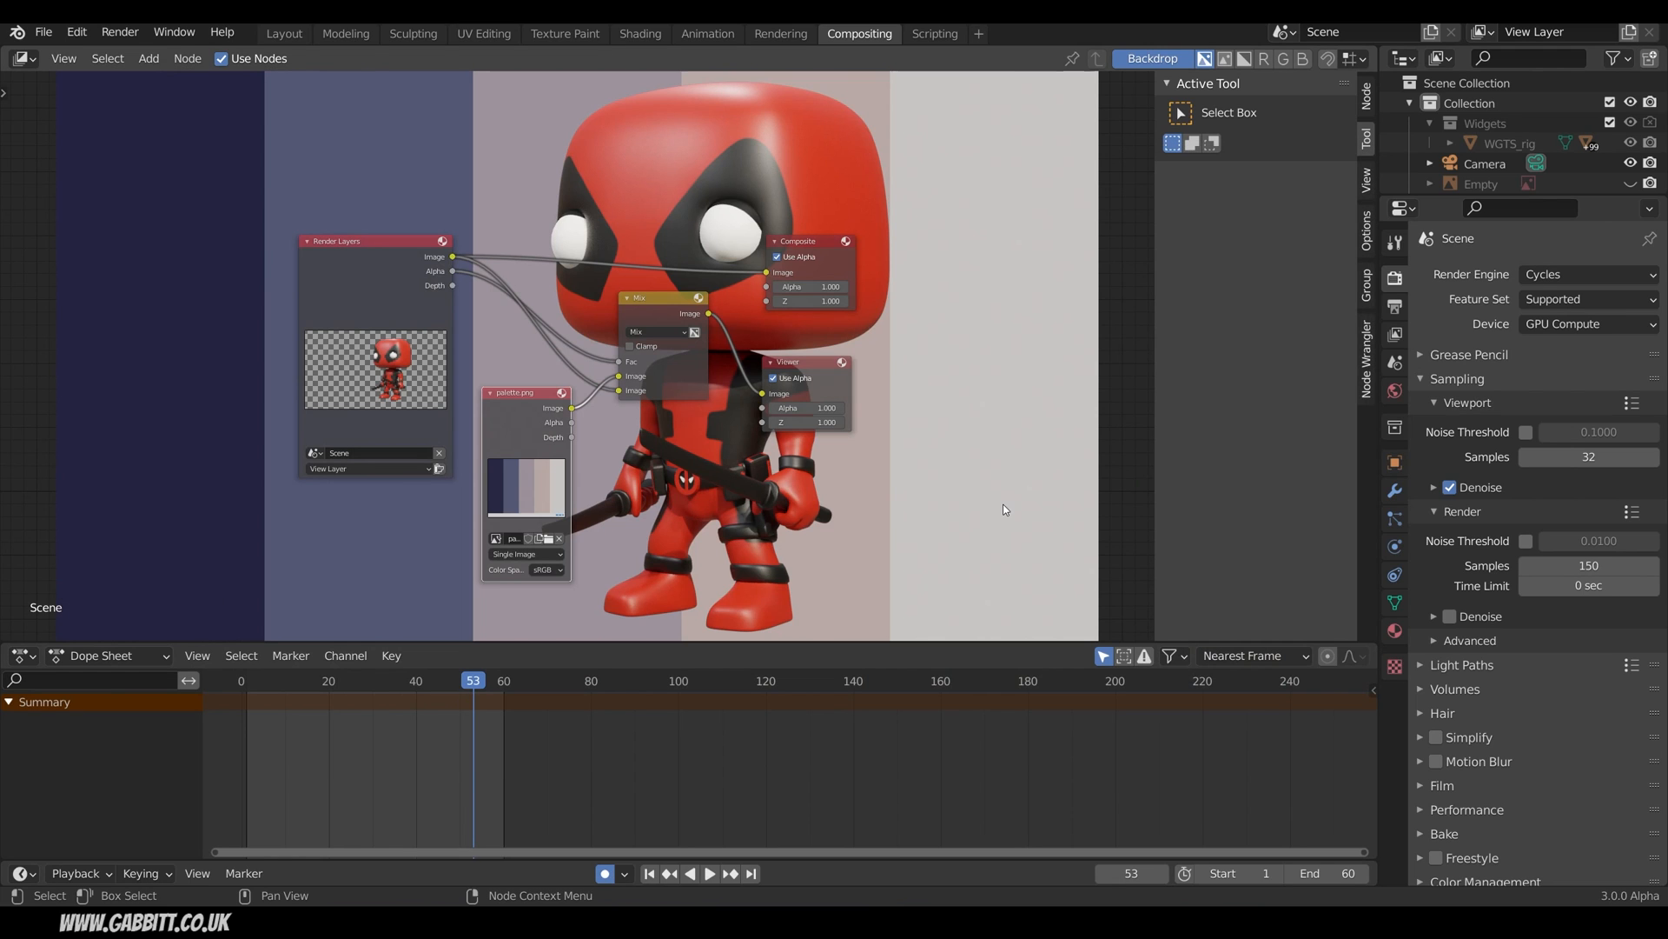
pyautogui.moveTo(912, 501)
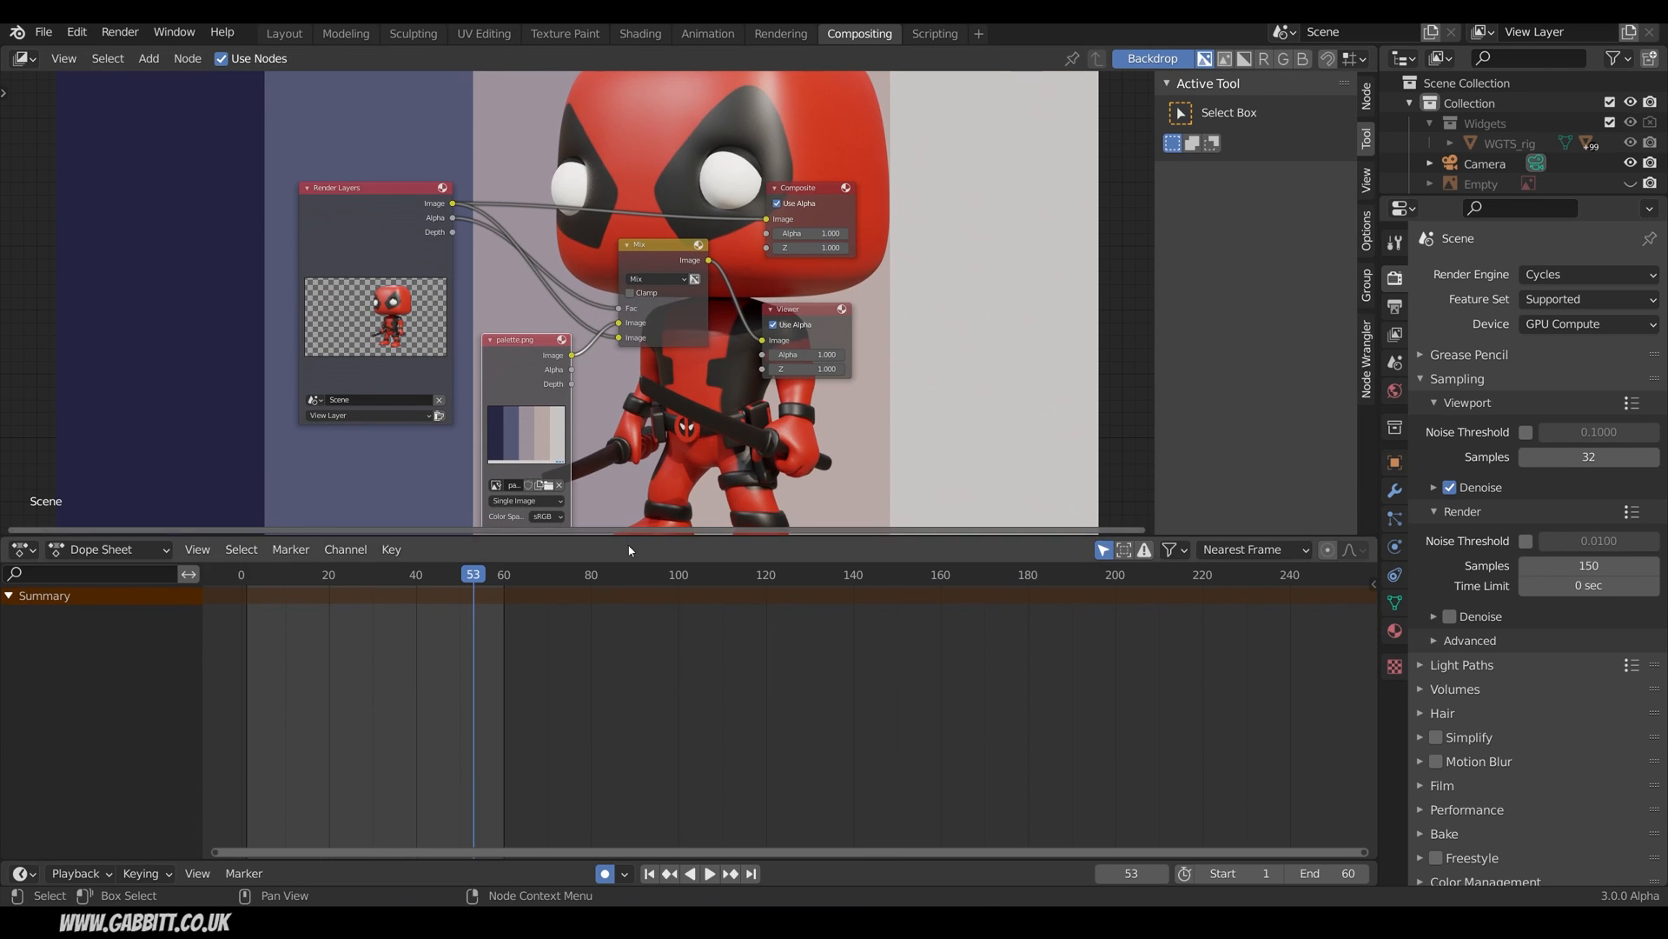
# Turn the lower area into an Image Editor displaying Render Result.
pyautogui.click(21, 549)
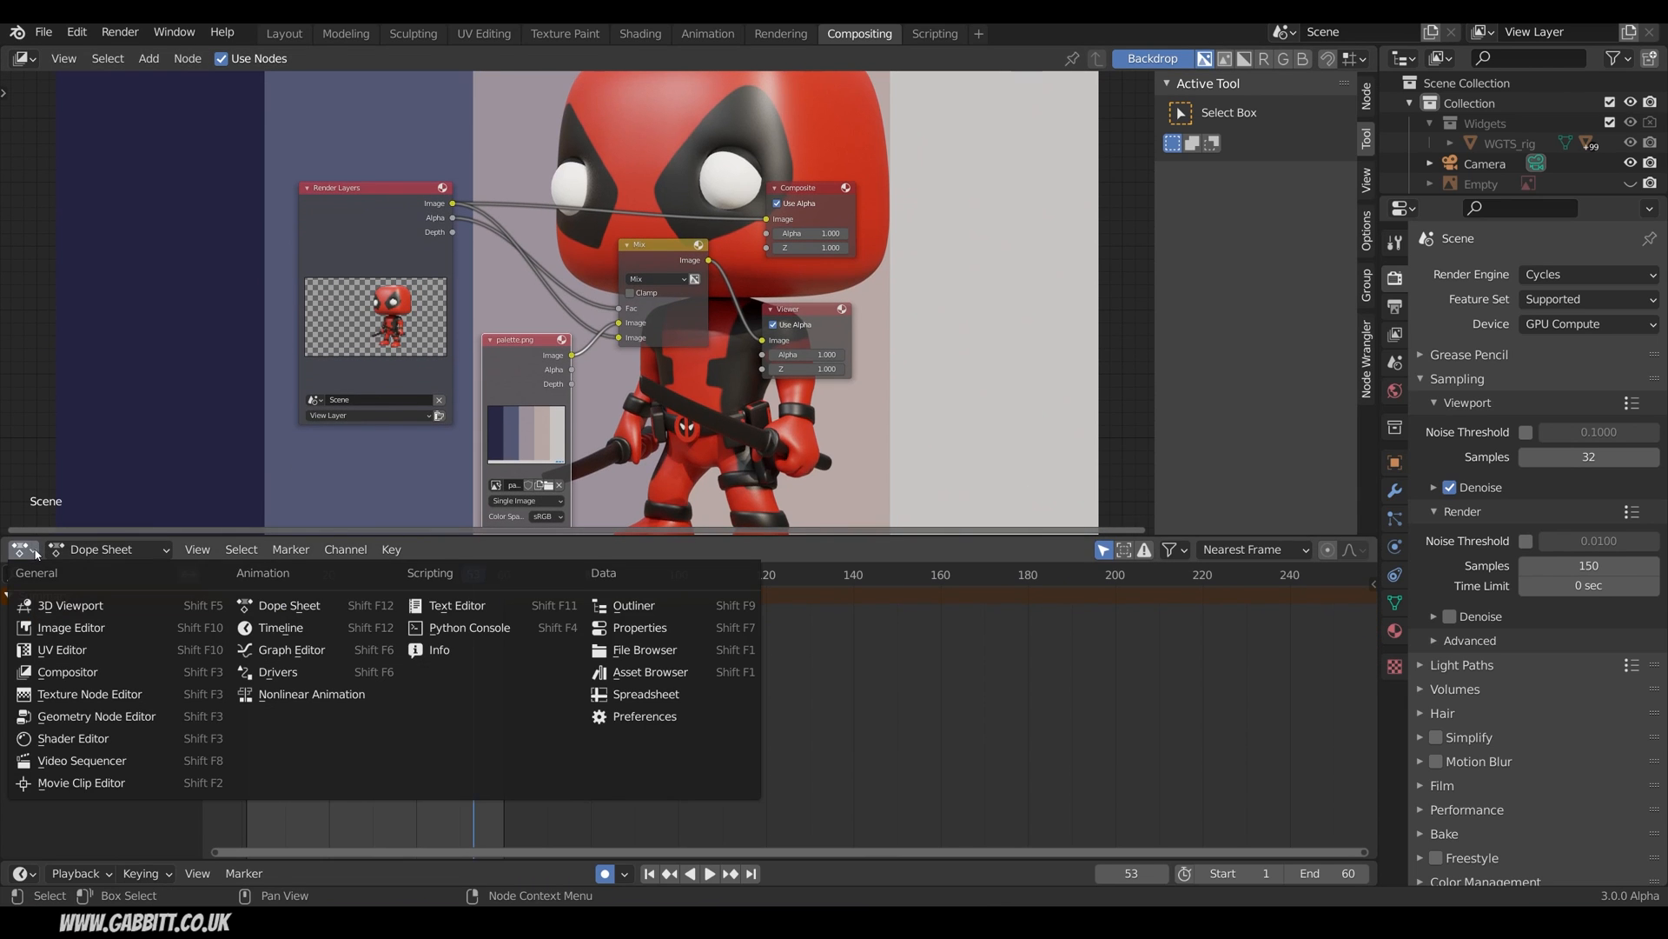
pyautogui.click(70, 627)
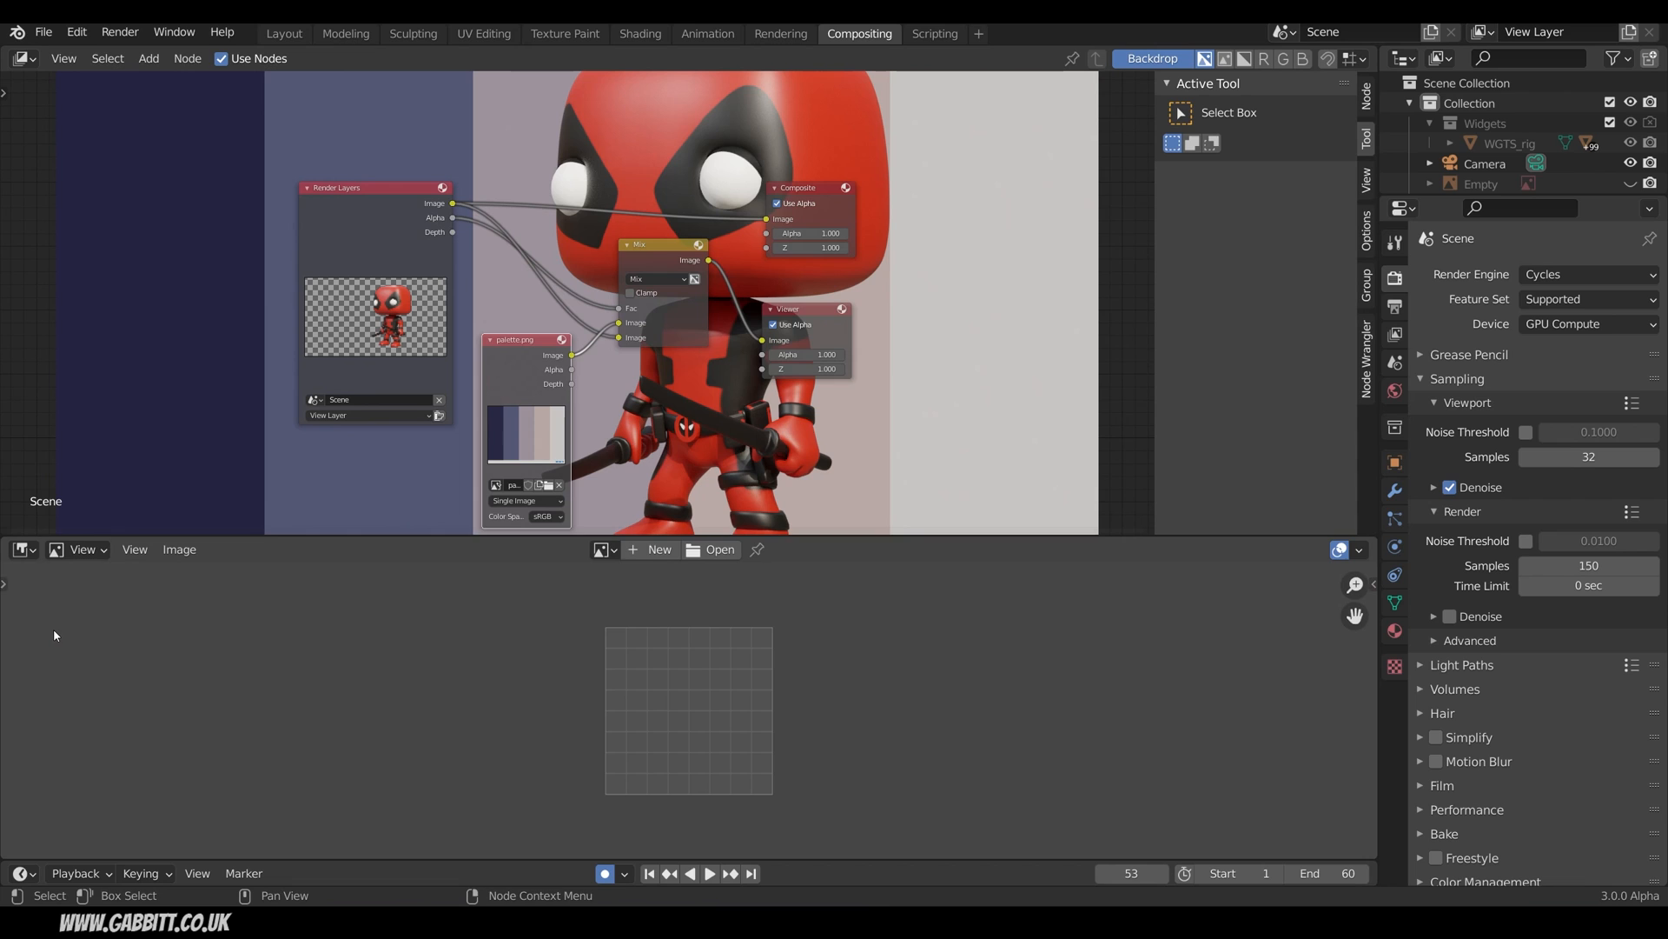
pyautogui.click(603, 549)
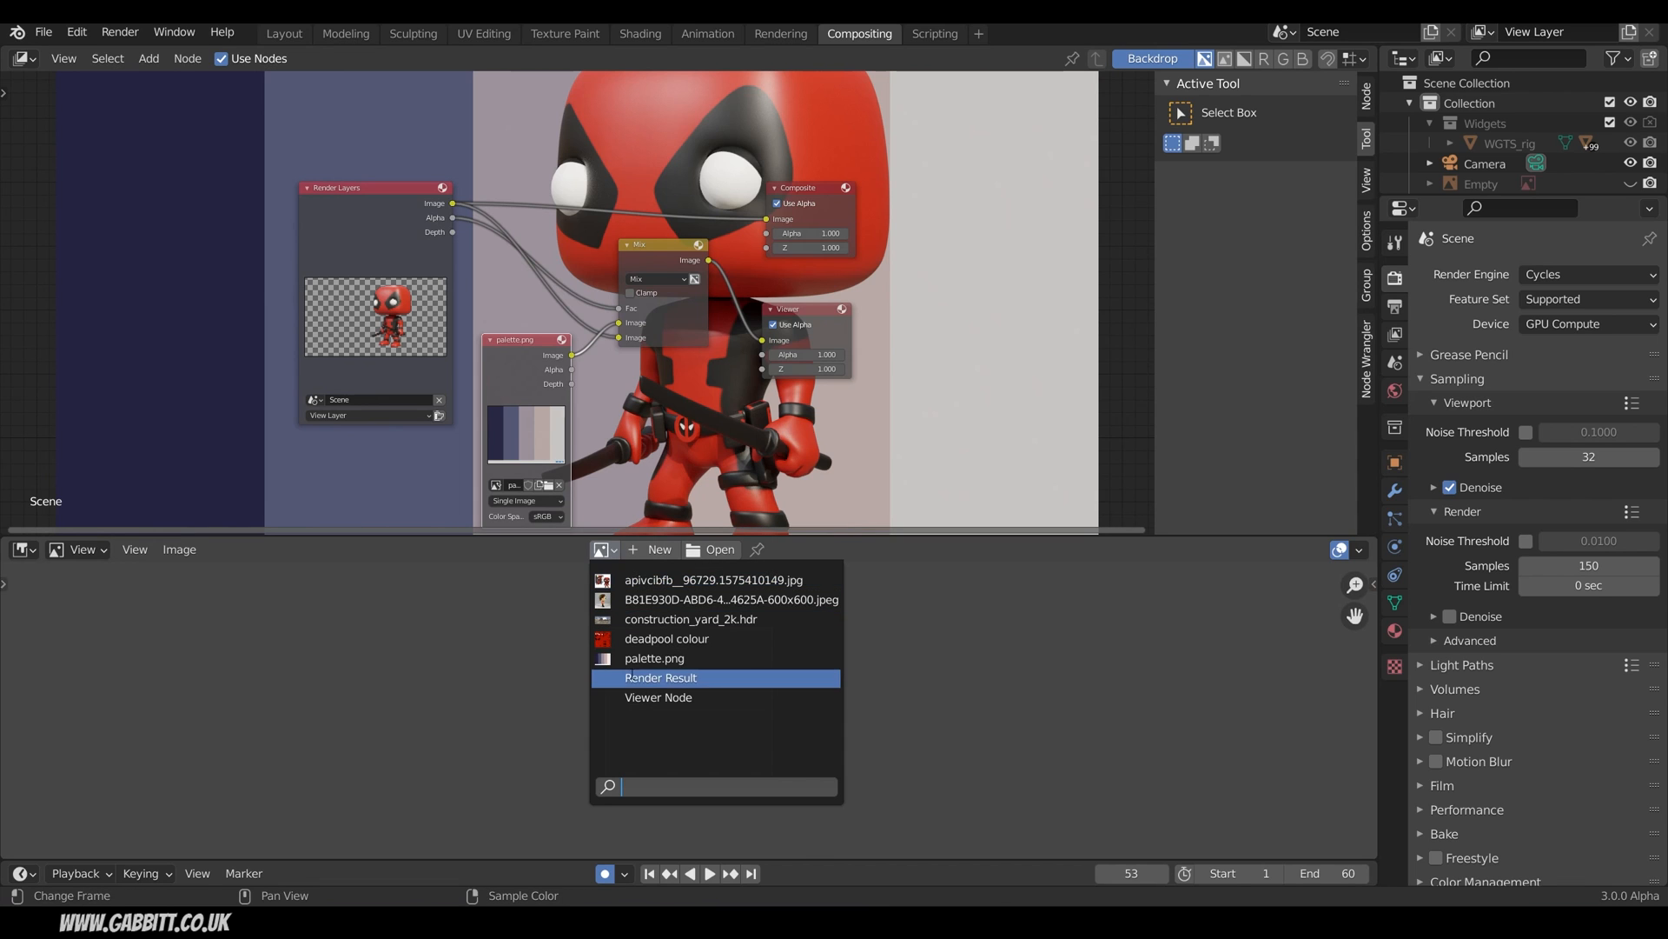
pyautogui.click(660, 677)
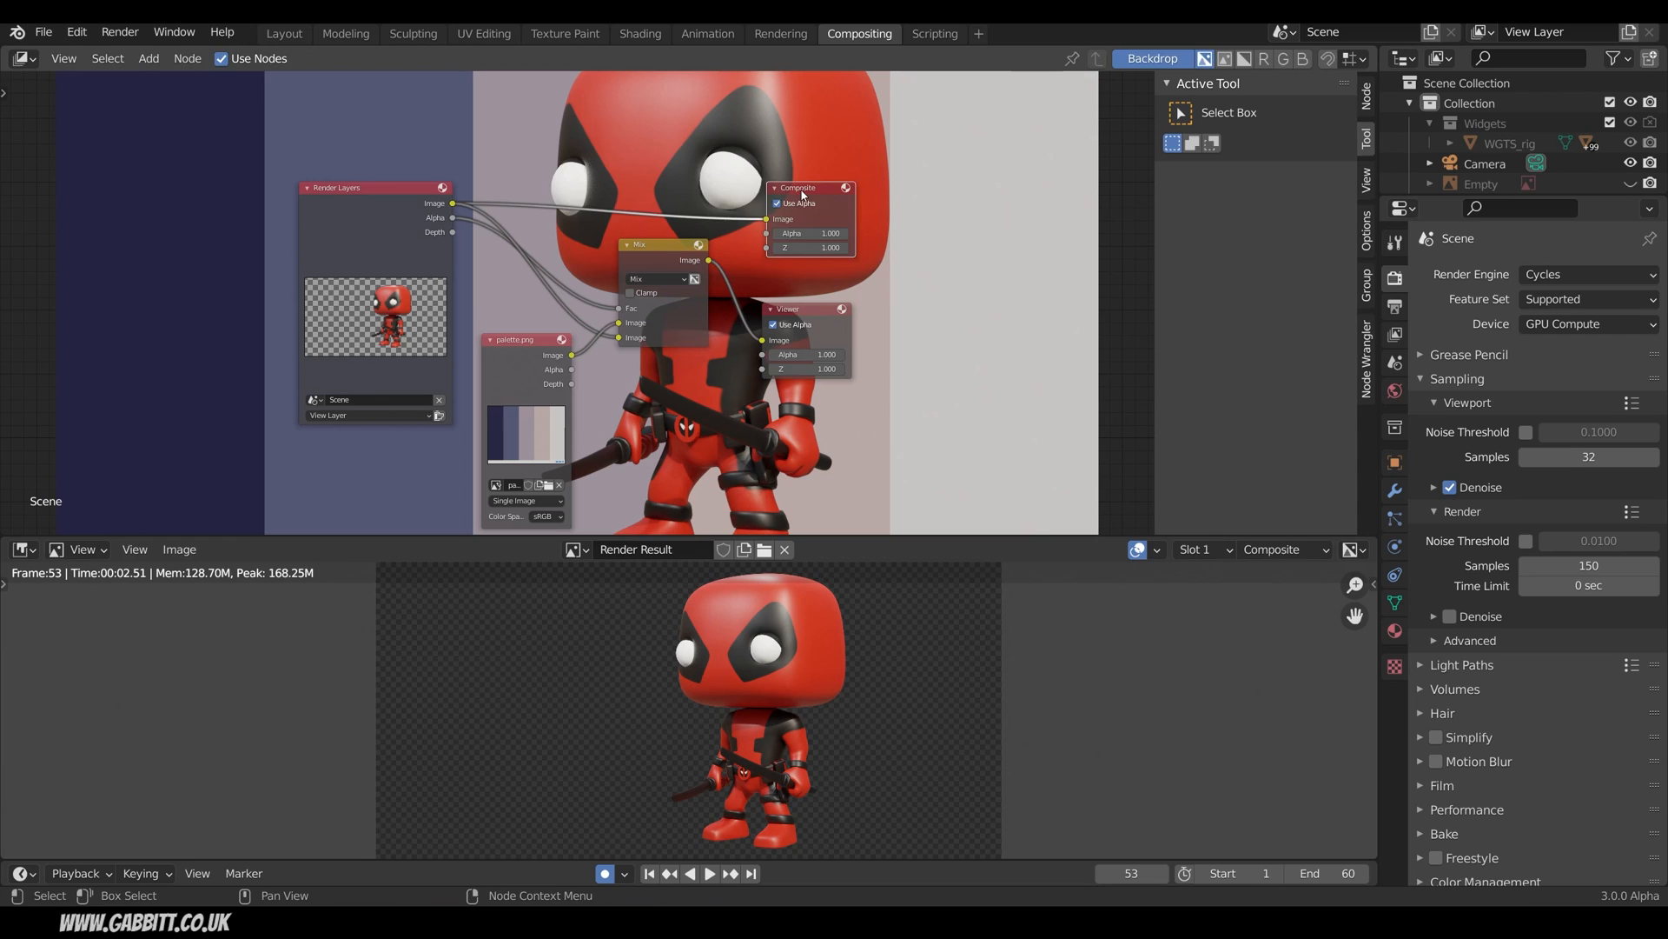
pyautogui.click(1283, 549)
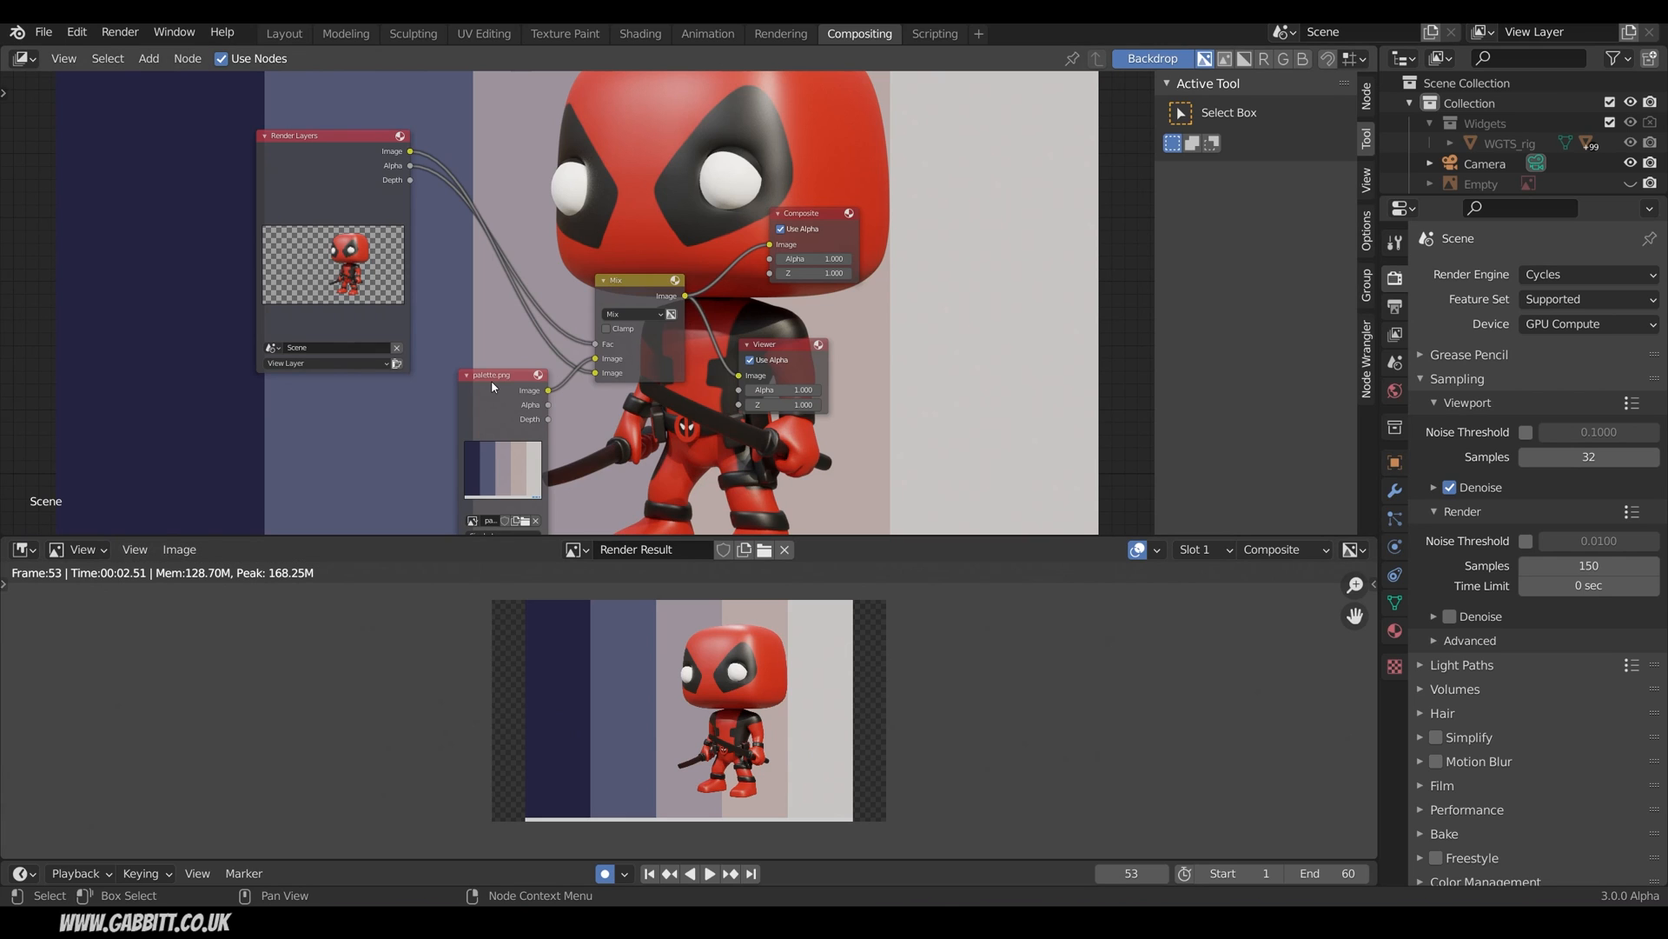
# Insert a Scale node between palette.png and Mix with X set to 1.2.
pyautogui.moveTo(500, 376); pyautogui.dragTo(377, 394)
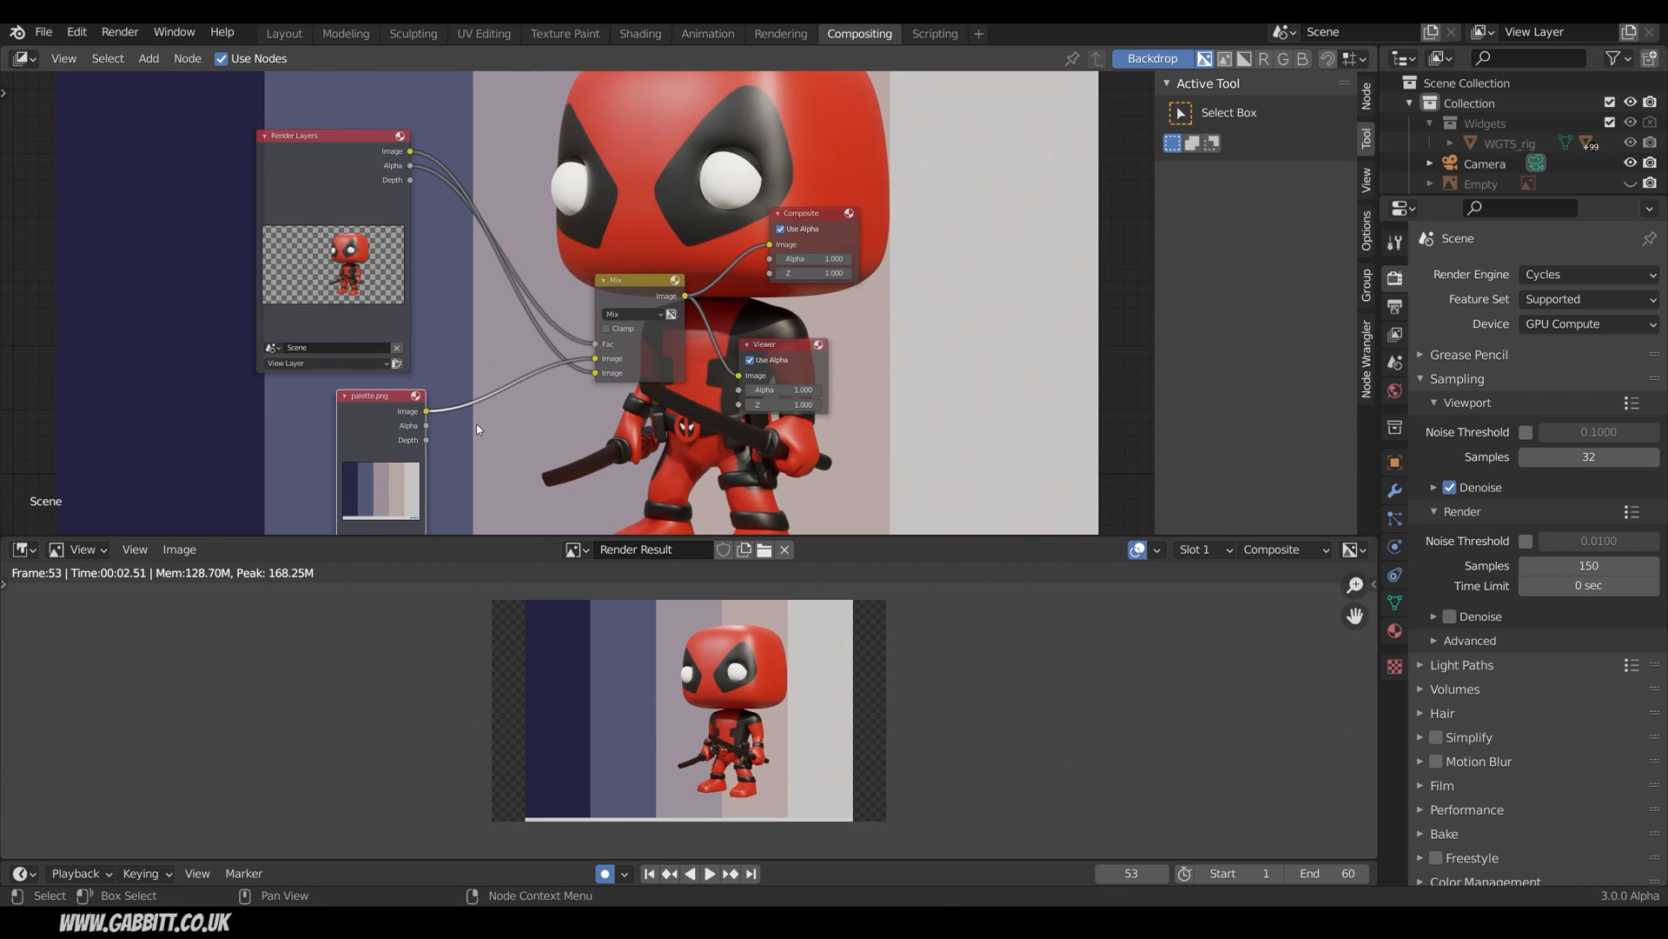
pyautogui.click(148, 59)
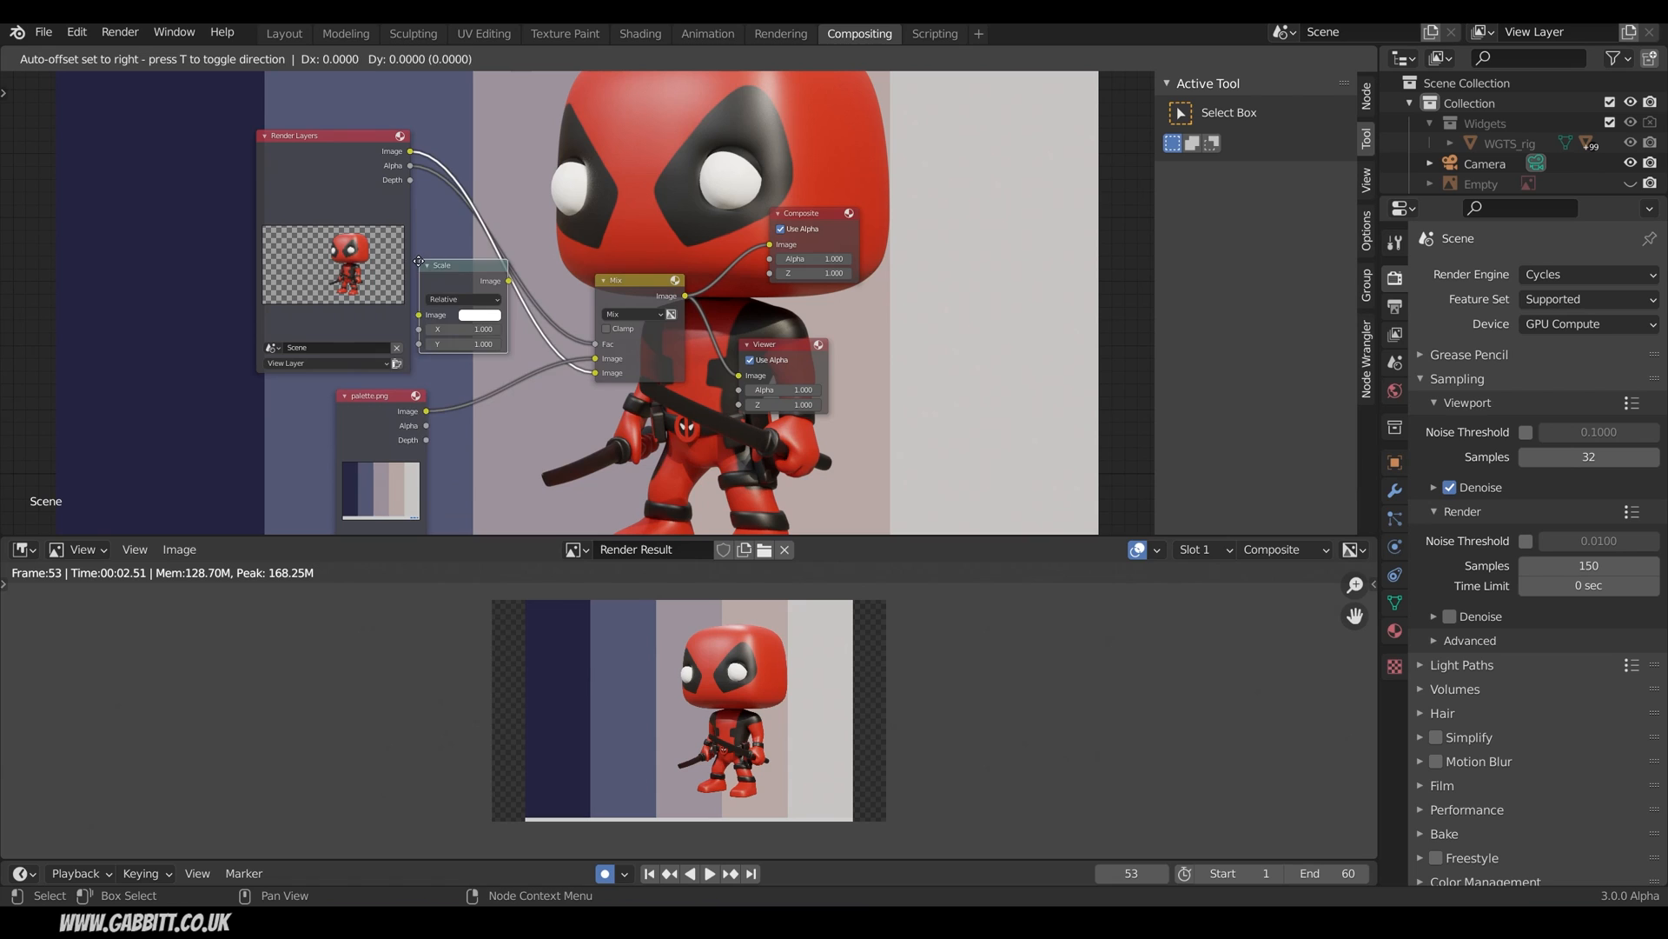
pyautogui.moveTo(440, 265); pyautogui.dragTo(494, 391)
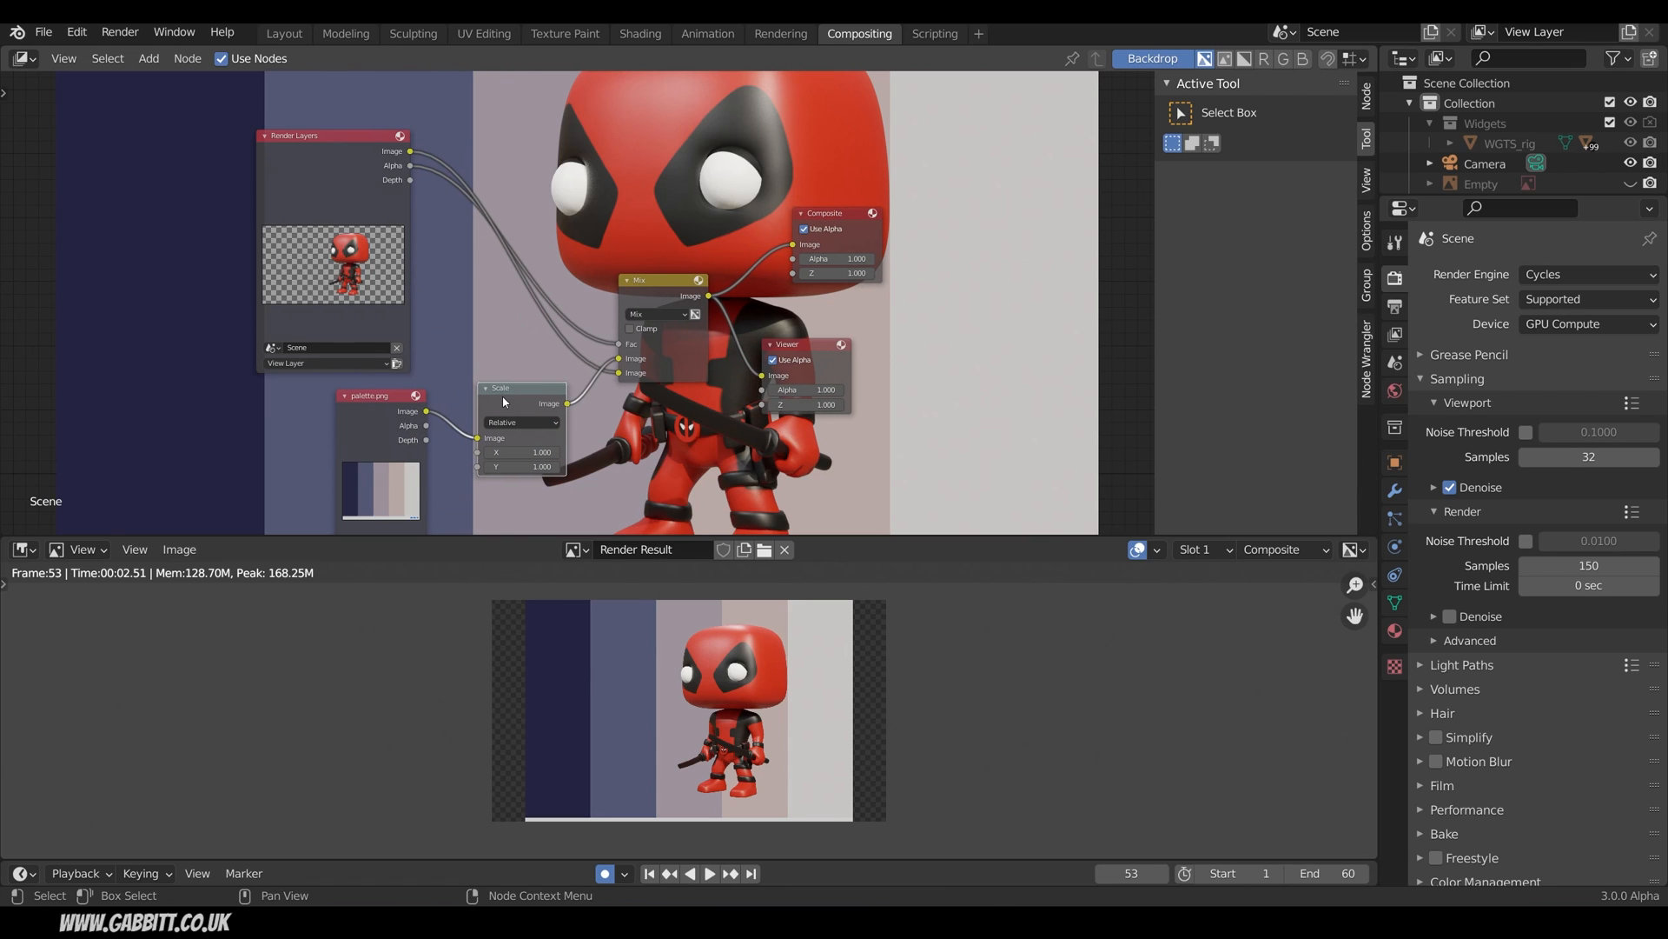
pyautogui.doubleClick(521, 452)
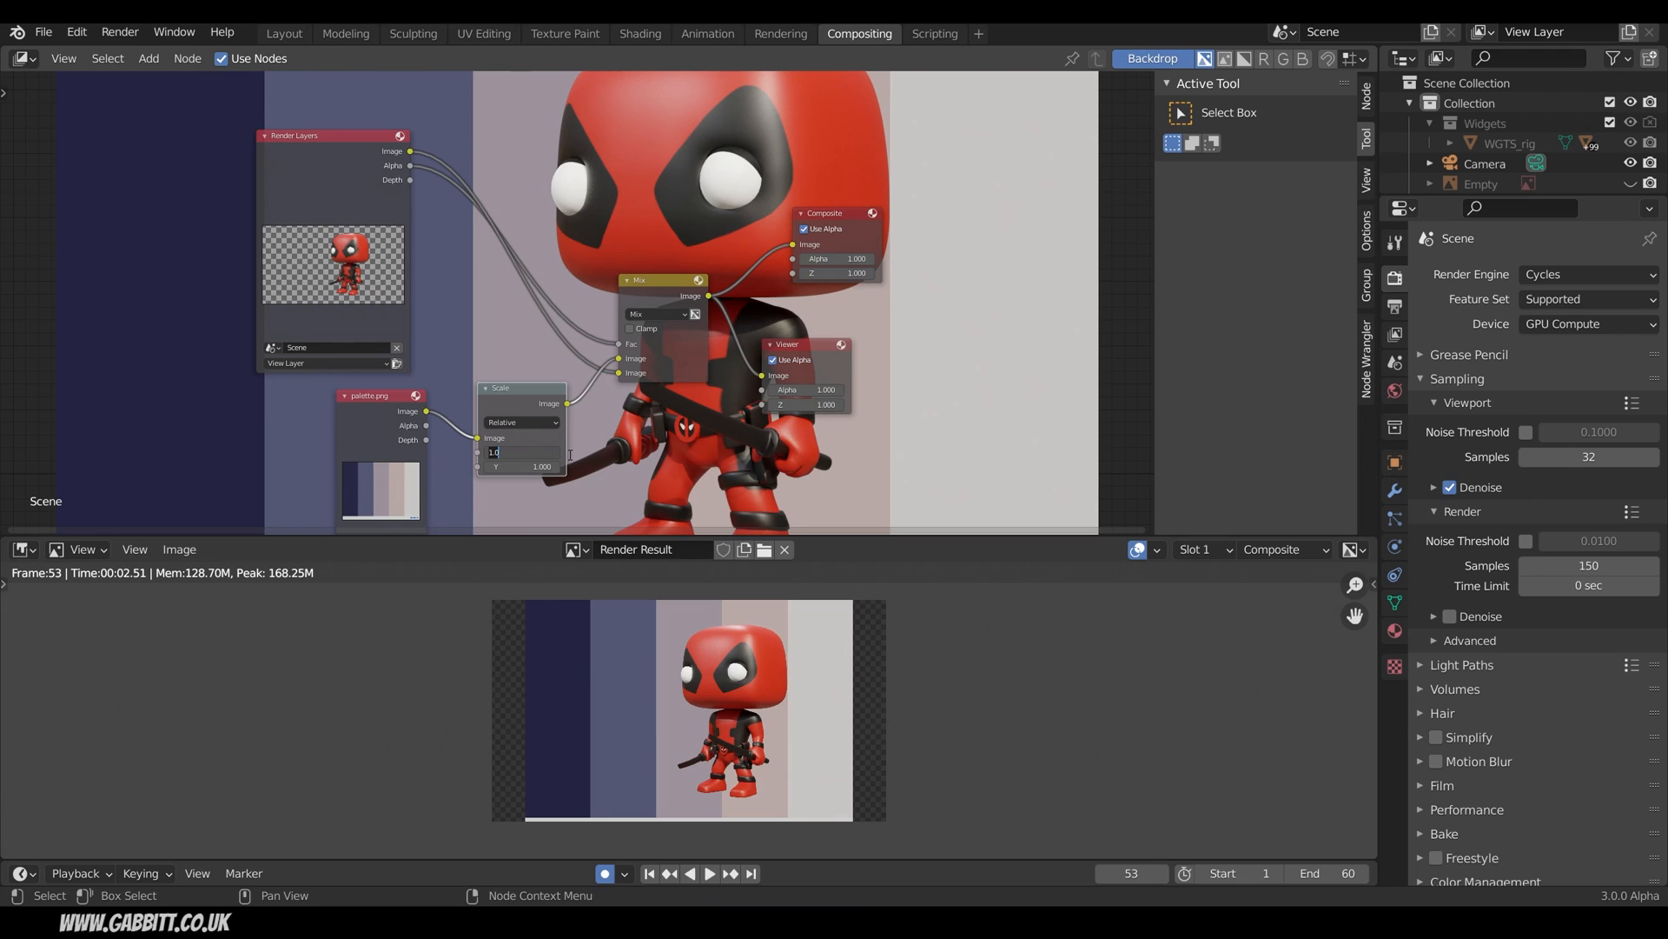
pyautogui.write('1.200')
pyautogui.click(523, 465)
pyautogui.write('1.100')
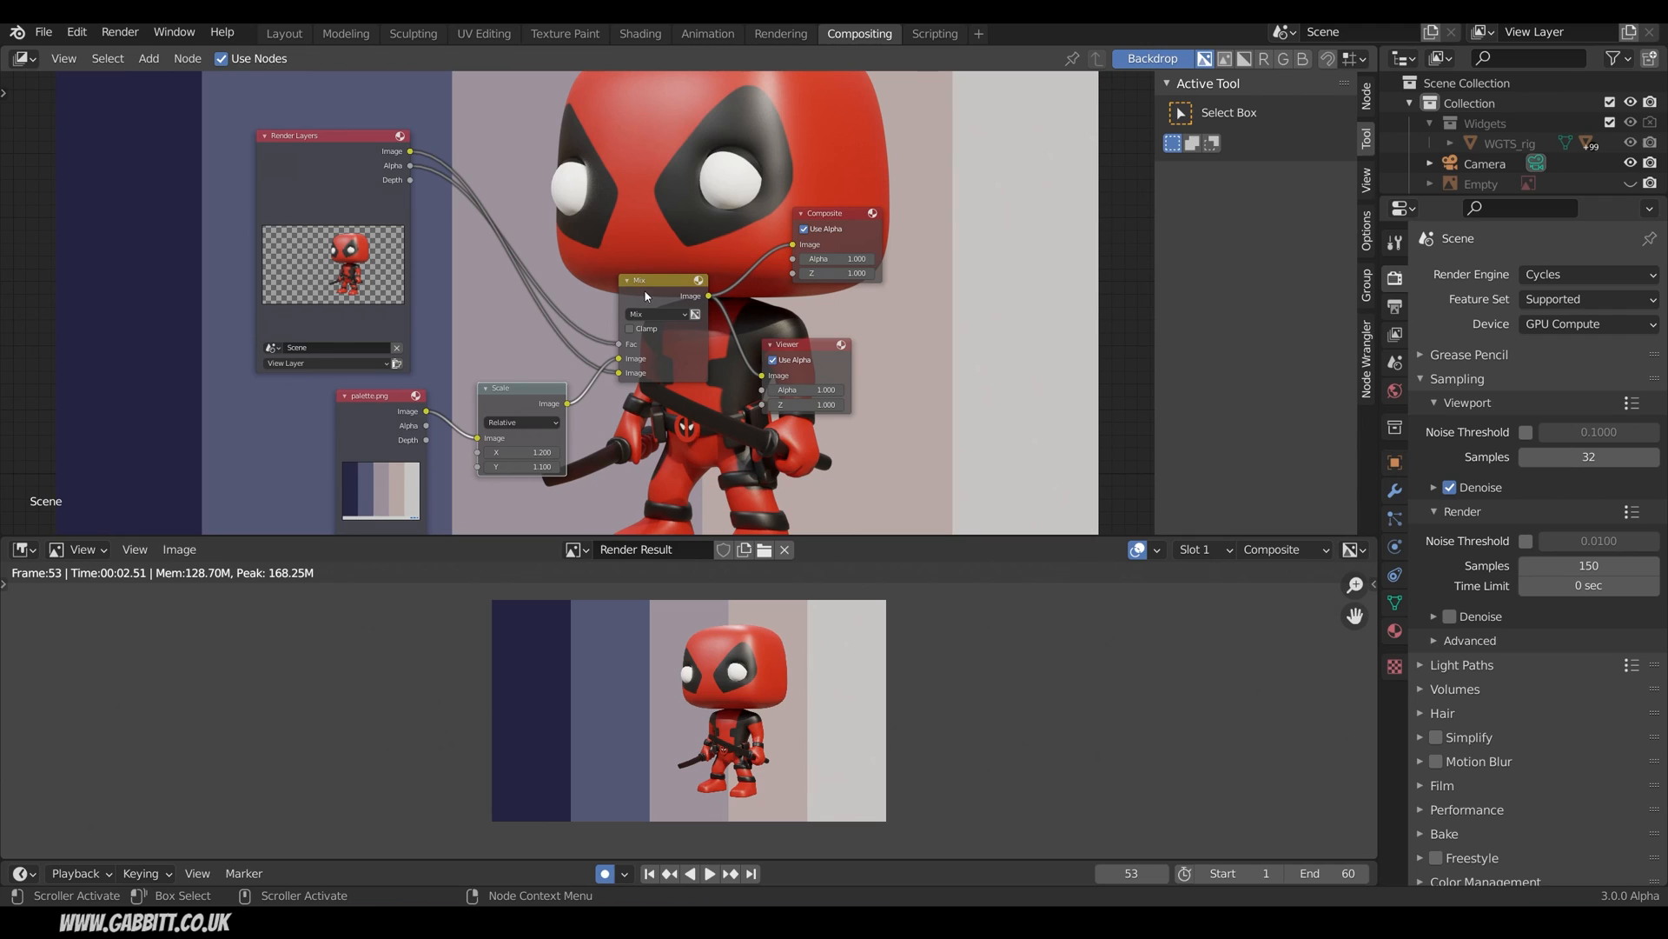
pyautogui.moveTo(883, 372)
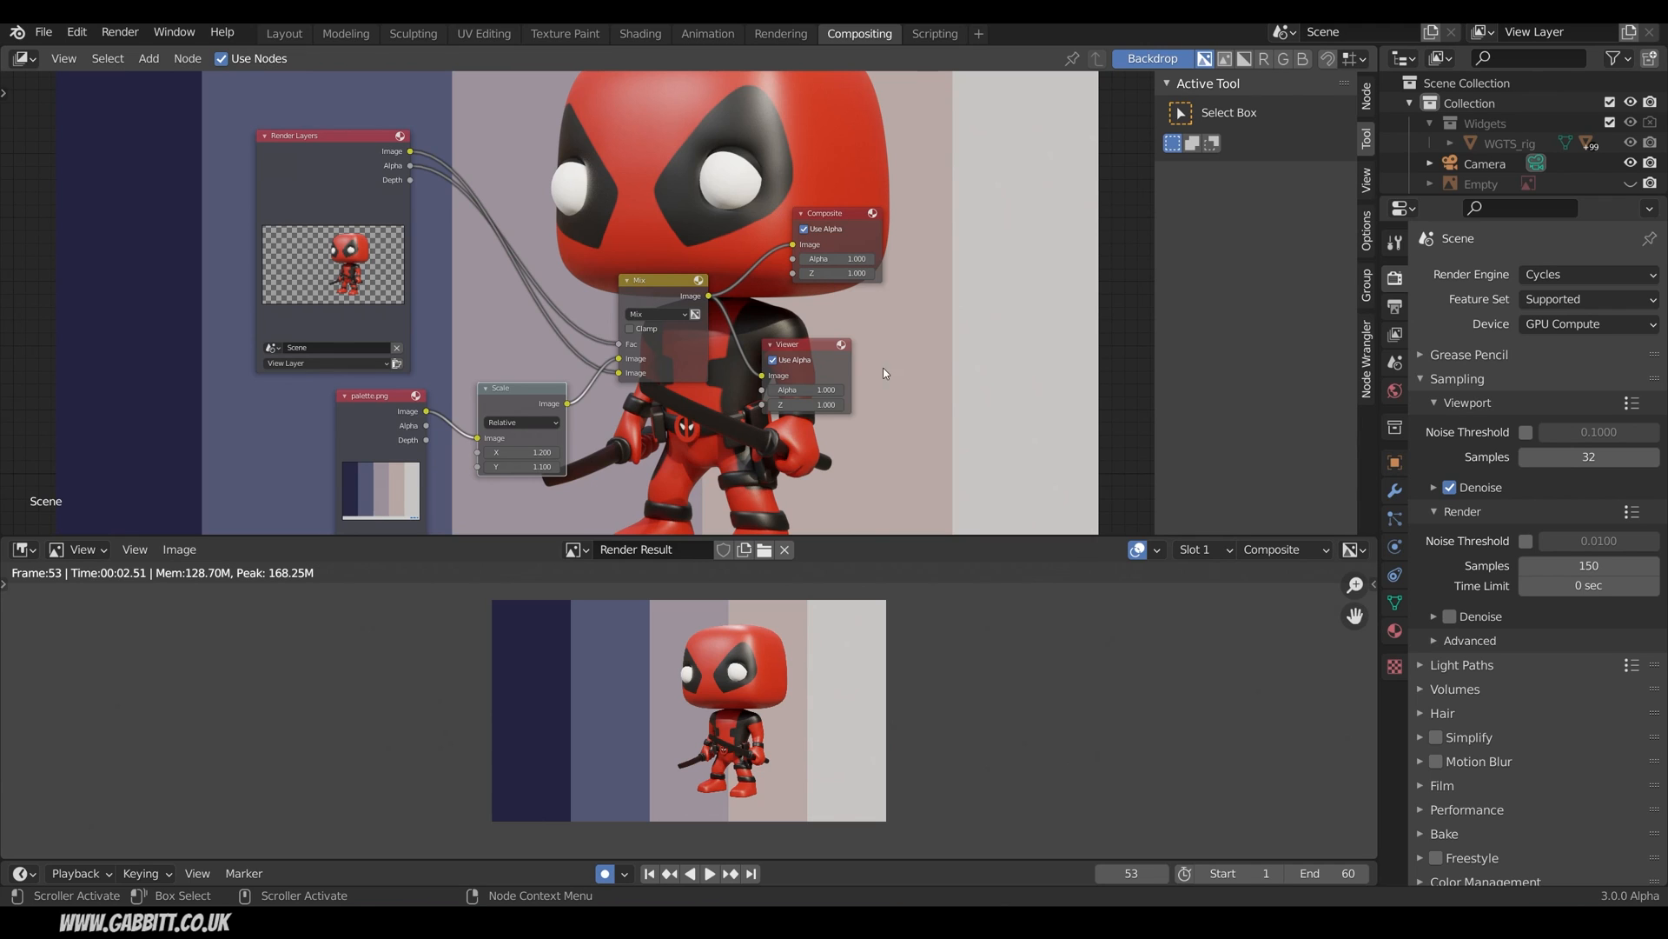
# Use the Image menu's save command for the composited Render Result.
pyautogui.click(179, 547)
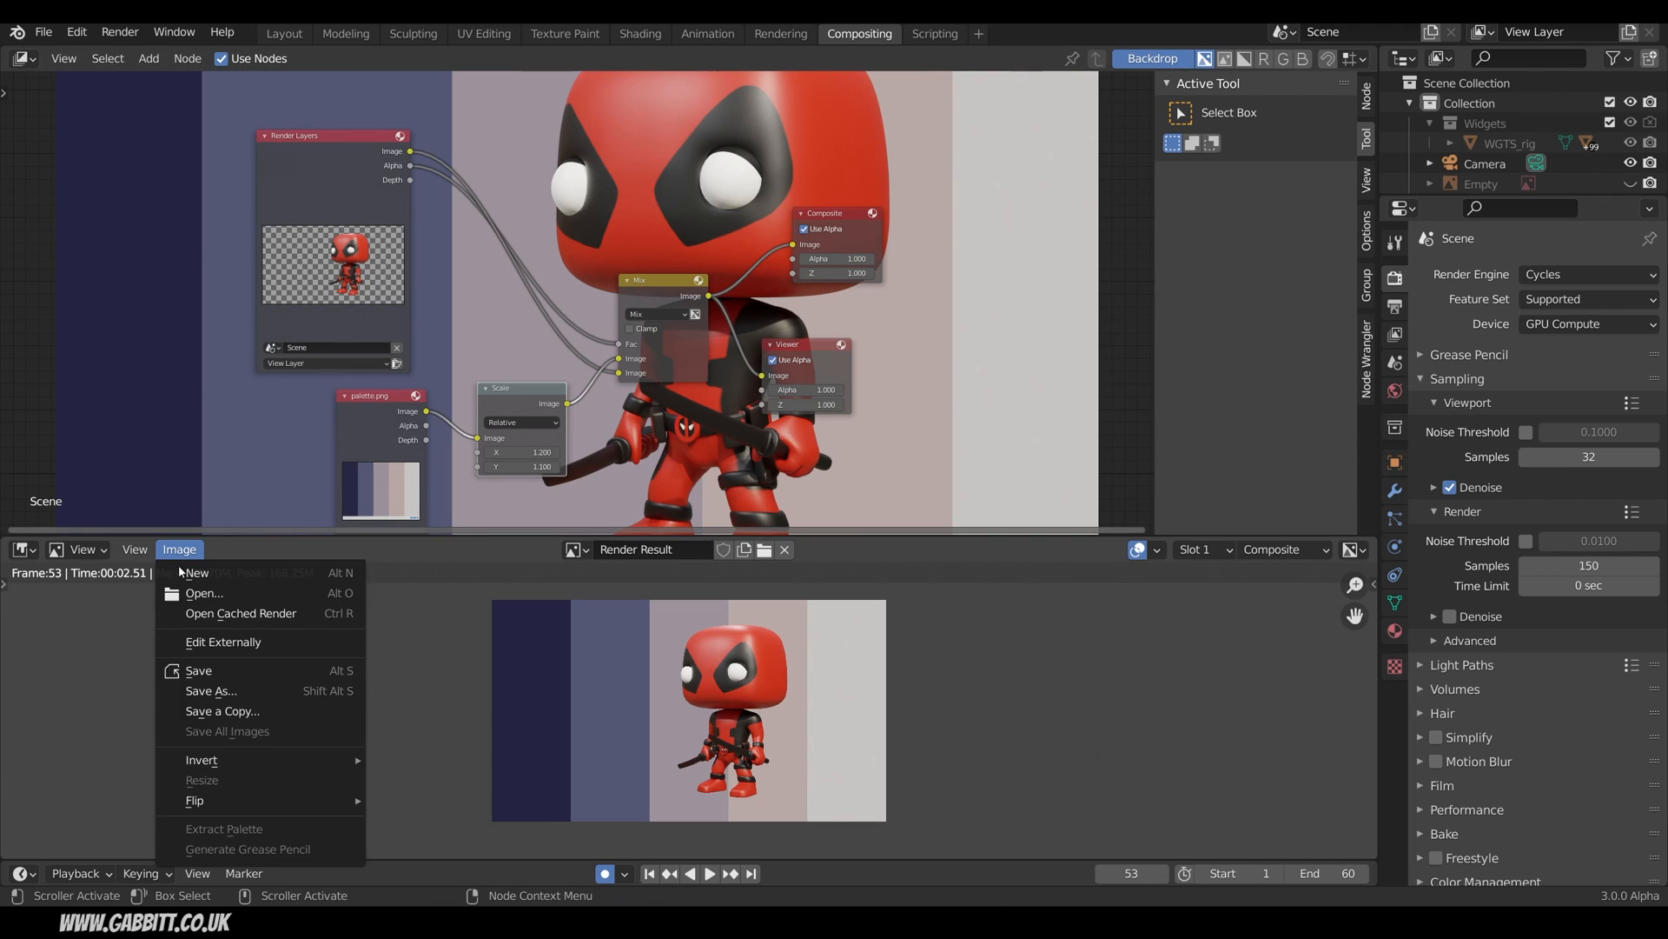
pyautogui.moveTo(211, 690)
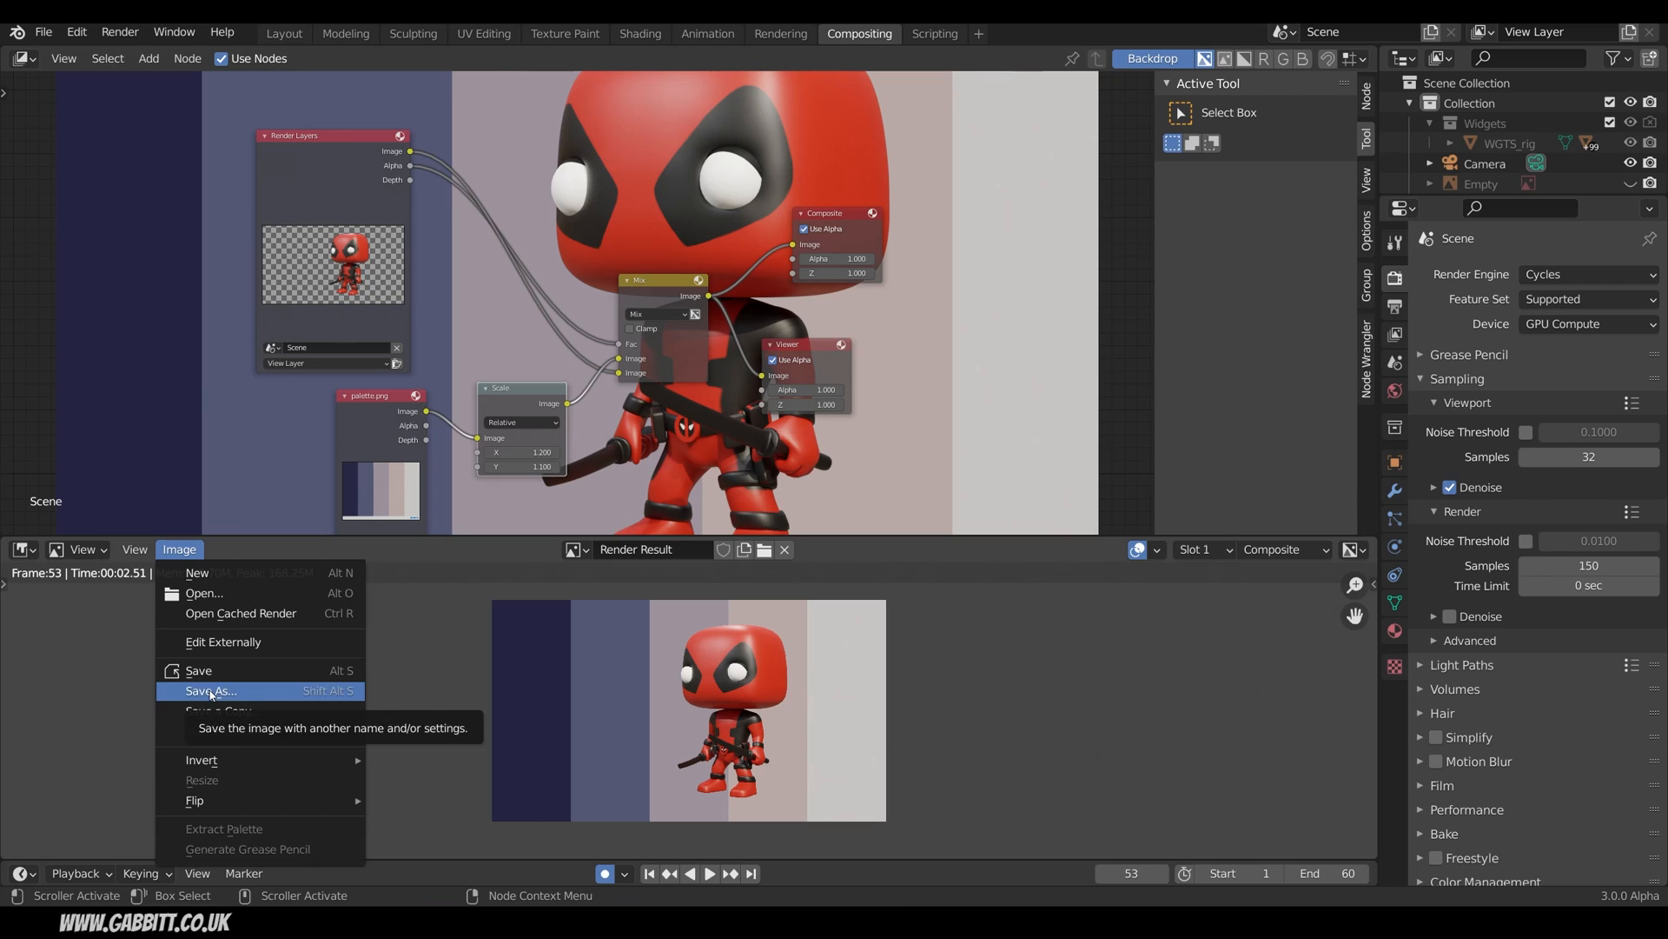
pyautogui.moveTo(198, 671)
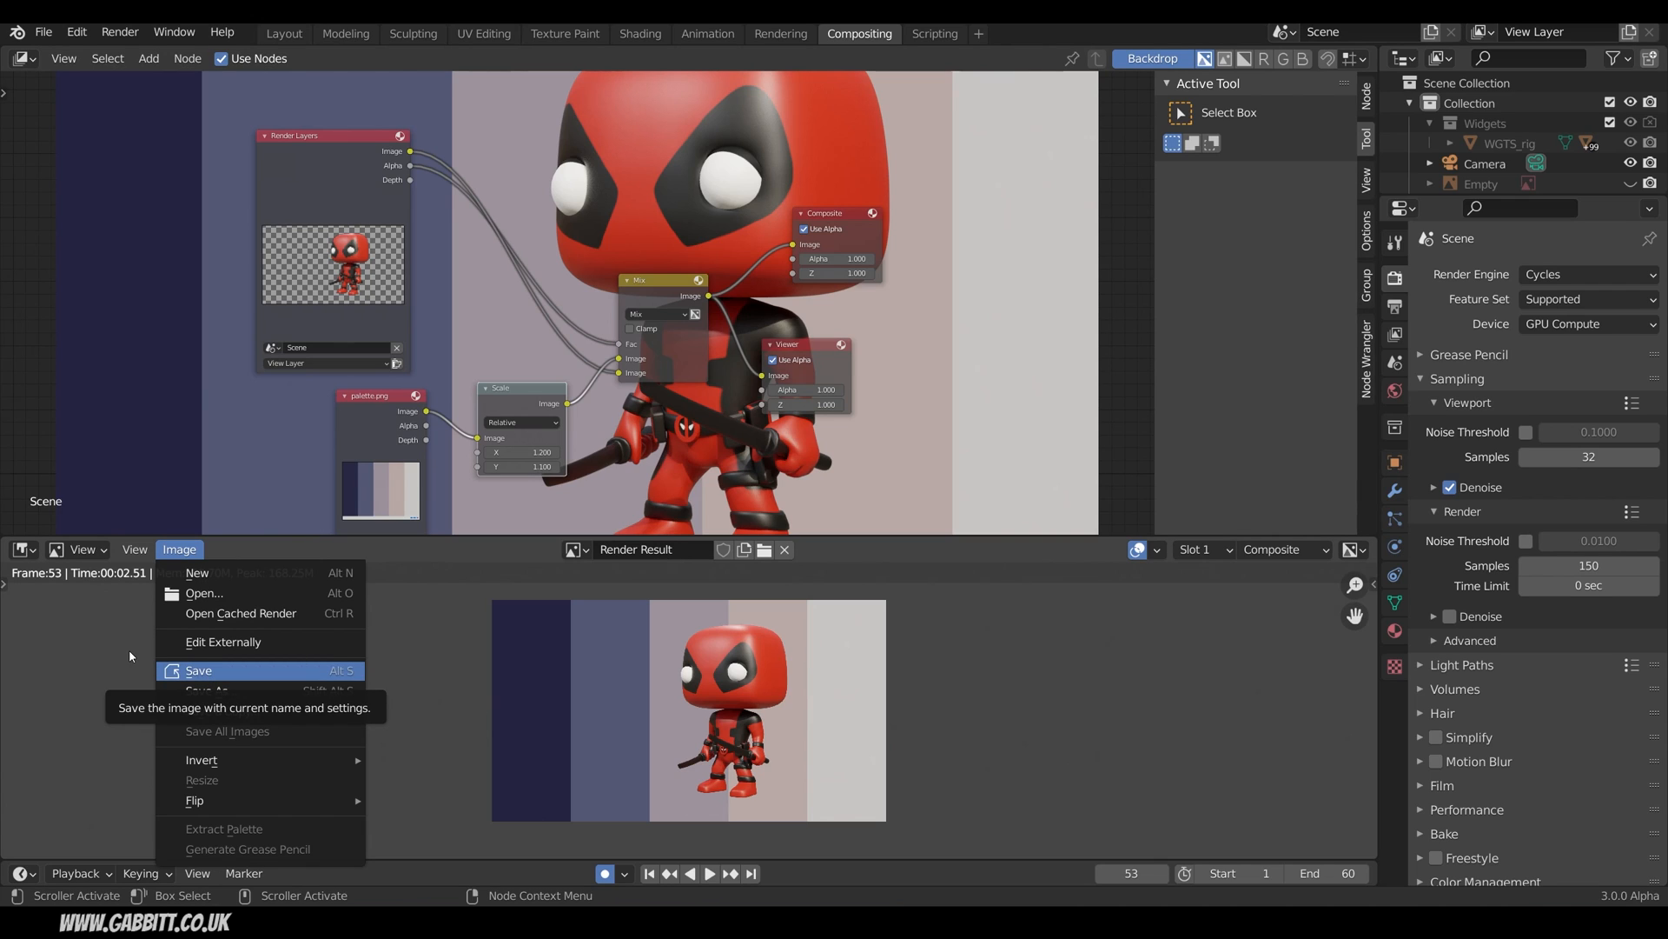